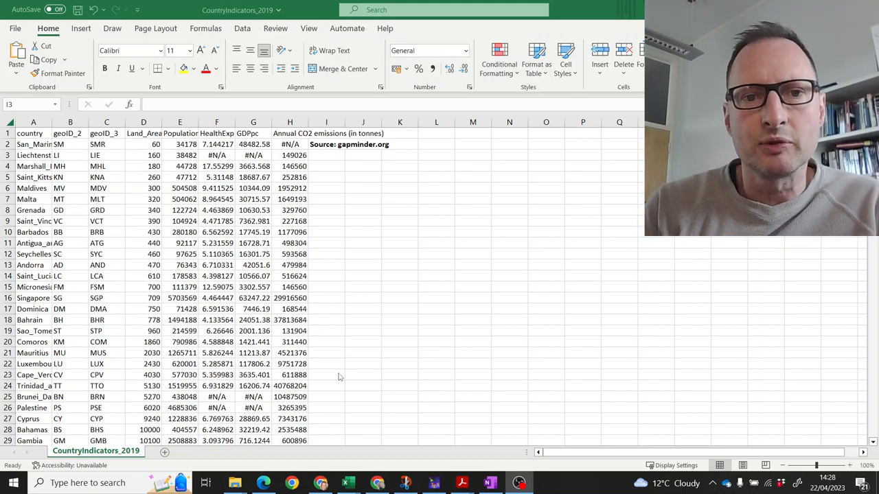
Step: Review the geoID_3, HealthExp, GDPpc and CO2 columns, then save as CountryIndicators_2019 v2
{"action": "left_click", "coordinate": [326, 154]}
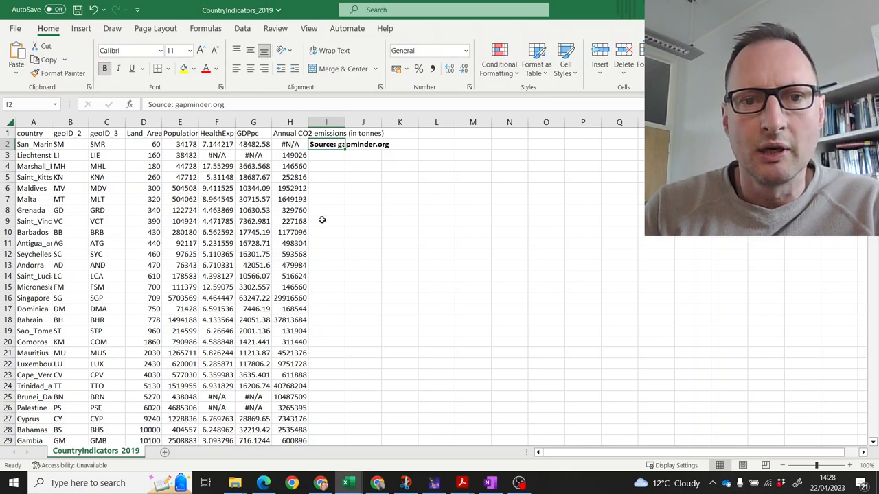
{"action": "left_click", "coordinate": [327, 199]}
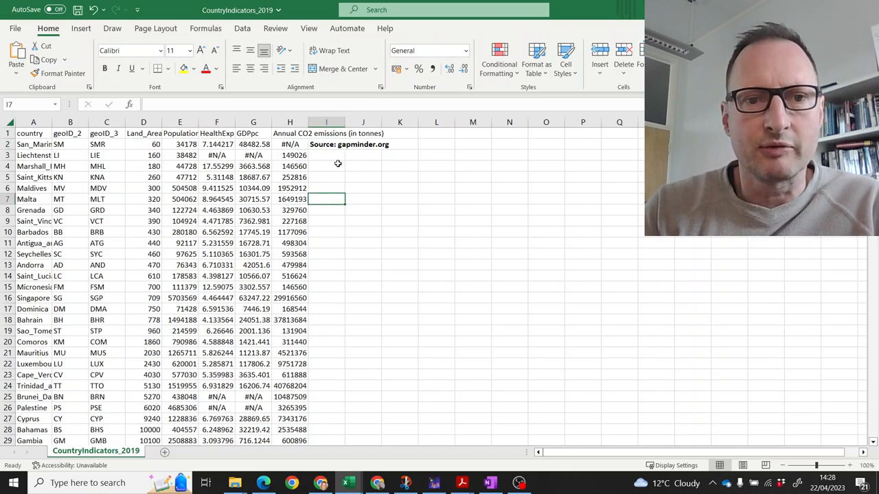
{"action": "left_click", "coordinate": [326, 166]}
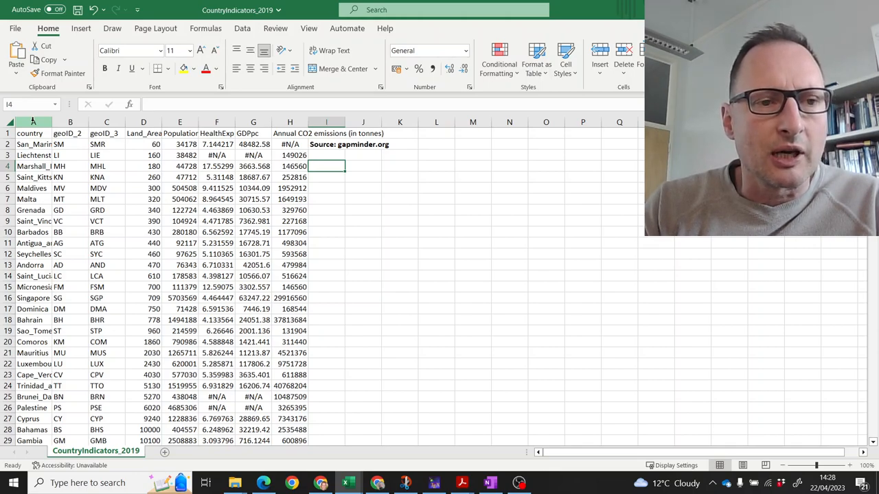
{"action": "left_click", "coordinate": [107, 122]}
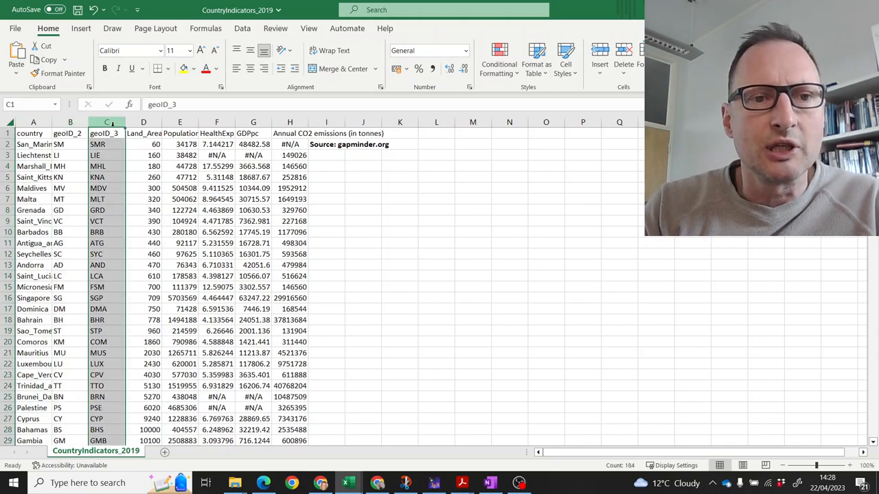
{"action": "left_click", "coordinate": [144, 132]}
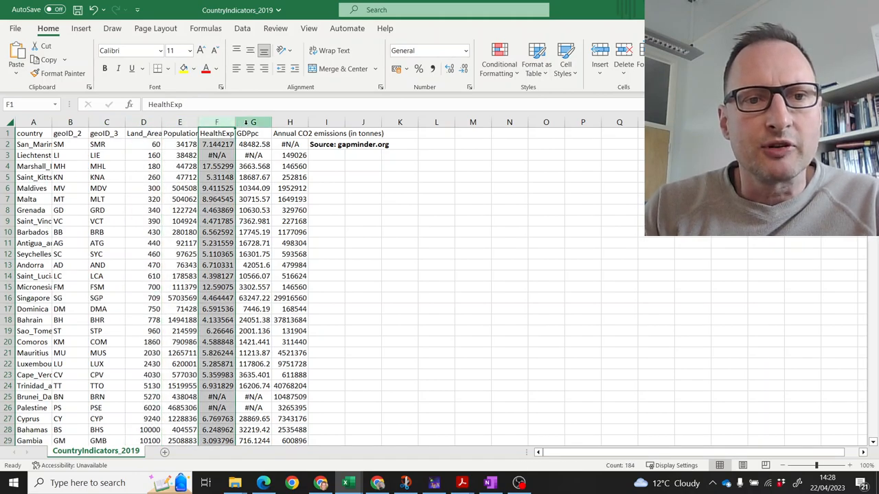
{"action": "left_click", "coordinate": [253, 133]}
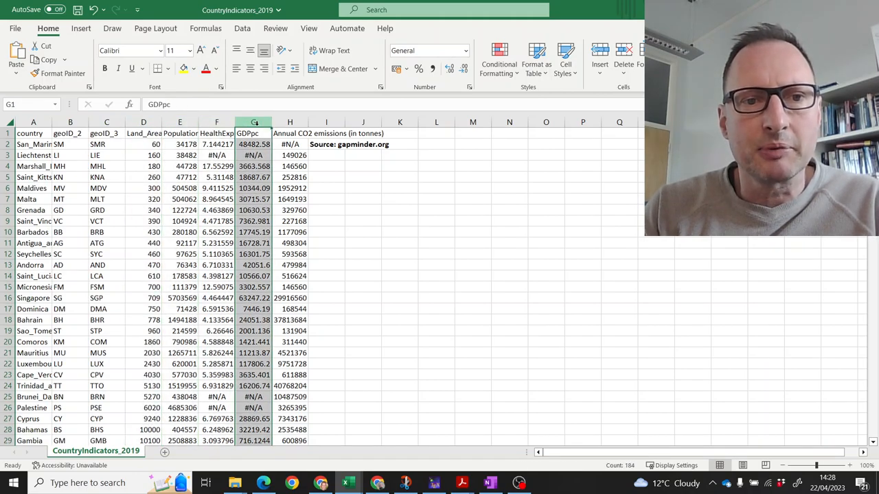
{"action": "left_click", "coordinate": [290, 134]}
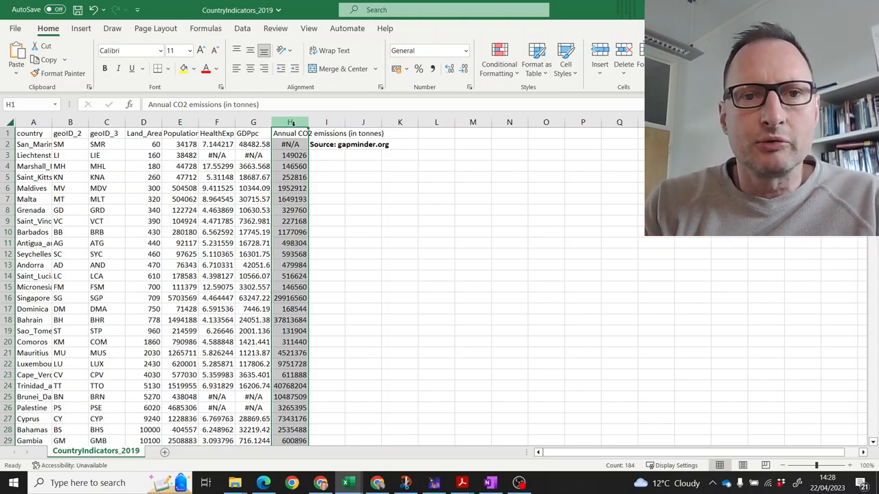
{"action": "left_click", "coordinate": [14, 28]}
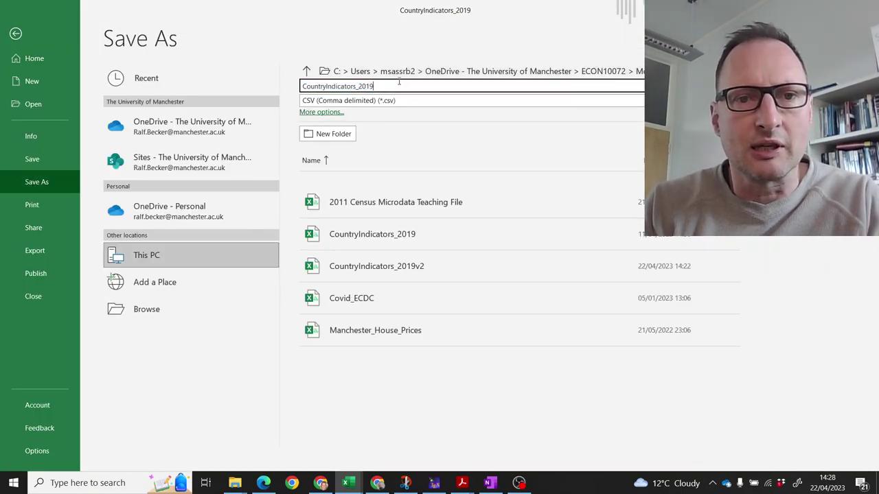
{"action": "type", "text": "v2"}
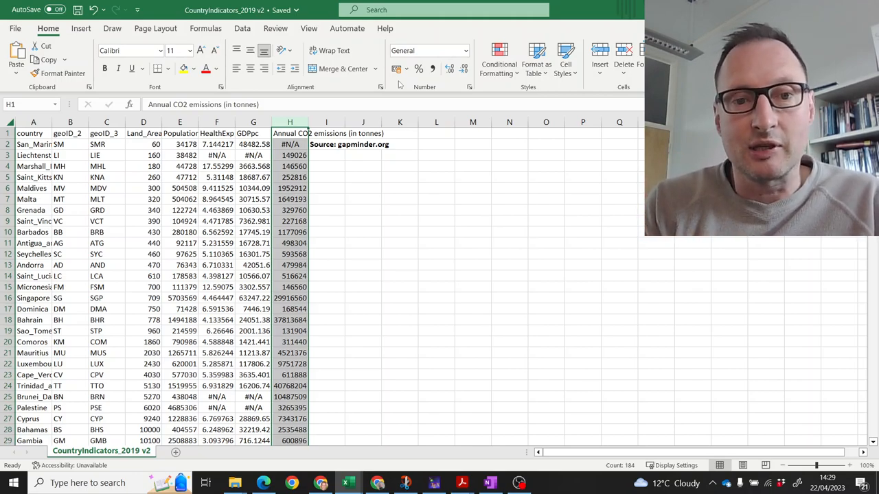
{"action": "mouse_move", "coordinate": [313, 214]}
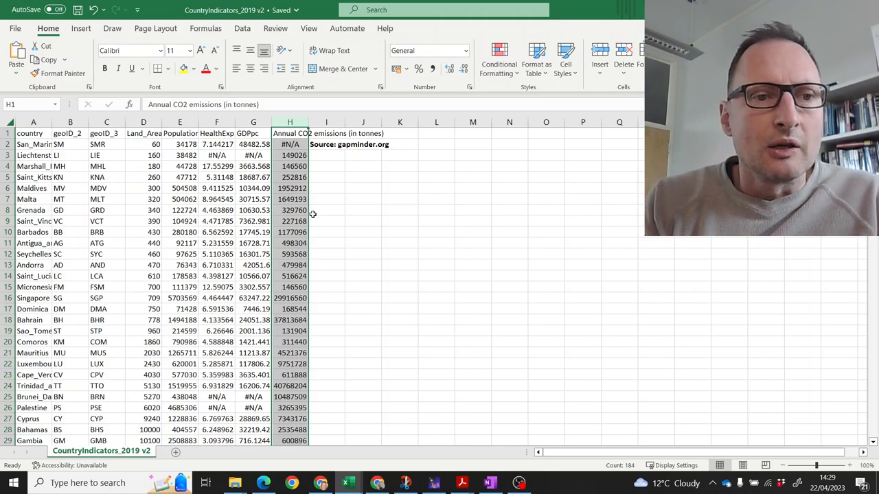
Step: Delete columns B:C (geoID_2, geoID_3), then delete the HealthExp column
{"action": "left_click", "coordinate": [70, 122]}
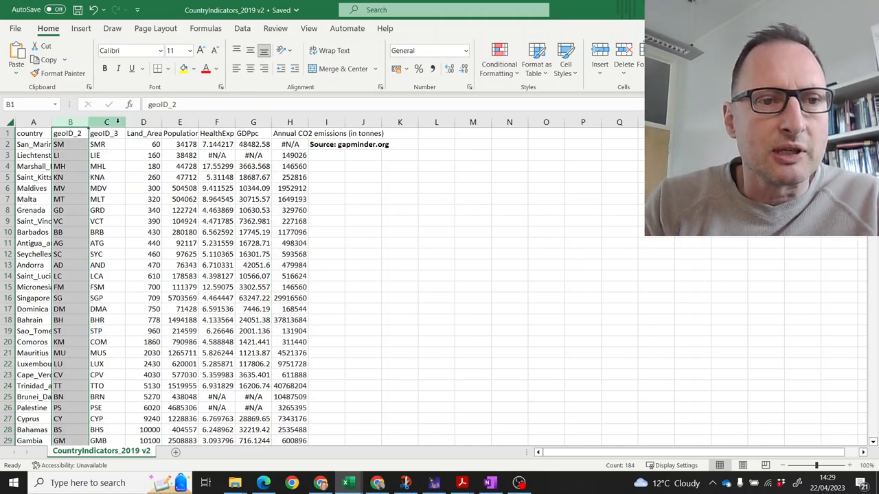
{"action": "left_click", "coordinate": [107, 122]}
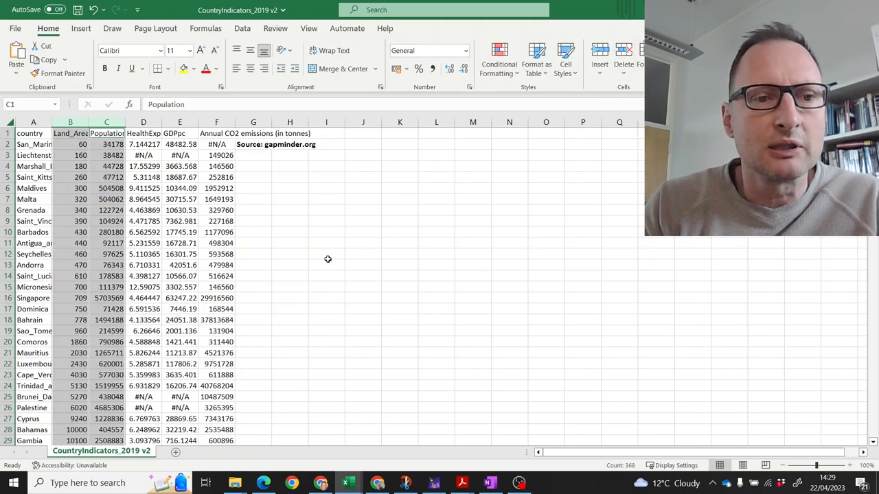
{"action": "left_click", "coordinate": [326, 254]}
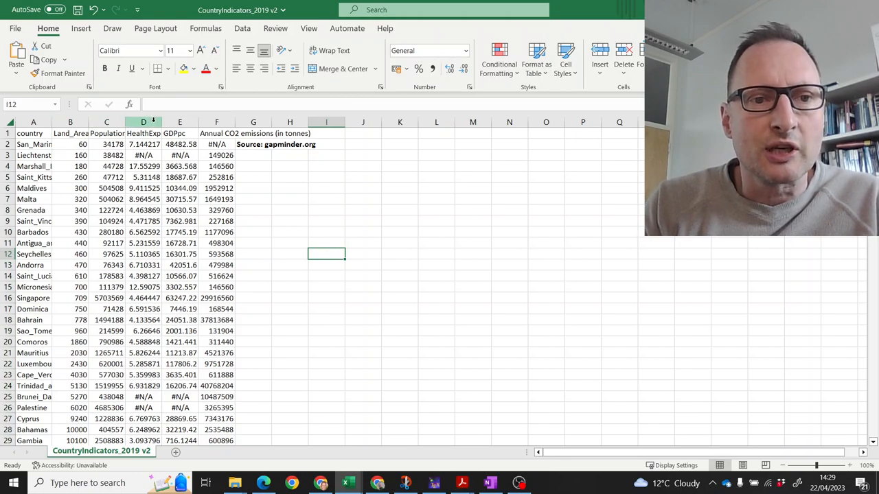
{"action": "left_click", "coordinate": [143, 122]}
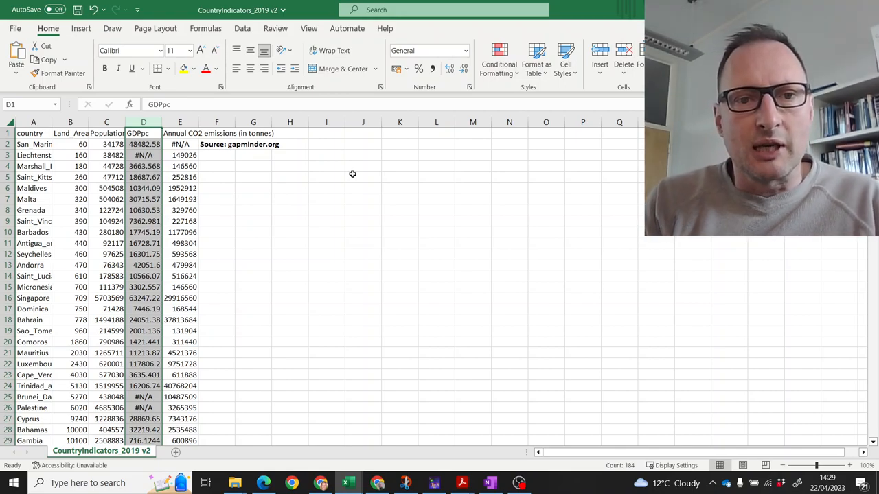
{"action": "mouse_move", "coordinate": [280, 181]}
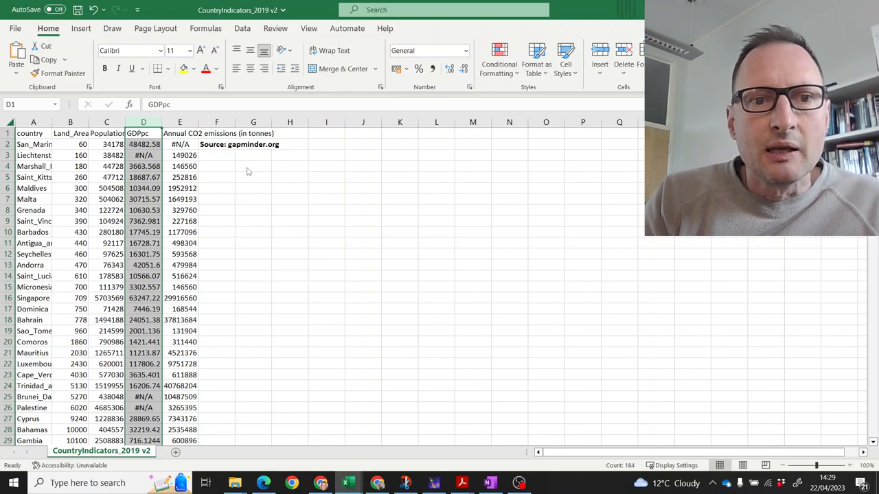
{"action": "mouse_move", "coordinate": [244, 167]}
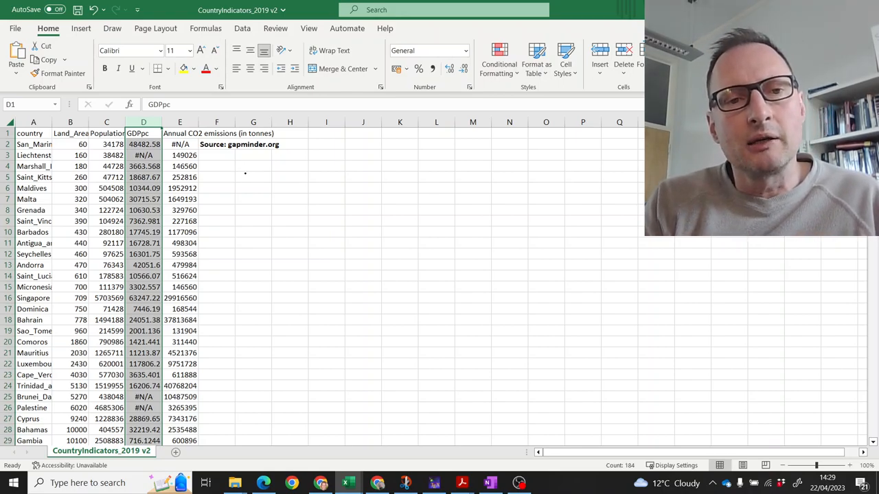
{"action": "mouse_move", "coordinate": [246, 181]}
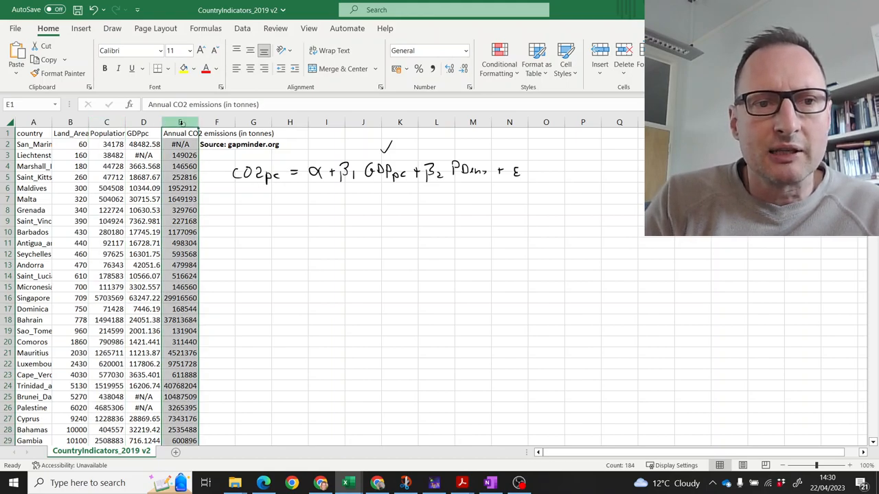
Step: Select the Population column while handwriting the CO2pc regression model
{"action": "left_click", "coordinate": [107, 121]}
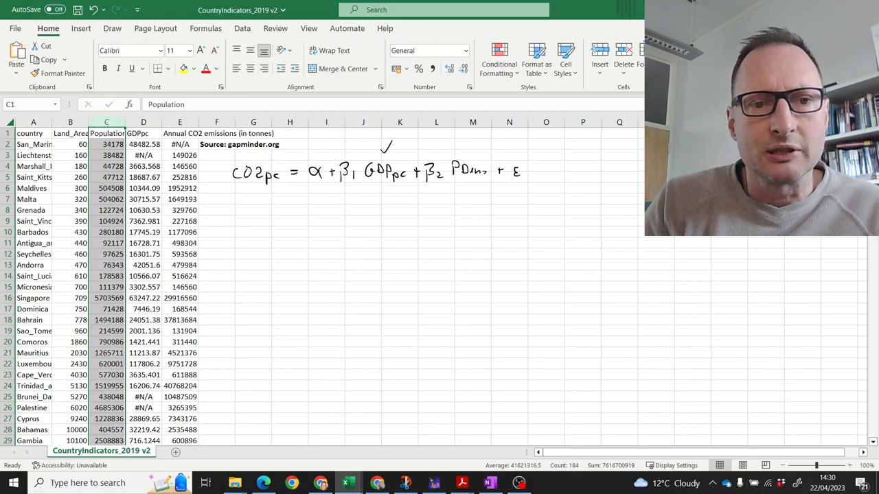
{"action": "mouse_move", "coordinate": [255, 236]}
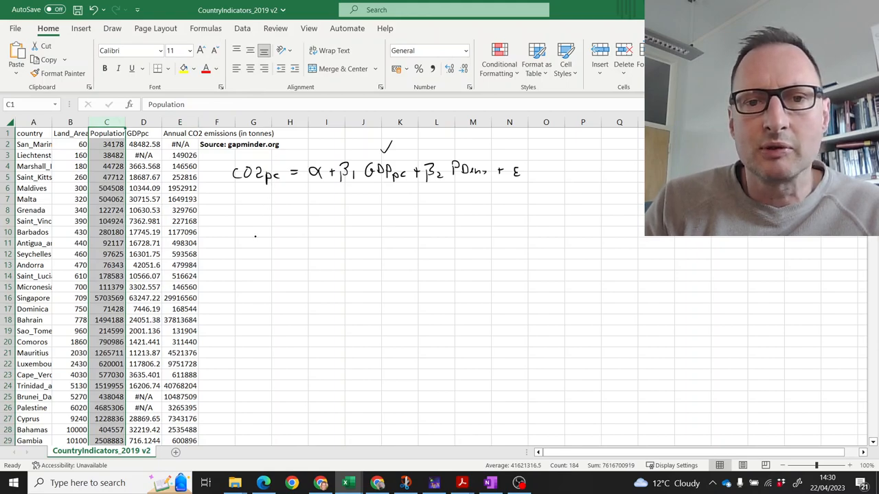
{"action": "mouse_move", "coordinate": [464, 184]}
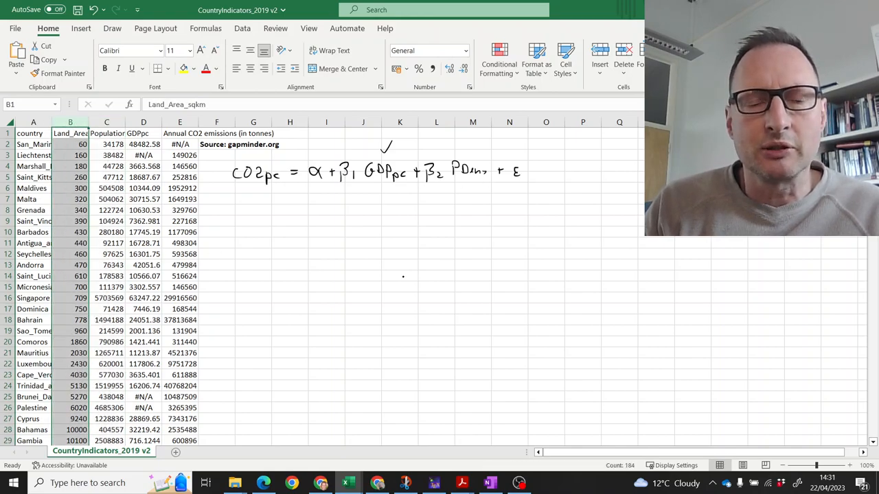
{"action": "mouse_move", "coordinate": [406, 265]}
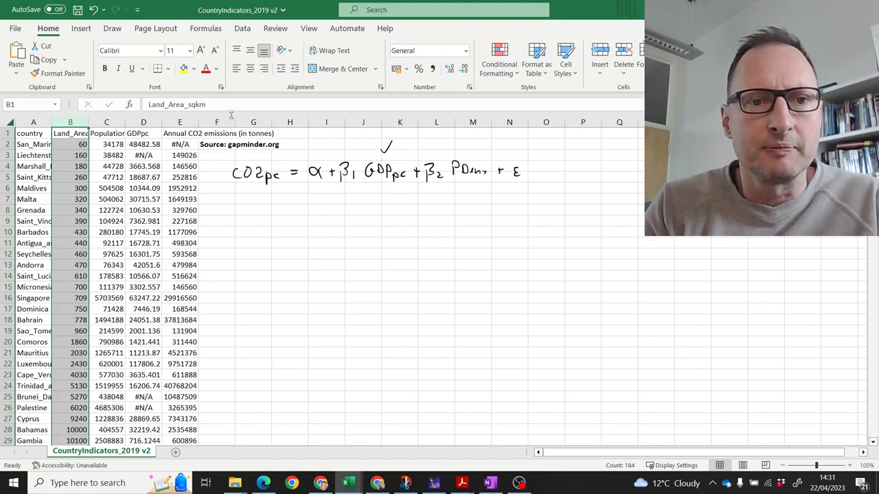
Step: Add a CO2pc header in F1 with =E2/C2 filled down, and widen column A
{"action": "left_click", "coordinate": [216, 133]}
{"action": "type", "text": "CO2"}
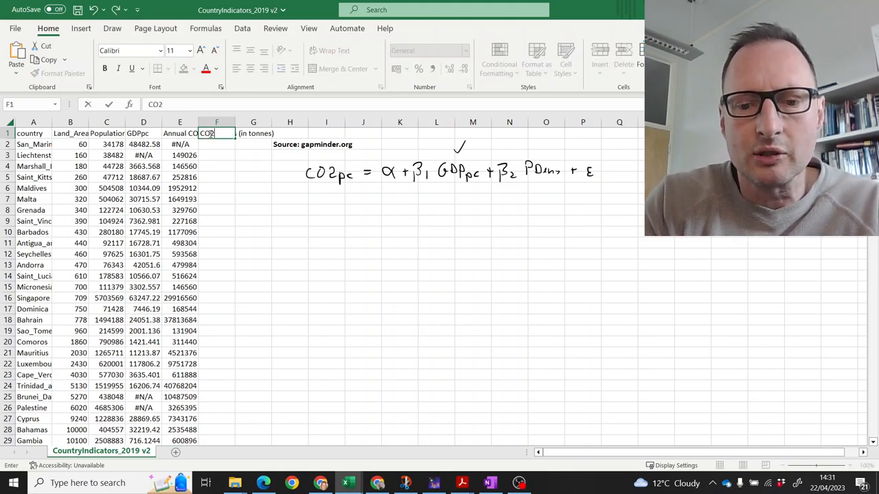
{"action": "type", "text": "pc"}
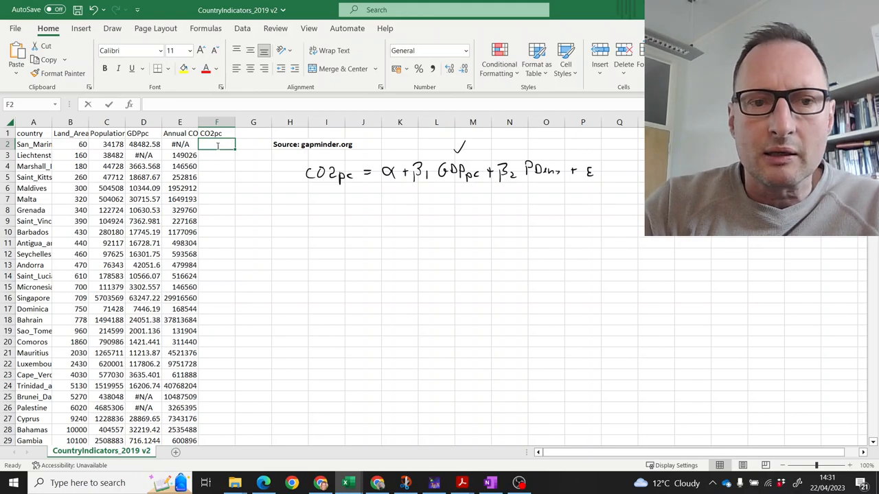
{"action": "type", "text": "=E2"}
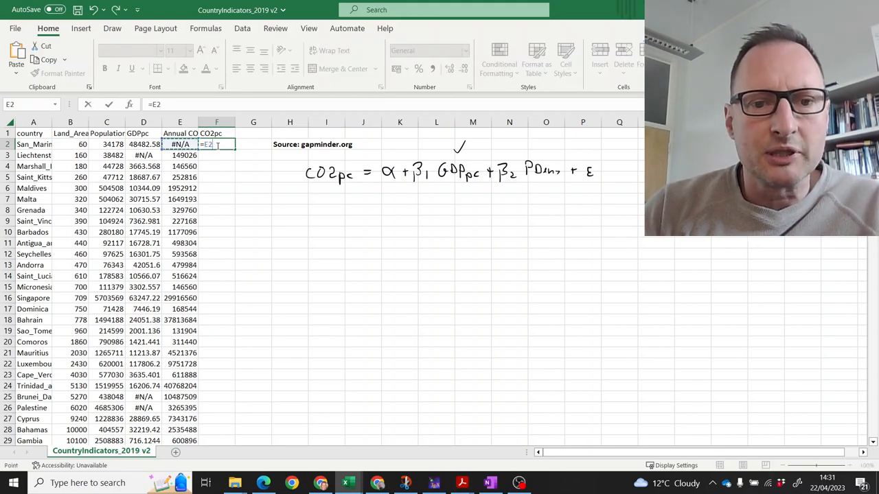
{"action": "type", "text": "/C2"}
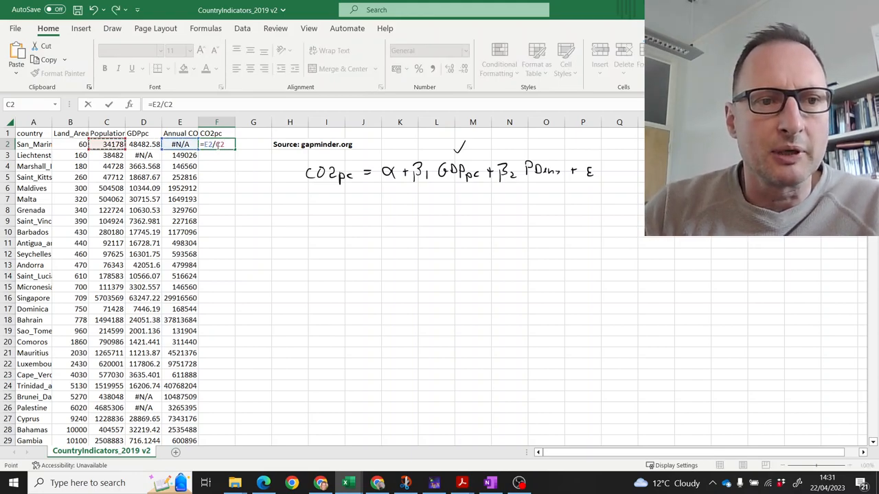
{"action": "key", "text": "Return"}
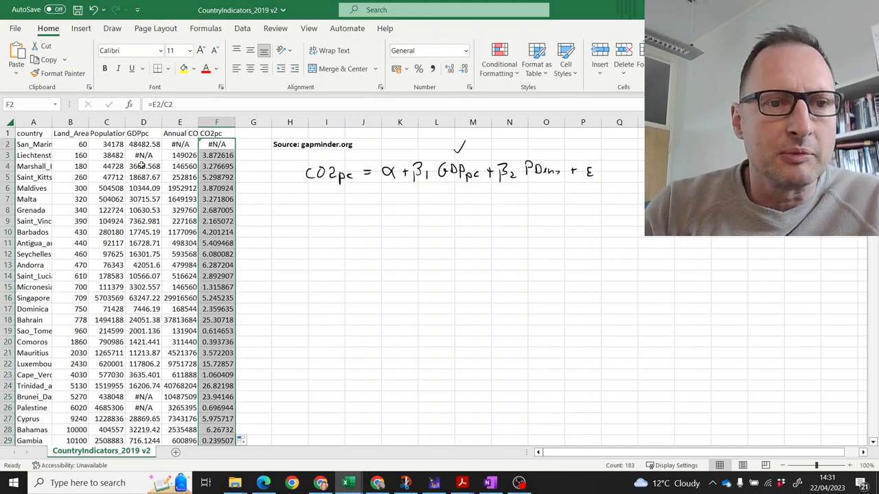
{"action": "left_click_drag", "start_coordinate": [51, 122], "coordinate": [80, 122]}
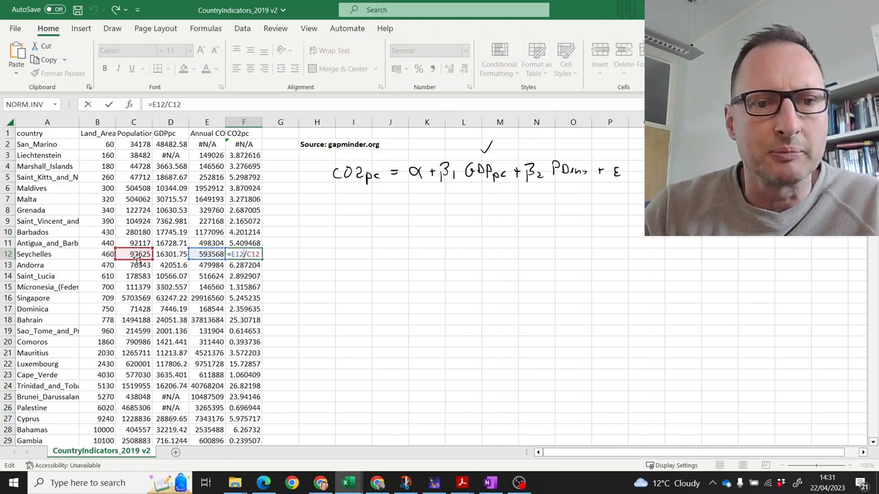
{"action": "key", "text": "Return"}
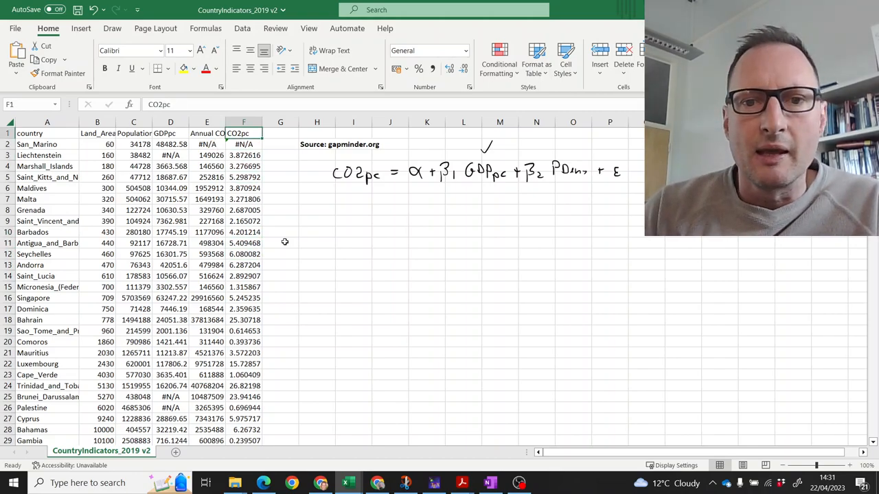
Step: Add GDPpc and Pden headers and enter =D2 in G2
{"action": "left_click", "coordinate": [280, 134]}
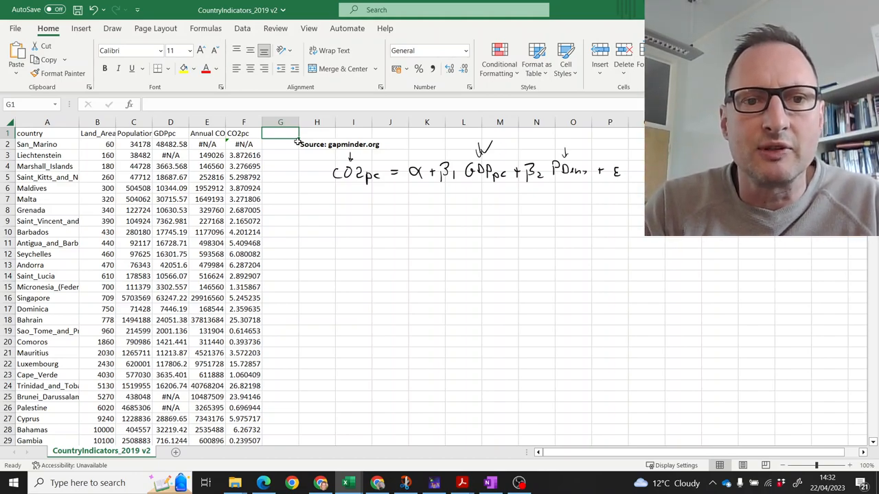
{"action": "left_click", "coordinate": [316, 144]}
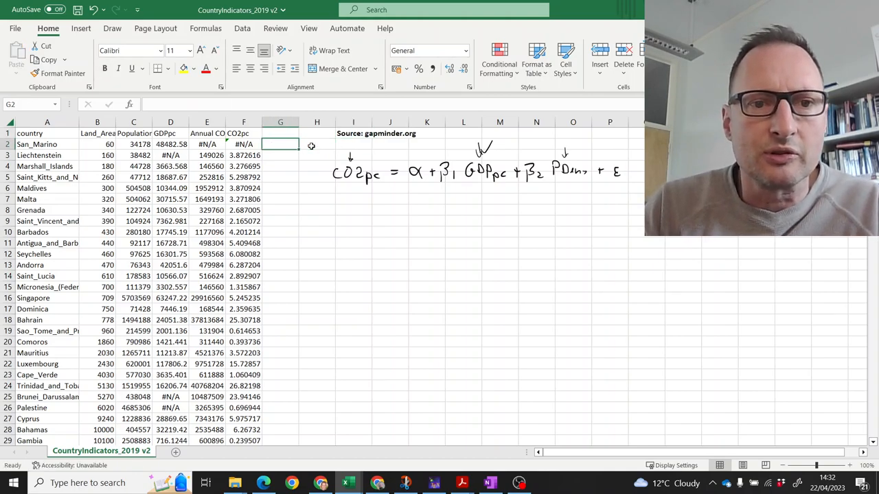
{"action": "type", "text": "GD"}
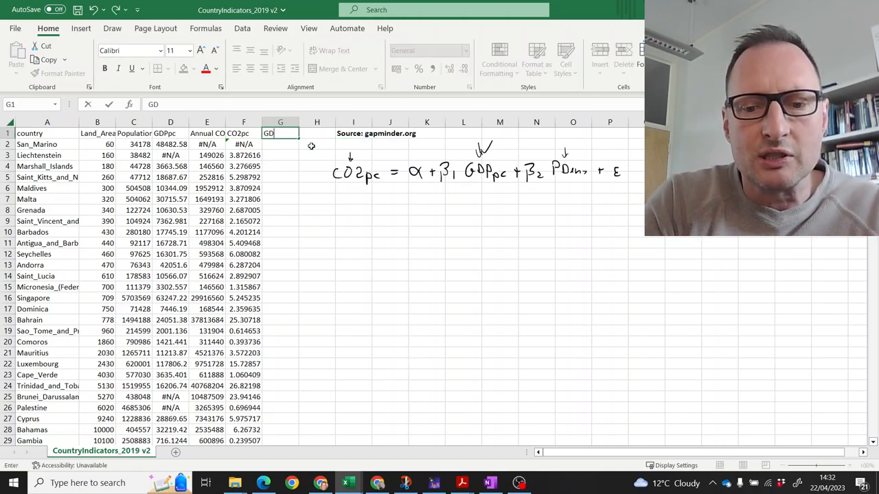
{"action": "type", "text": "Ppc"}
{"action": "left_click", "coordinate": [317, 133]}
{"action": "type", "text": "Pde"}
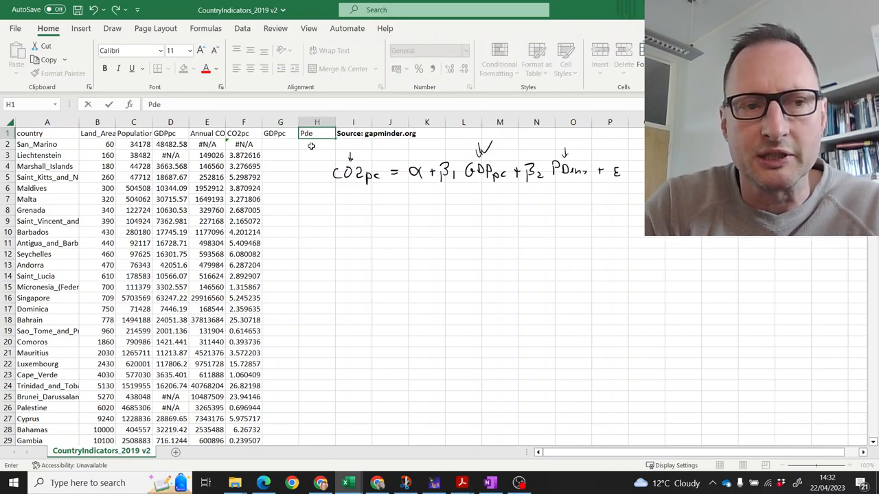
{"action": "type", "text": "n"}
{"action": "left_click", "coordinate": [280, 144]}
{"action": "type", "text": "="}
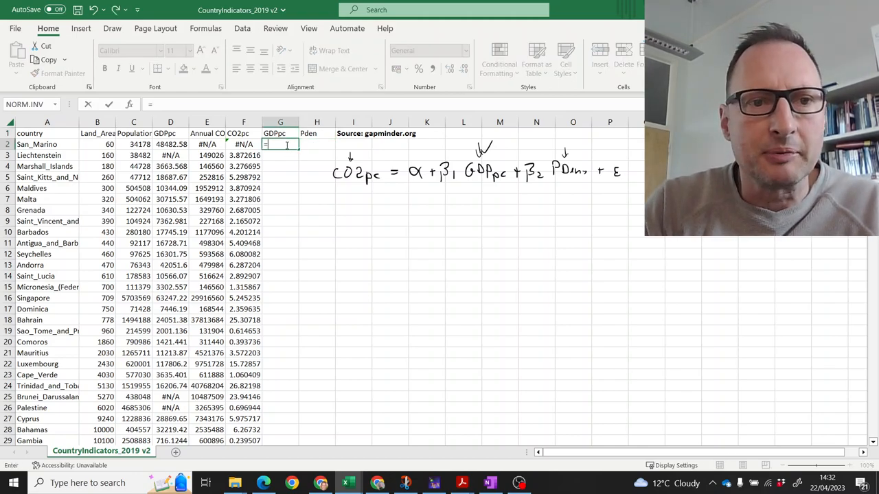
{"action": "type", "text": "D"}
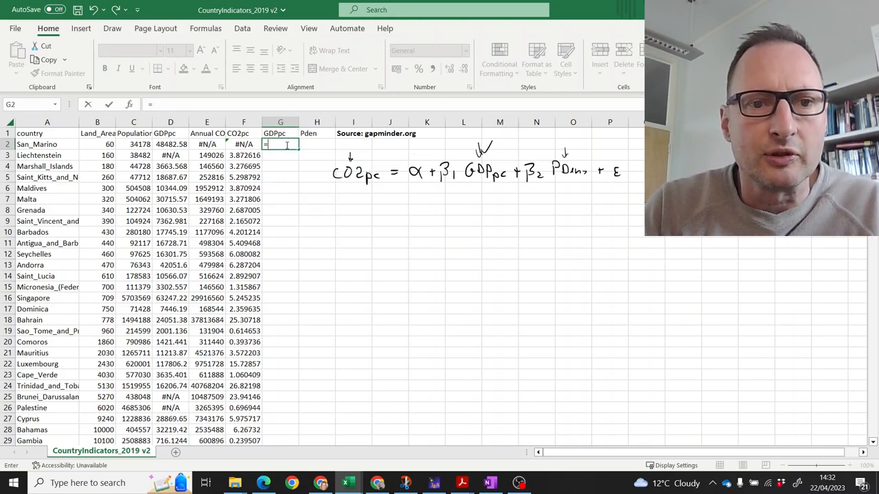
{"action": "key", "text": "Return"}
{"action": "type", "text": "="}
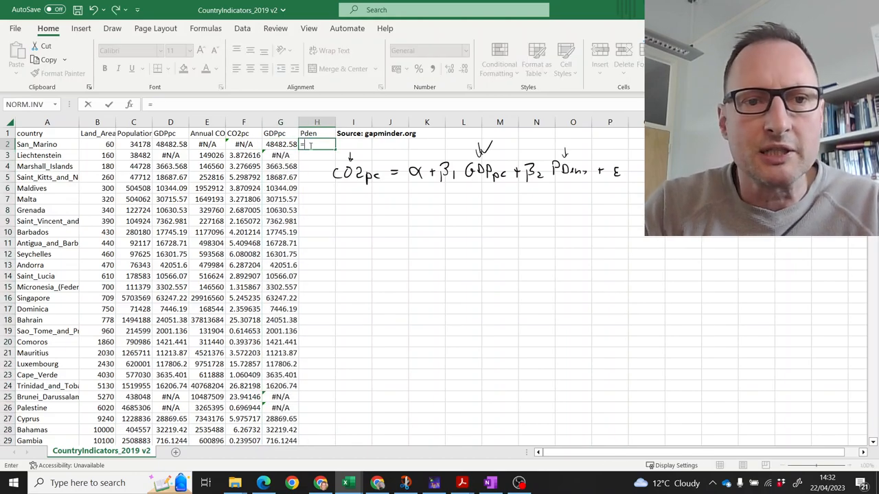
Step: Enter the population density formula =C2/B2 in H2 and fill it down
{"action": "left_click", "coordinate": [133, 145]}
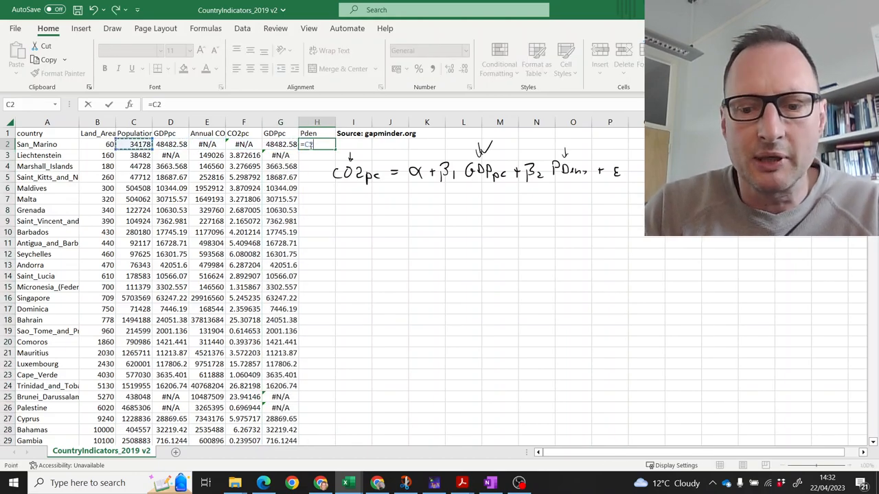
{"action": "type", "text": "/C2"}
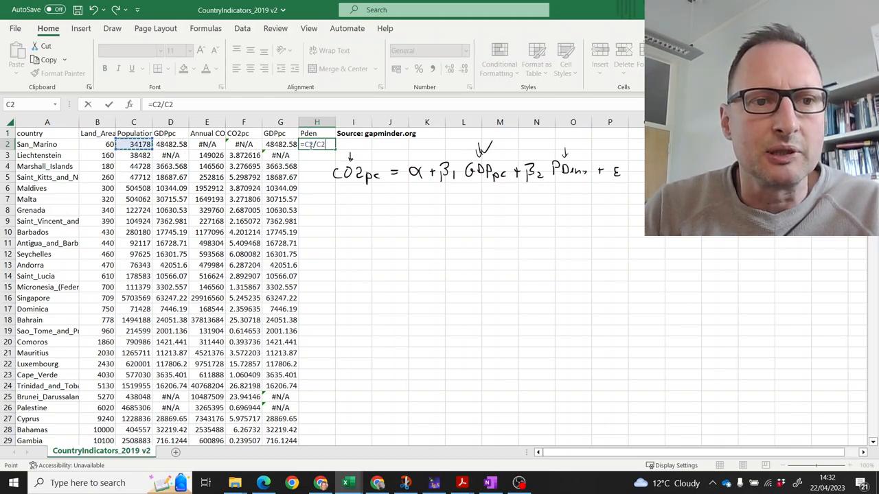
{"action": "key", "text": "Return"}
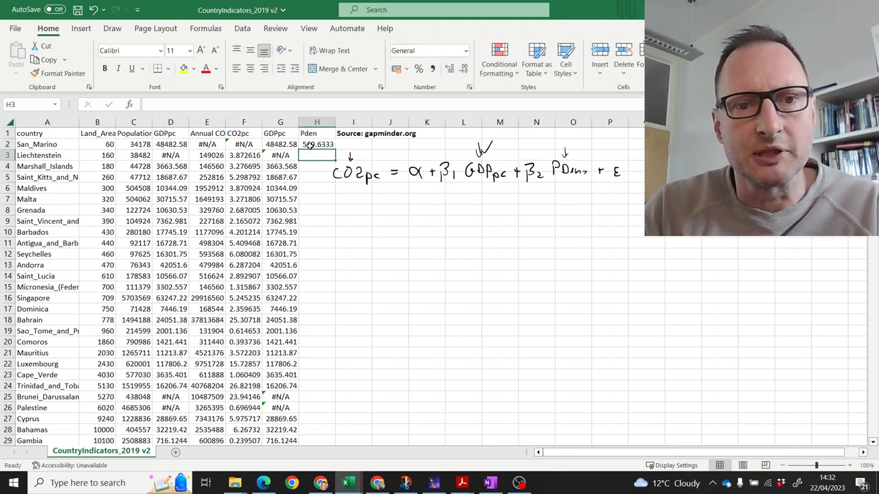
{"action": "left_click", "coordinate": [316, 144]}
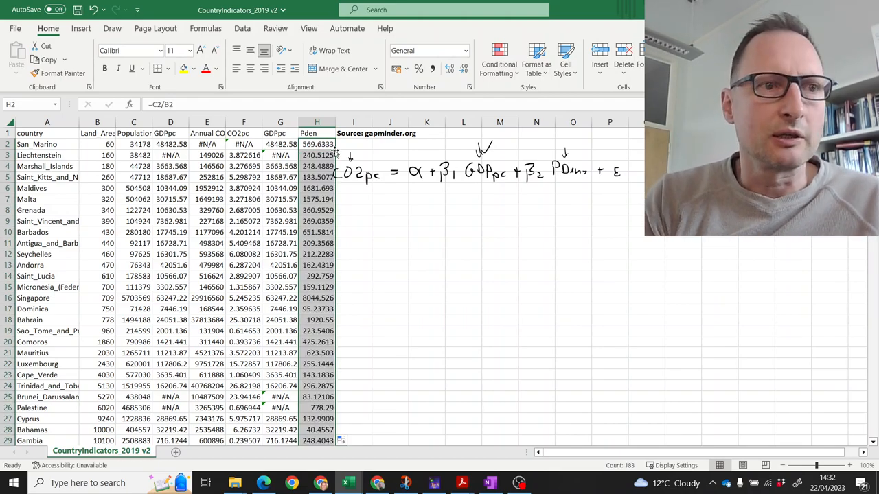
{"action": "left_click", "coordinate": [353, 210]}
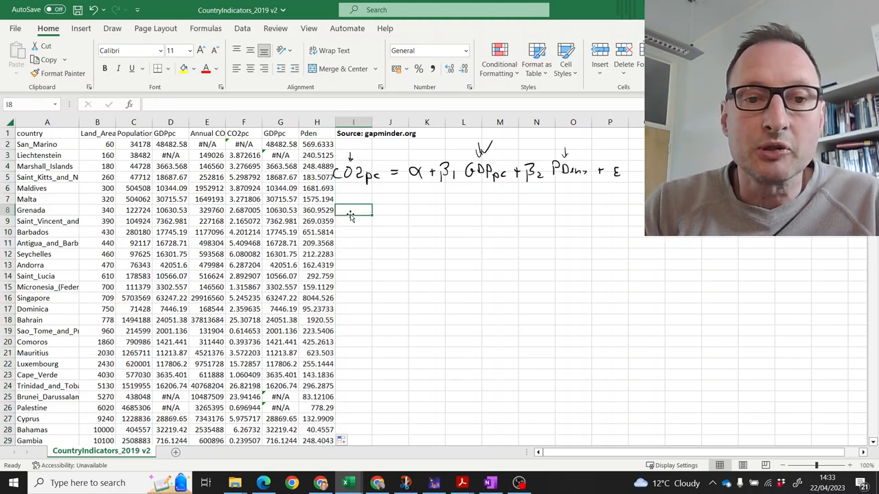
{"action": "mouse_move", "coordinate": [488, 184]}
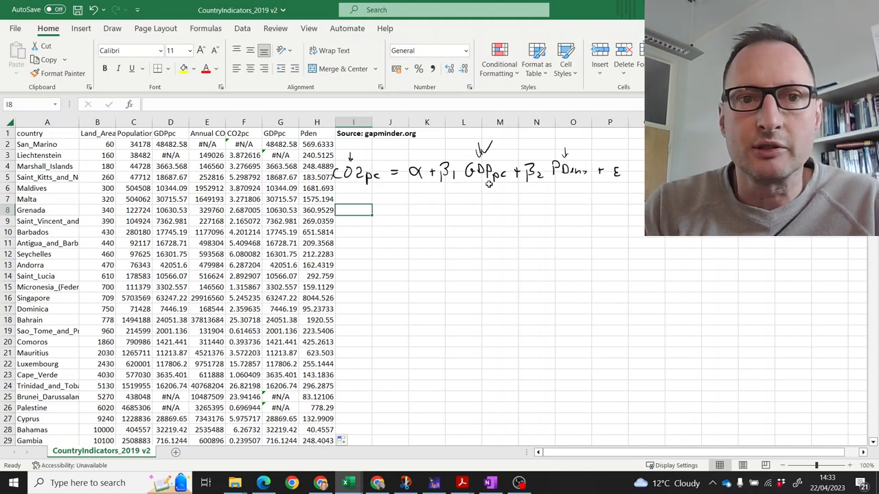
Step: Set Regression Y range F1:F184, X range G1:H184, Labels on, output at J7
{"action": "left_click", "coordinate": [242, 28]}
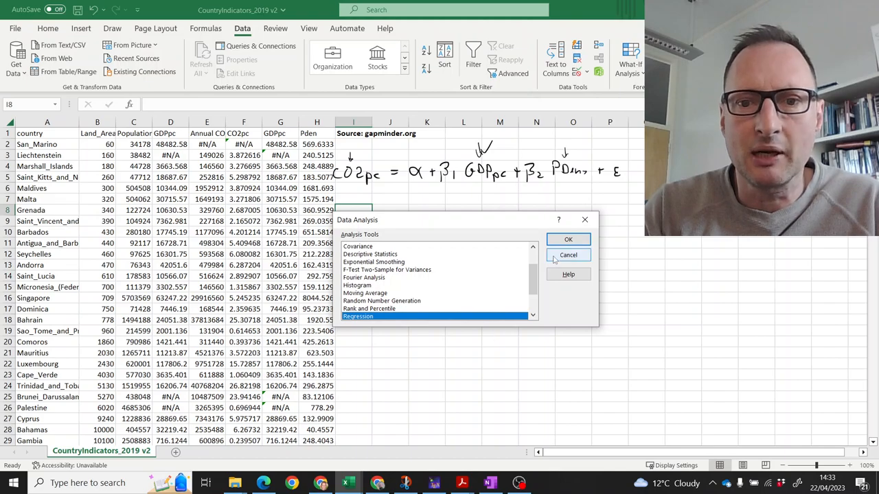
{"action": "left_click", "coordinate": [568, 238]}
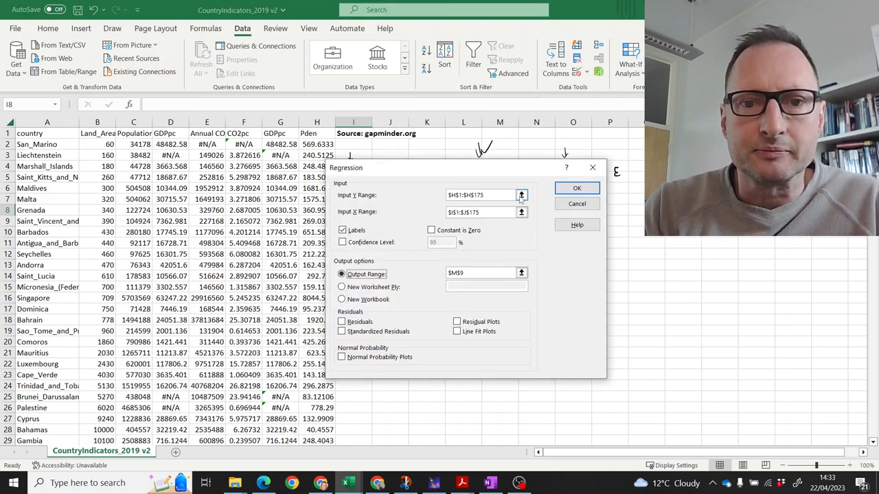
{"action": "left_click", "coordinate": [521, 195]}
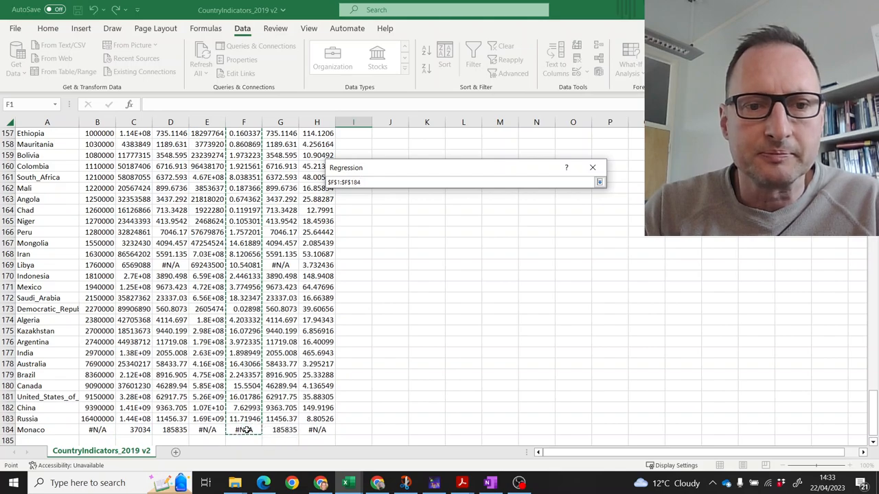
{"action": "left_click", "coordinate": [599, 181]}
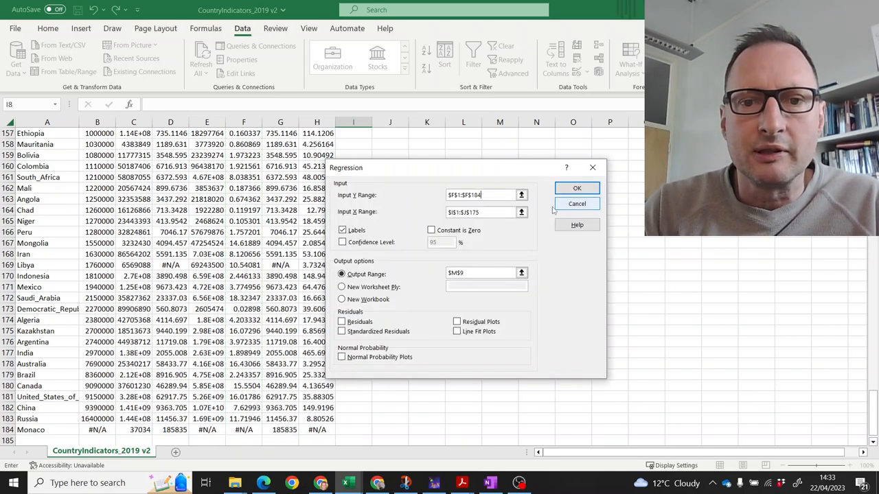
{"action": "left_click", "coordinate": [521, 211]}
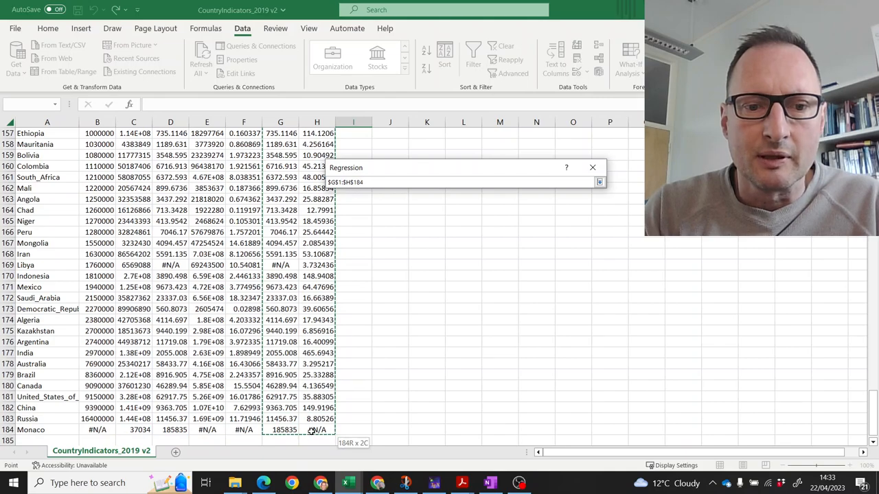
{"action": "left_click", "coordinate": [598, 182]}
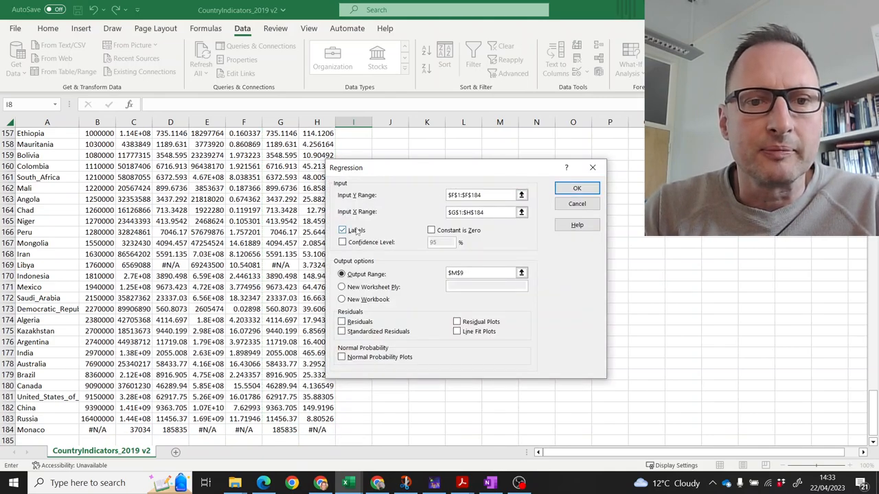
{"action": "left_click", "coordinate": [342, 230]}
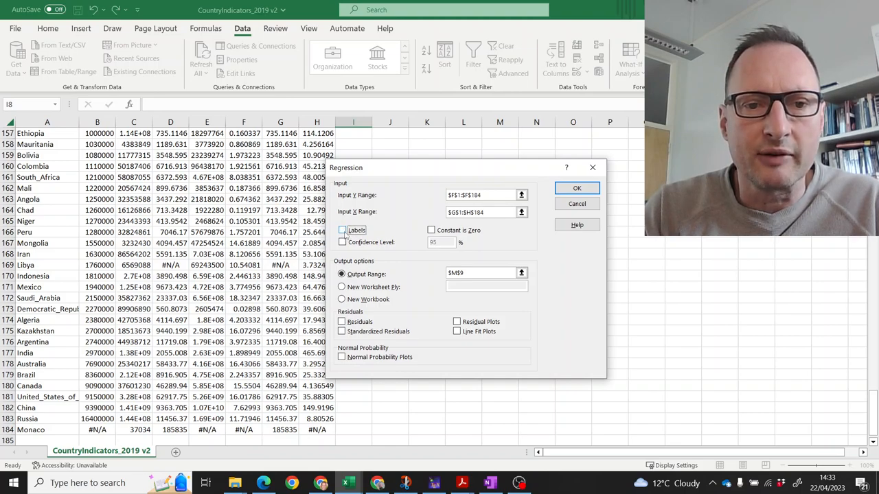
{"action": "left_click", "coordinate": [343, 230]}
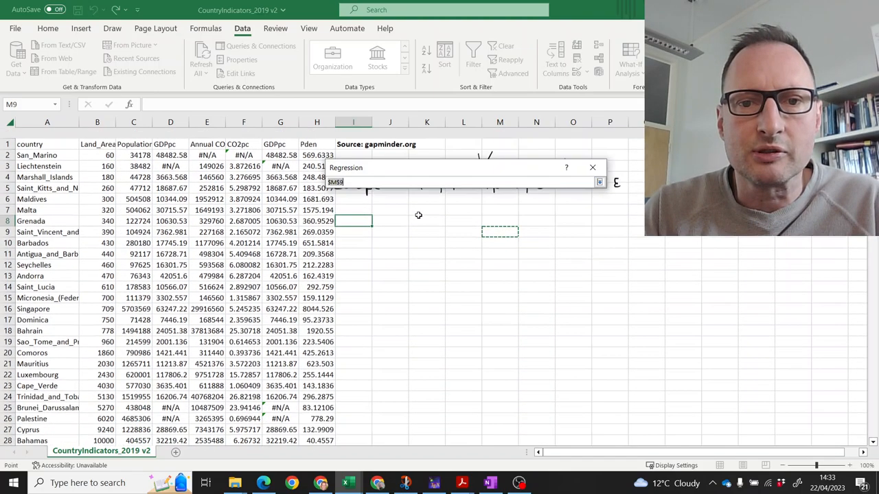
{"action": "scroll", "scroll_direction": "down", "scroll_amount": 3}
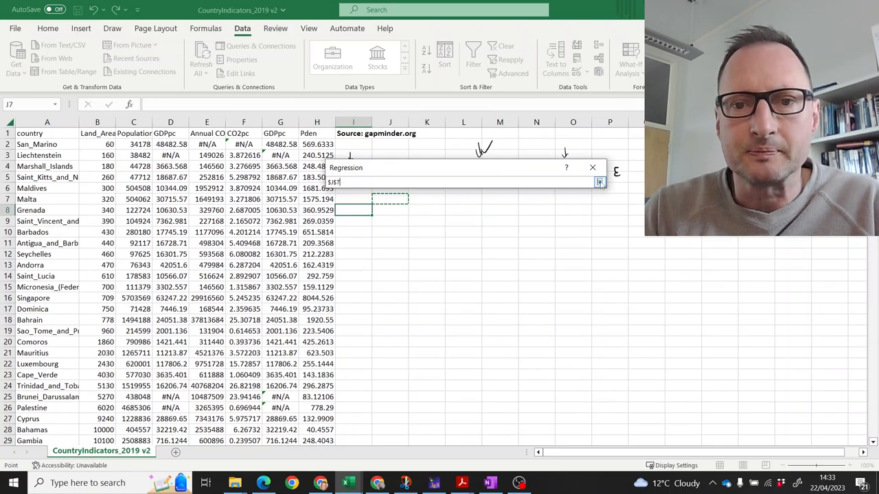
{"action": "left_click", "coordinate": [599, 182]}
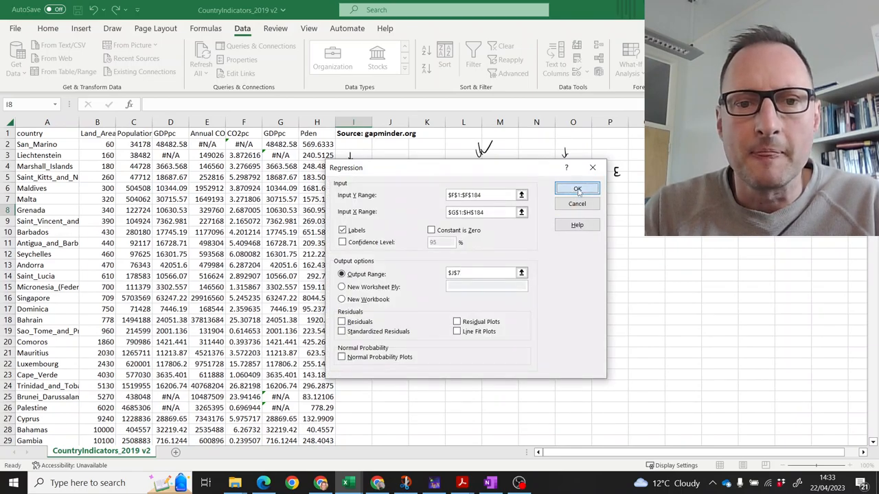
{"action": "left_click", "coordinate": [577, 189]}
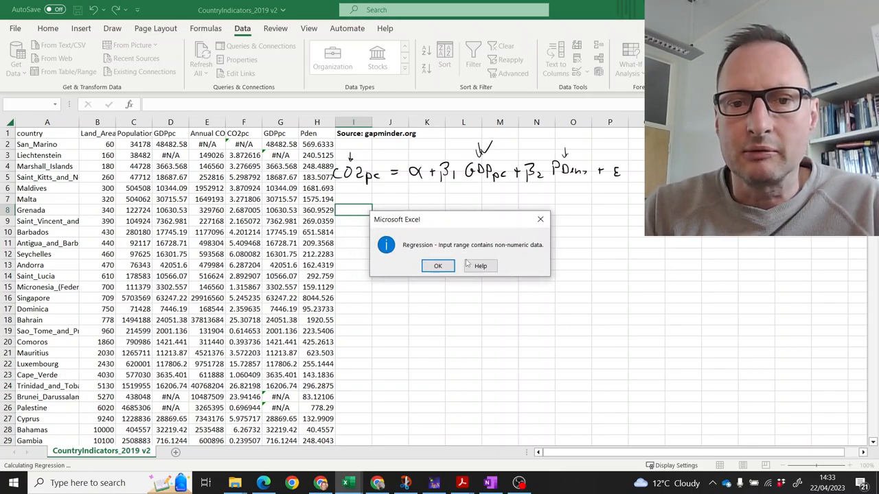
{"action": "mouse_move", "coordinate": [464, 269]}
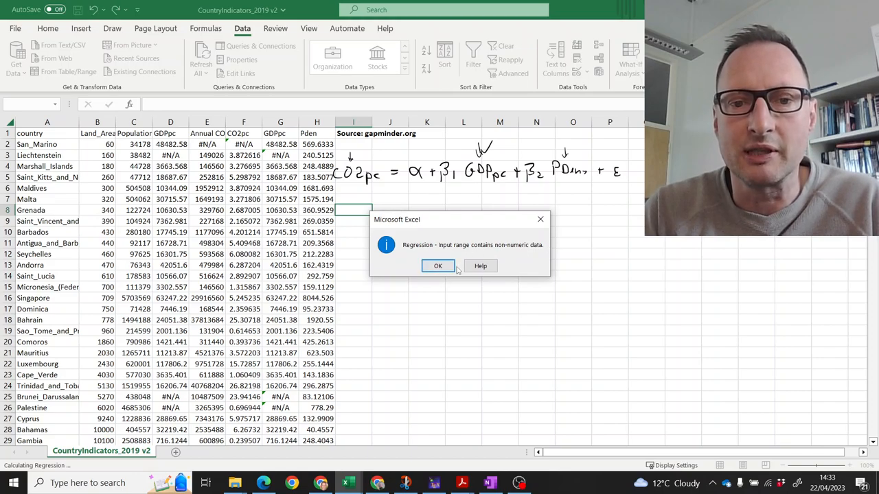
{"action": "left_click", "coordinate": [437, 266]}
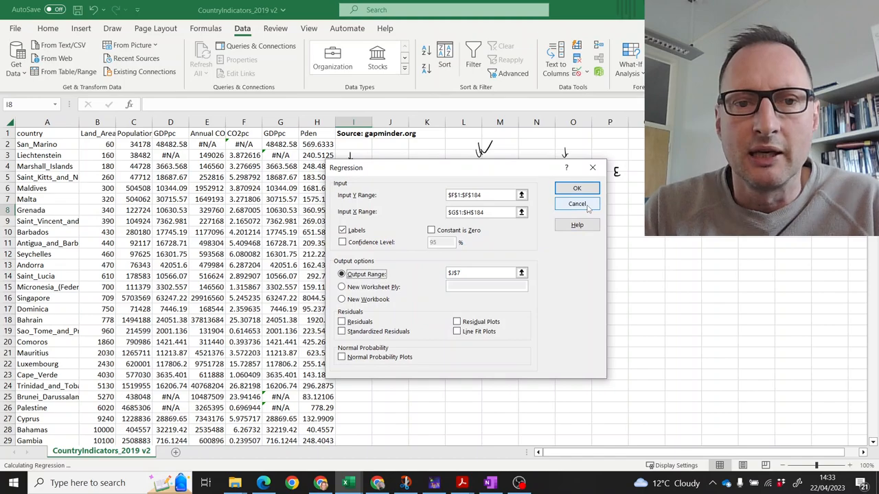
{"action": "left_click", "coordinate": [577, 204]}
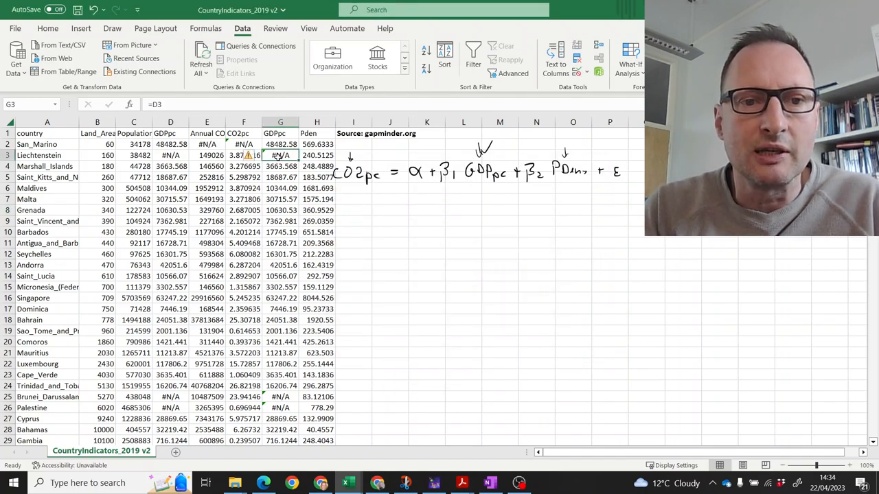
{"action": "left_click", "coordinate": [280, 397]}
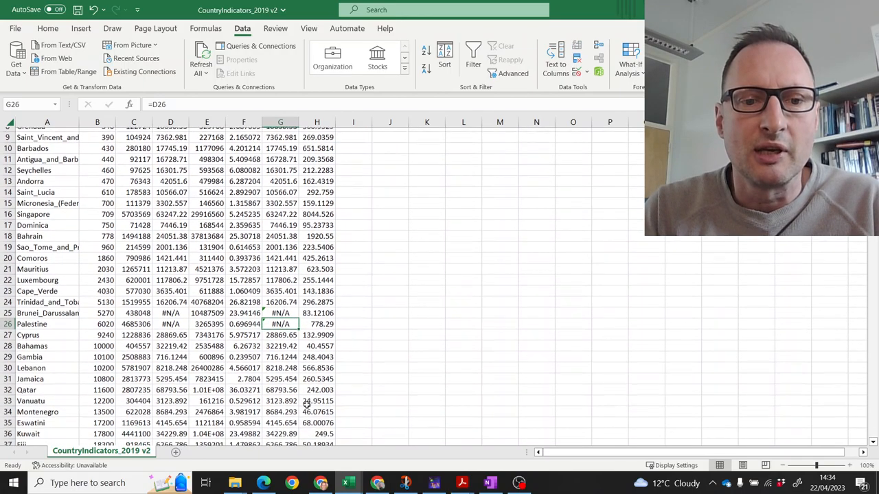
{"action": "scroll", "scroll_direction": "down", "scroll_amount": 3}
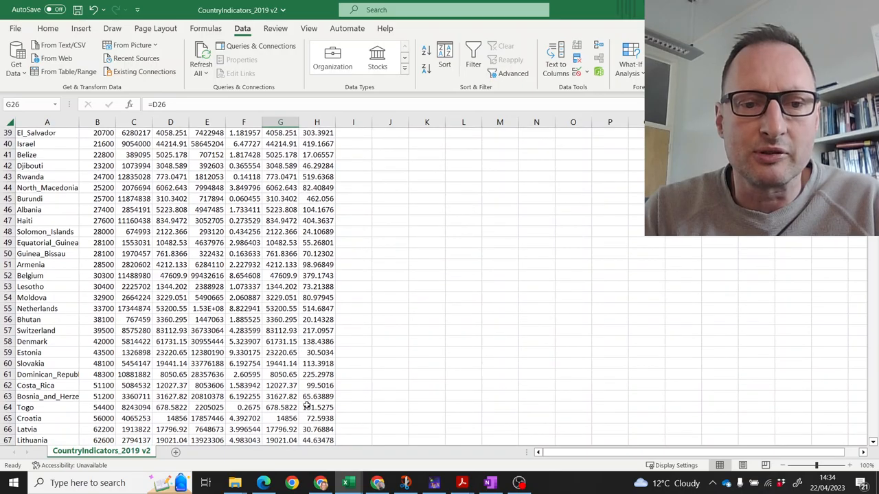
{"action": "scroll", "scroll_direction": "up", "scroll_amount": 3}
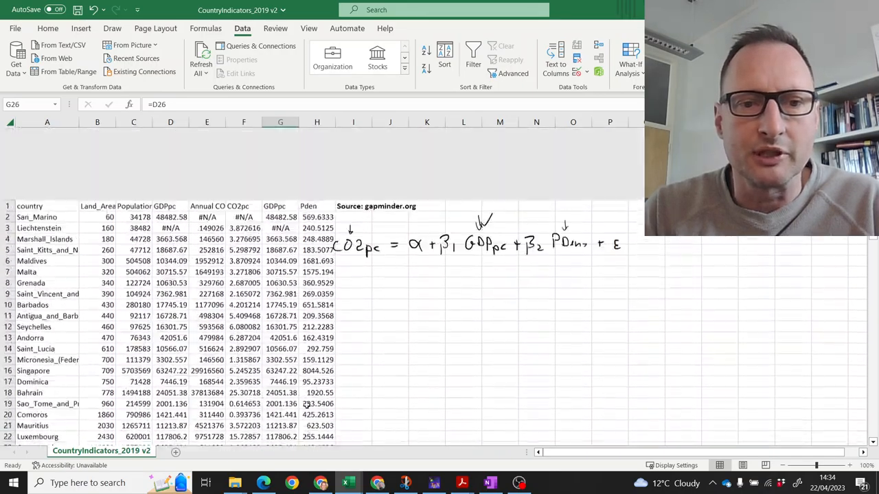
Step: Sort the country data by CO2pc, smallest to largest
{"action": "left_click", "coordinate": [390, 342]}
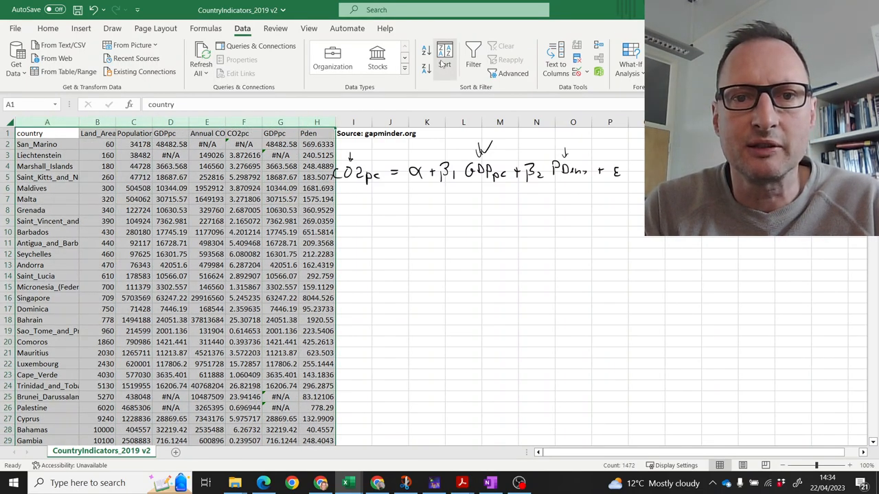
{"action": "left_click", "coordinate": [444, 59]}
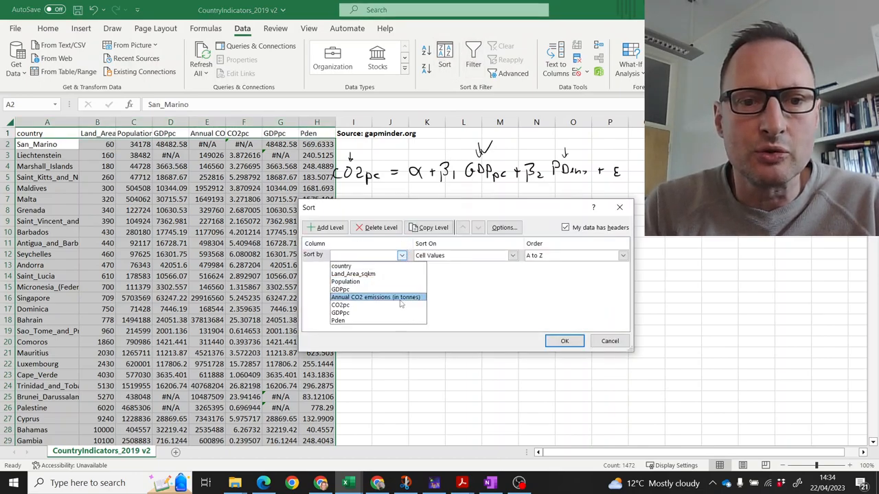
{"action": "left_click", "coordinate": [341, 305]}
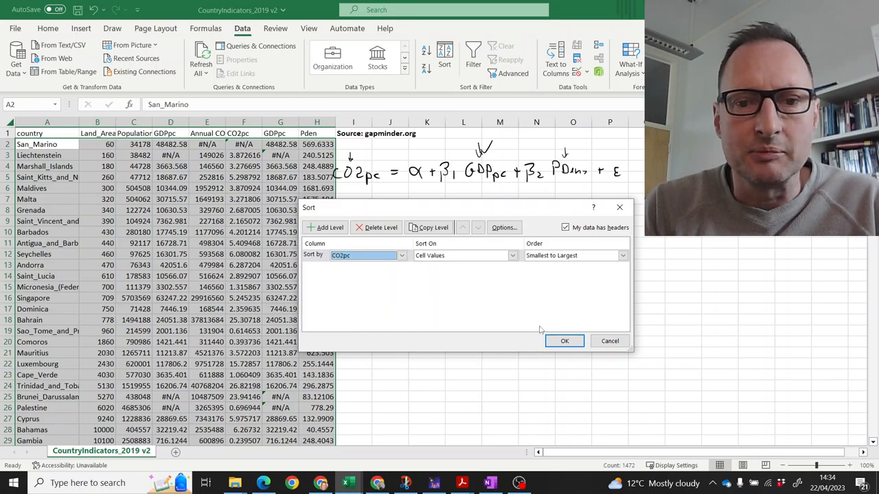
{"action": "left_click", "coordinate": [564, 341]}
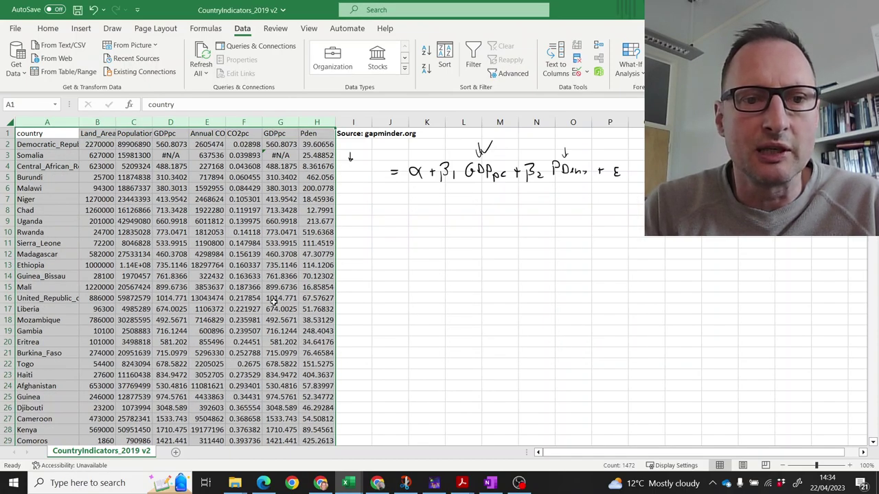
Step: Select the San_Marino and Monaco rows missing CO2pc values
{"action": "scroll", "scroll_direction": "down", "scroll_amount": 3}
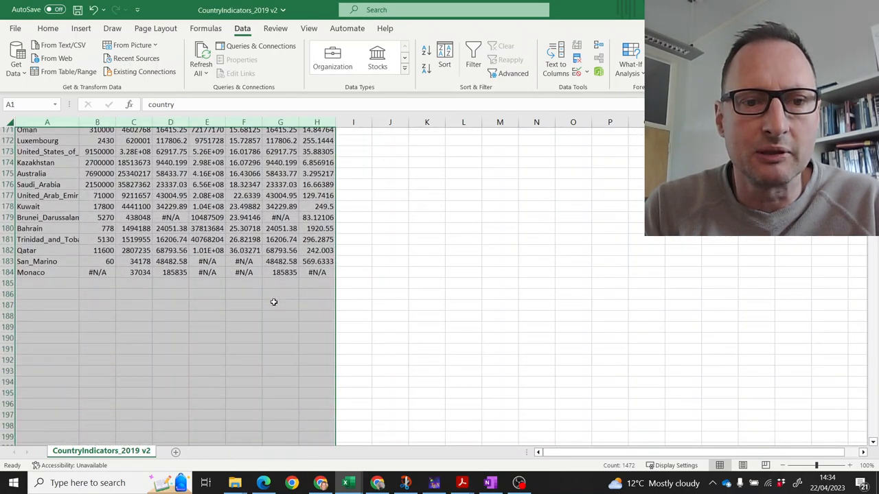
{"action": "left_click", "coordinate": [243, 261]}
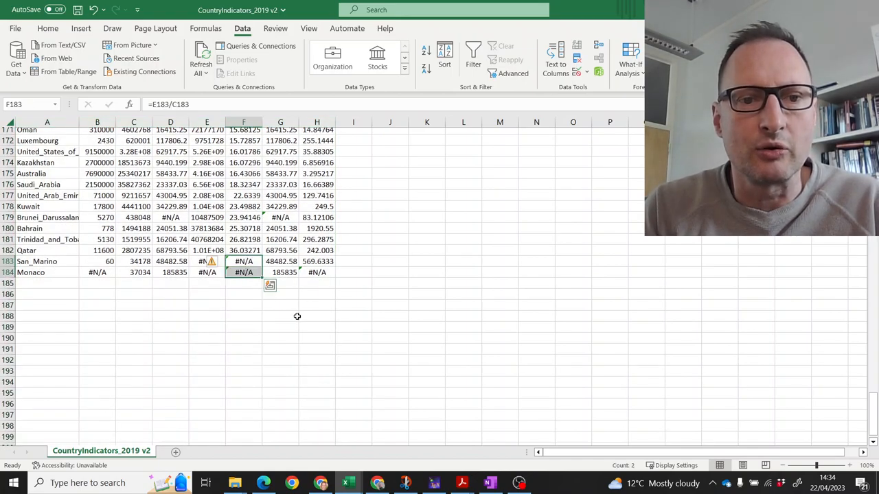
{"action": "left_click", "coordinate": [133, 326]}
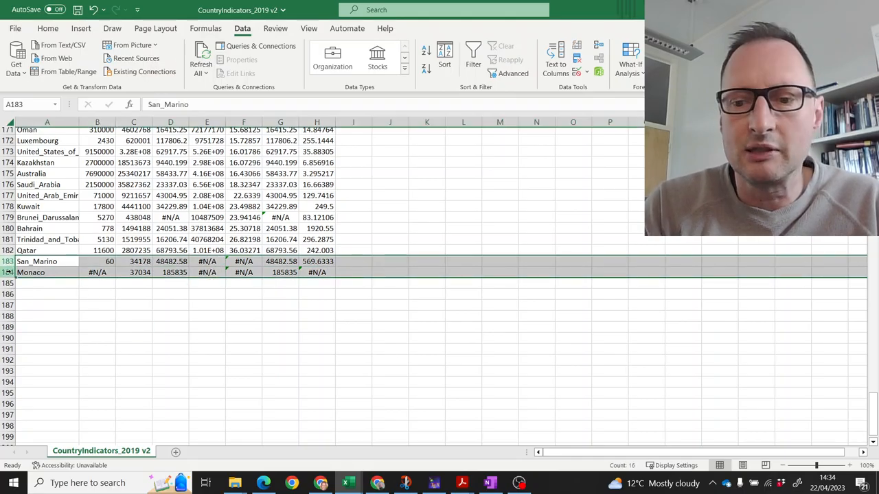
{"action": "scroll", "scroll_direction": "up", "scroll_amount": 3}
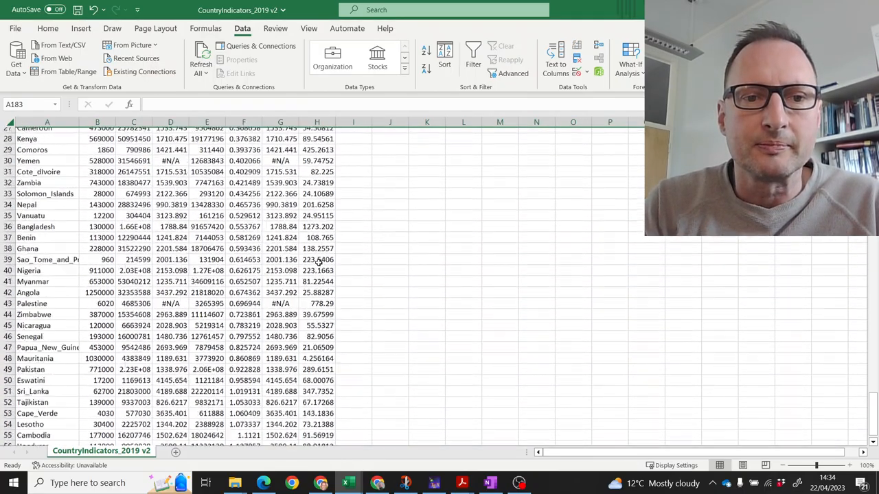
{"action": "left_click", "coordinate": [244, 123]}
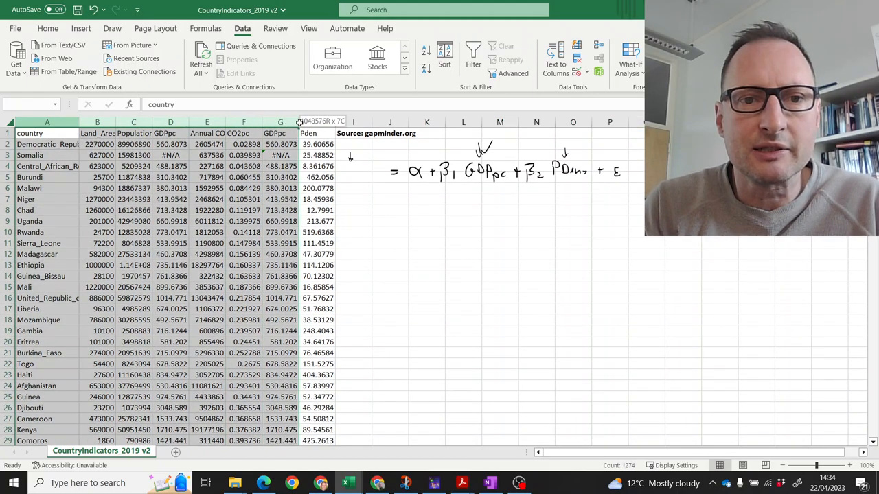
Step: Re-sort by GDPpc ascending and select the trailing #N/A GDPpc rows
{"action": "left_click", "coordinate": [445, 58]}
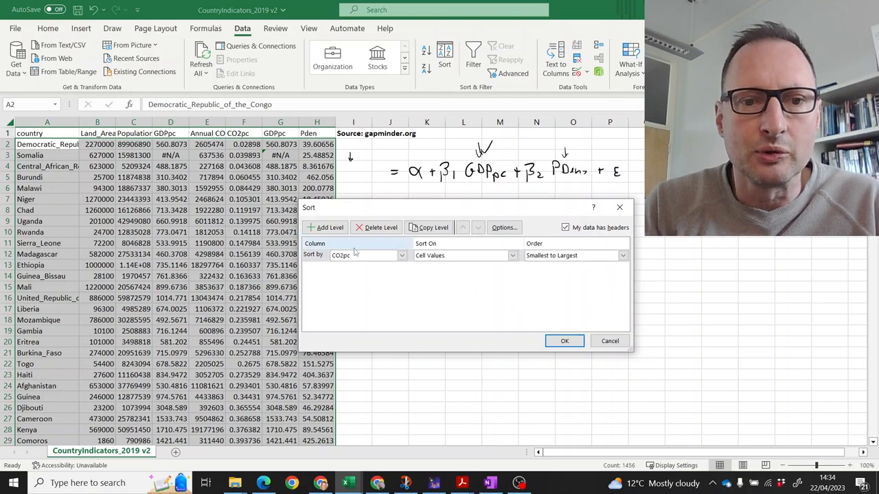
{"action": "left_click", "coordinate": [402, 254]}
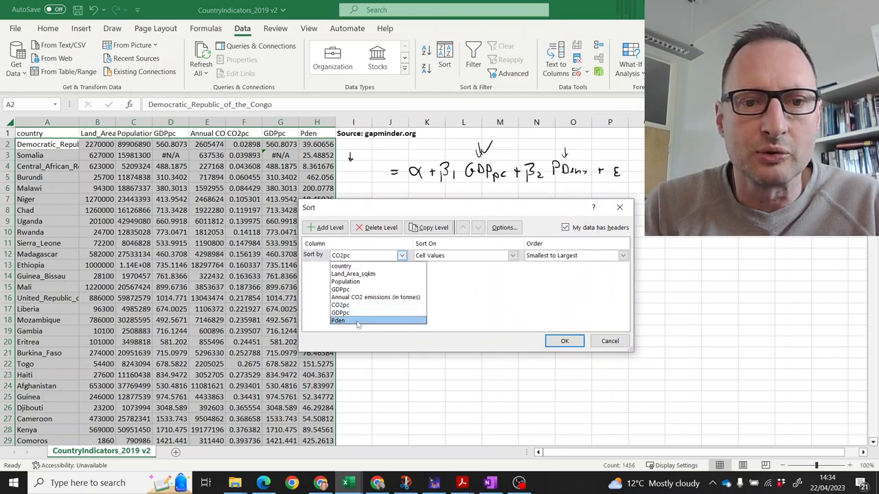
{"action": "left_click", "coordinate": [565, 341]}
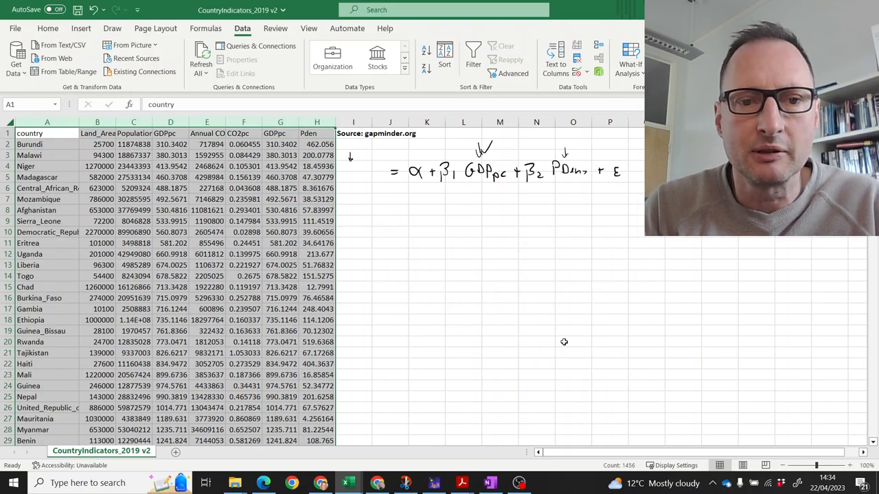
{"action": "scroll", "scroll_direction": "down", "scroll_amount": 3}
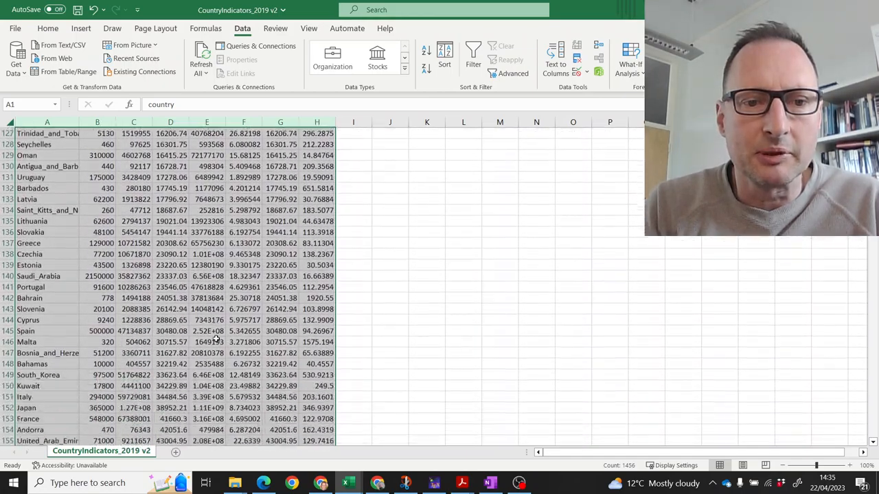
{"action": "scroll", "scroll_direction": "down", "scroll_amount": 3}
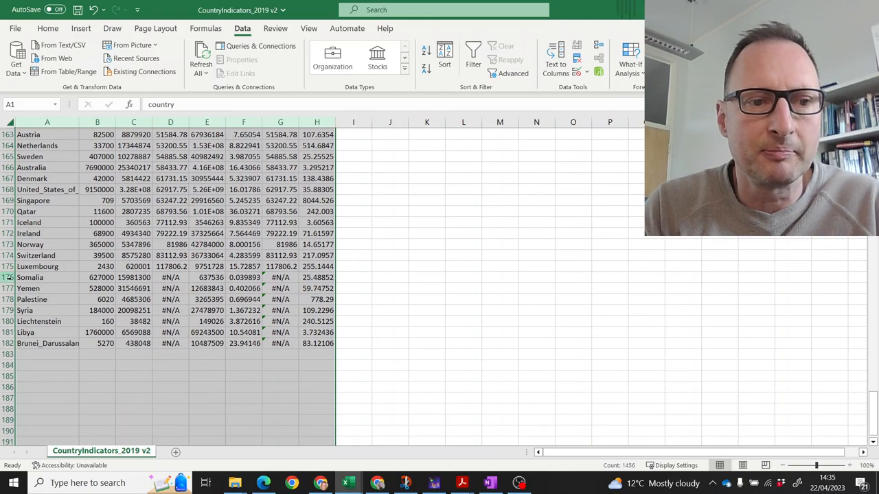
{"action": "left_click", "coordinate": [30, 277]}
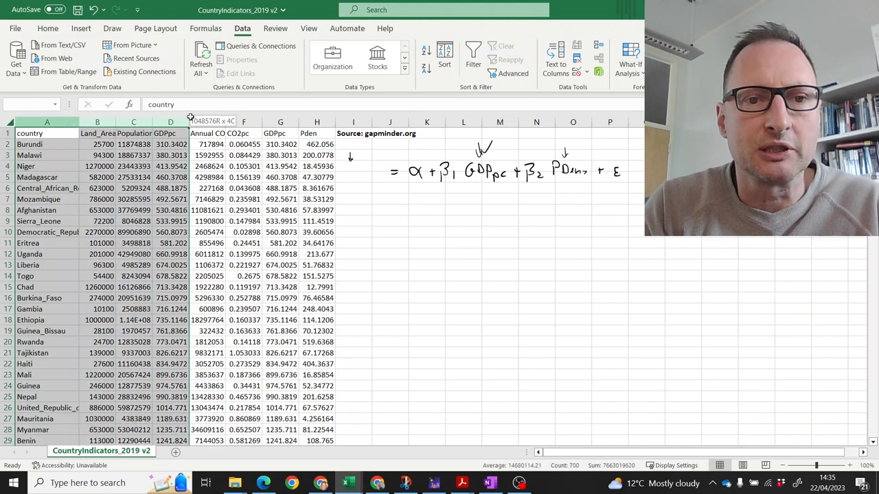
Step: Sort the data by Pden, smallest to largest, and scroll through the result
{"action": "left_click", "coordinate": [444, 55]}
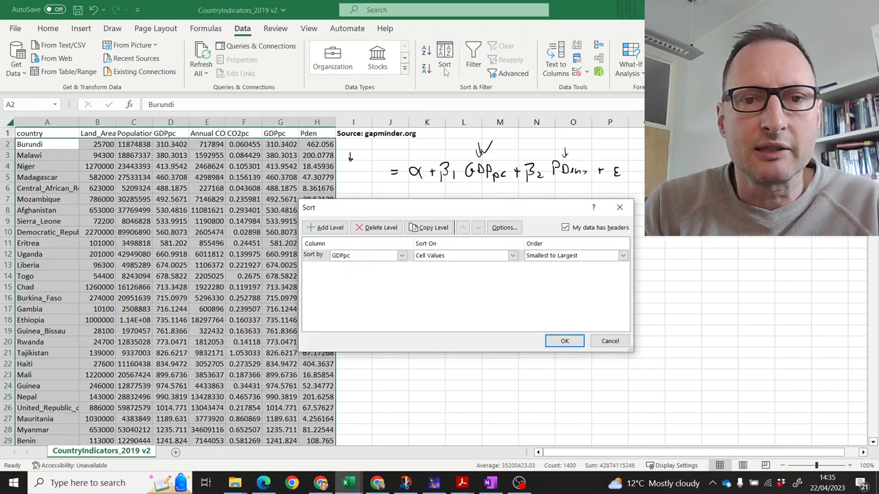
{"action": "left_click", "coordinate": [402, 255]}
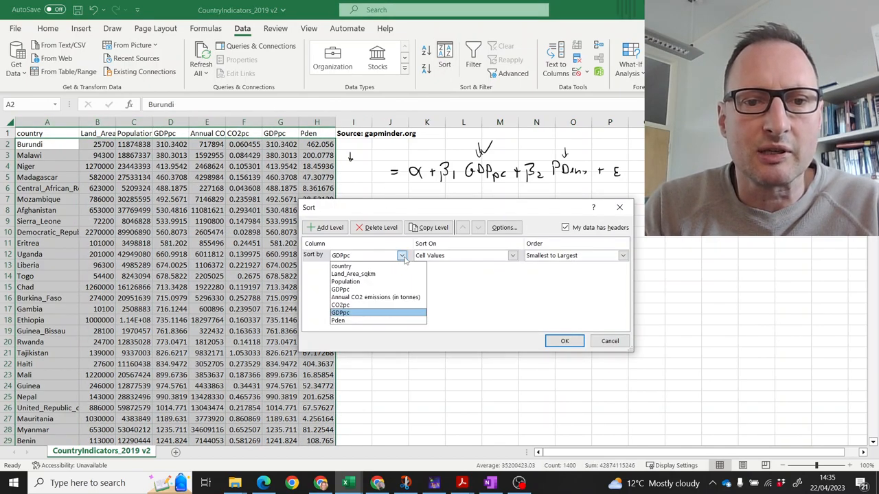
{"action": "left_click", "coordinate": [340, 321]}
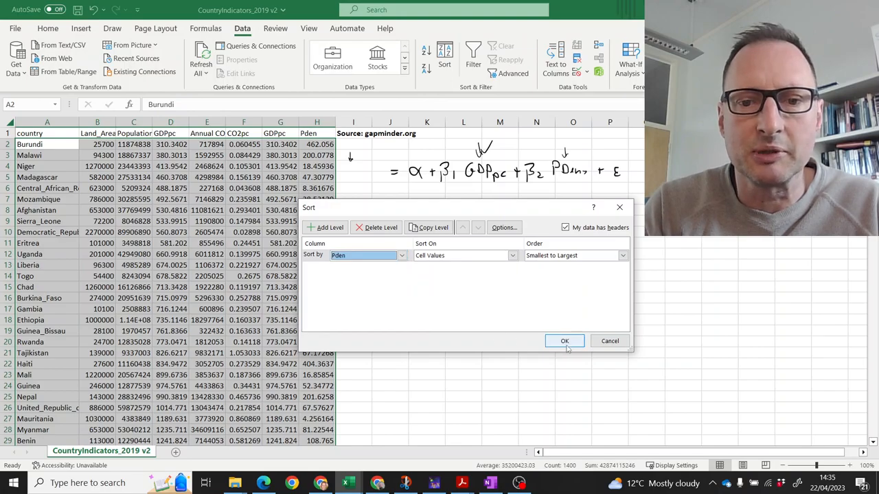
{"action": "left_click", "coordinate": [565, 341]}
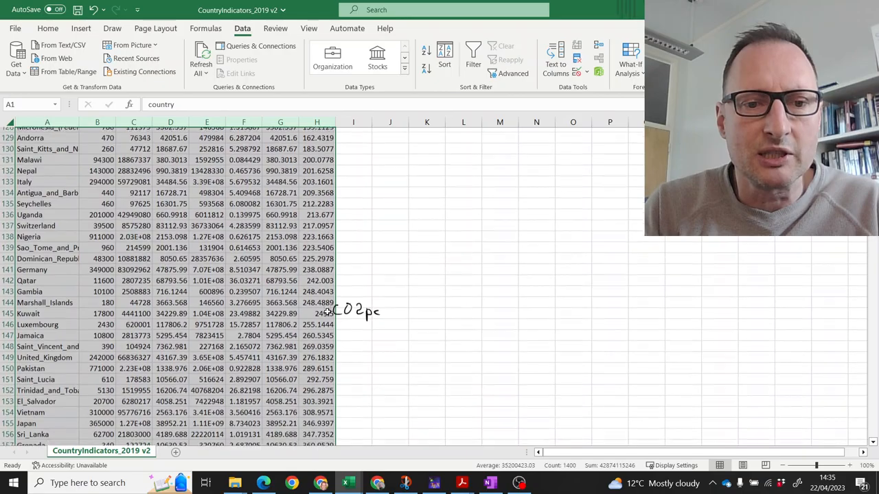
{"action": "scroll", "scroll_direction": "down", "scroll_amount": 3}
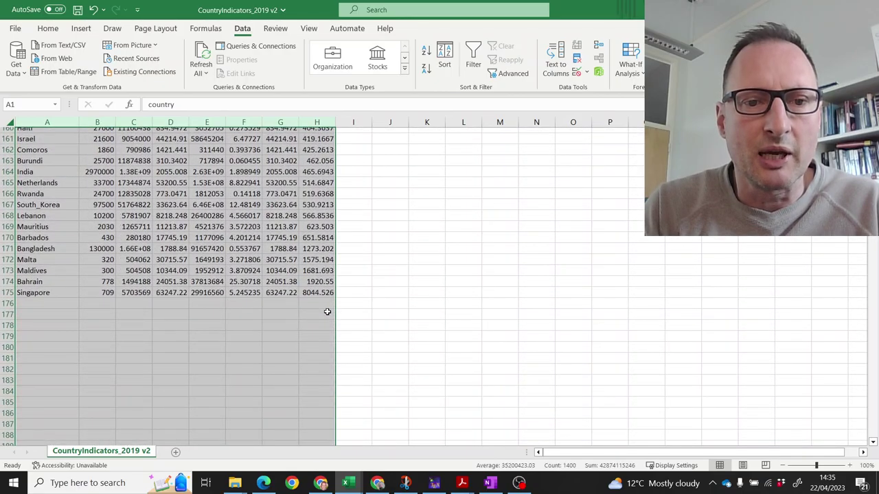
{"action": "scroll", "scroll_direction": "up", "scroll_amount": 3}
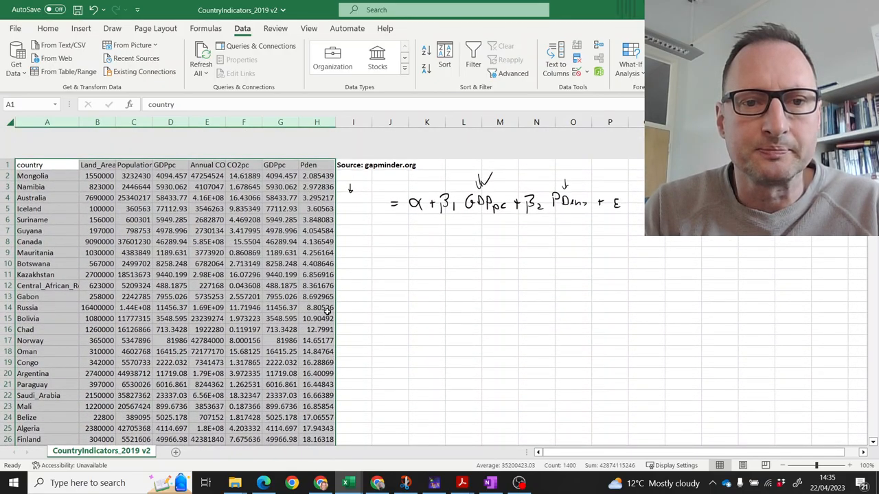
{"action": "scroll", "scroll_direction": "down", "scroll_amount": 3}
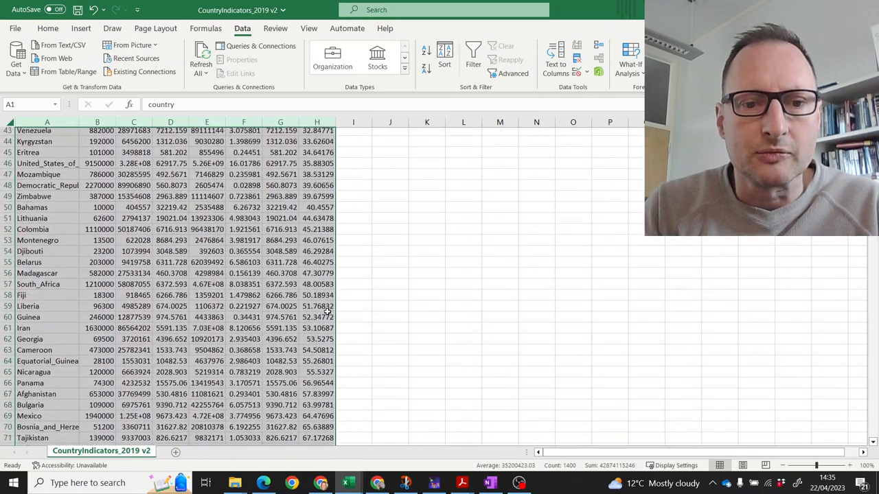
{"action": "scroll", "scroll_direction": "down", "scroll_amount": 3}
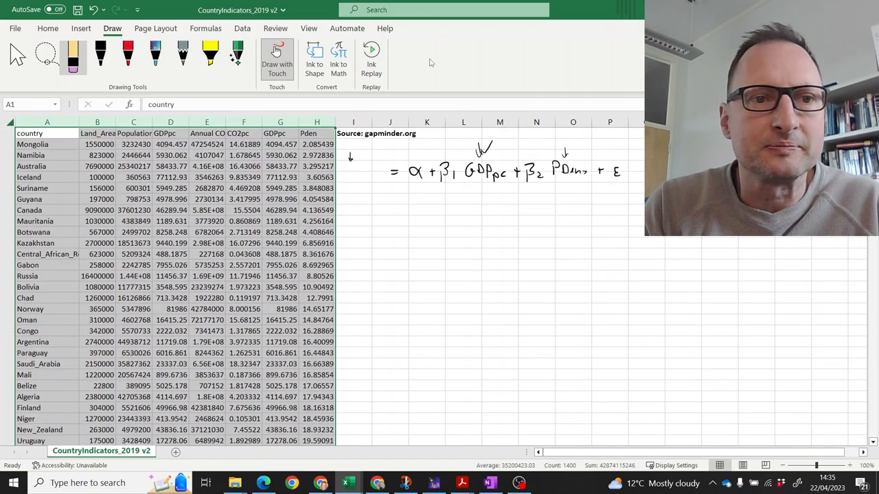
{"action": "mouse_move", "coordinate": [314, 59]}
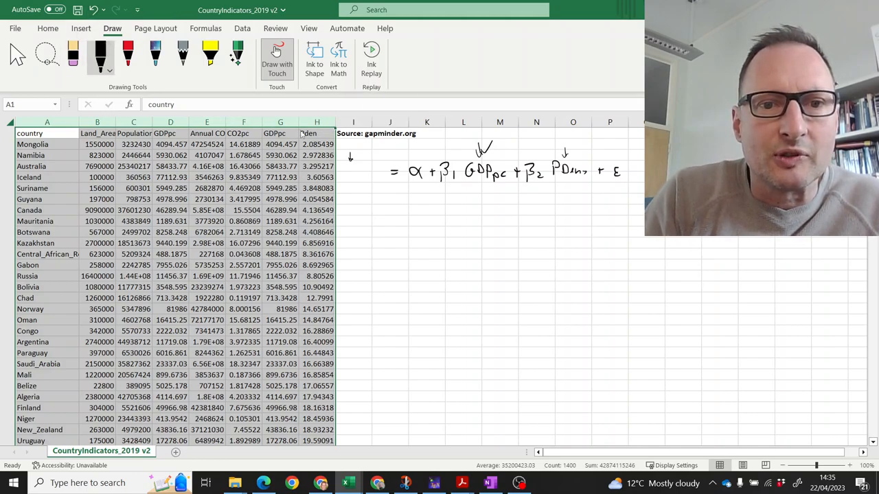
Step: Handwrite CO2pc before the equals sign of the equation with the black pen
{"action": "left_click_drag", "start_coordinate": [351, 162], "coordinate": [360, 179]}
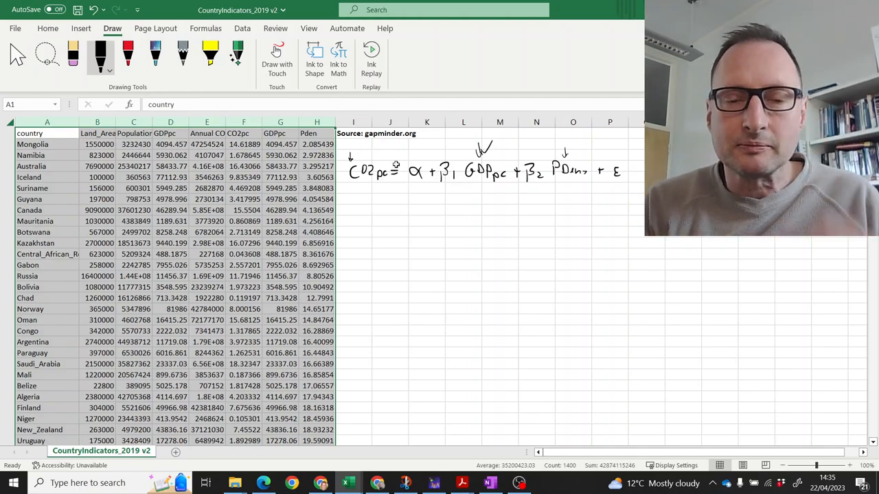
{"action": "mouse_move", "coordinate": [295, 210]}
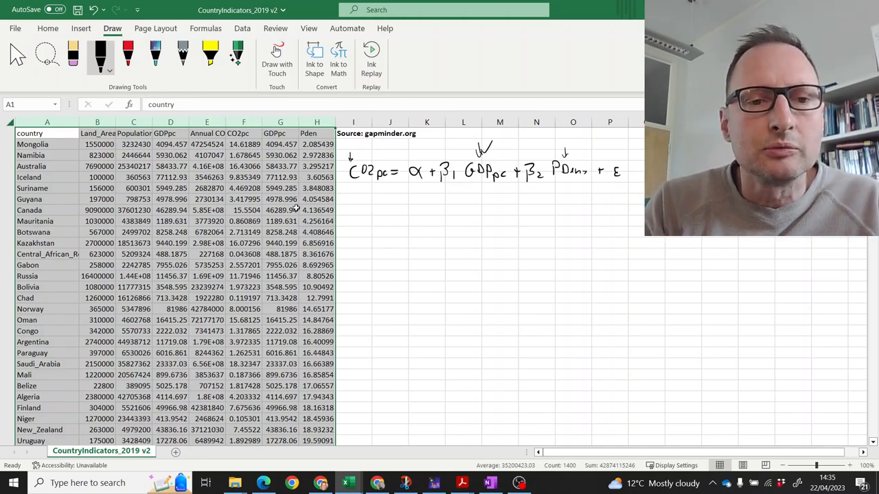
{"action": "scroll", "scroll_direction": "down", "scroll_amount": 3}
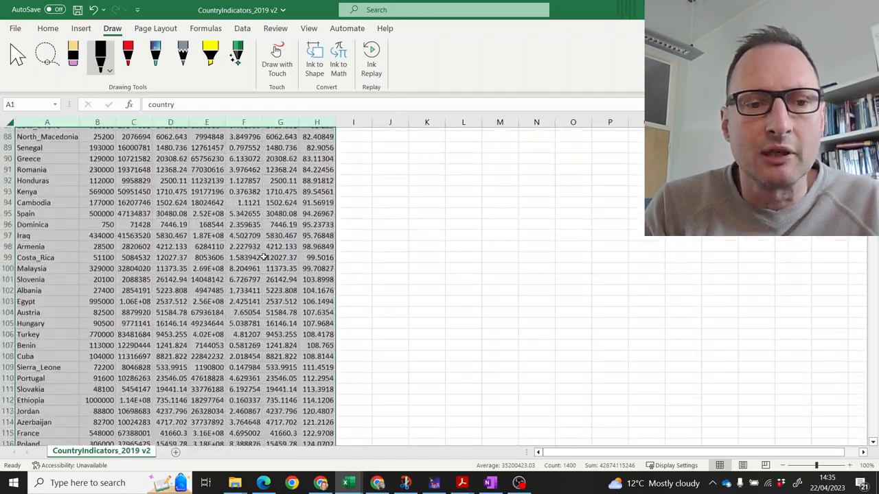
{"action": "scroll", "scroll_direction": "down", "scroll_amount": 3}
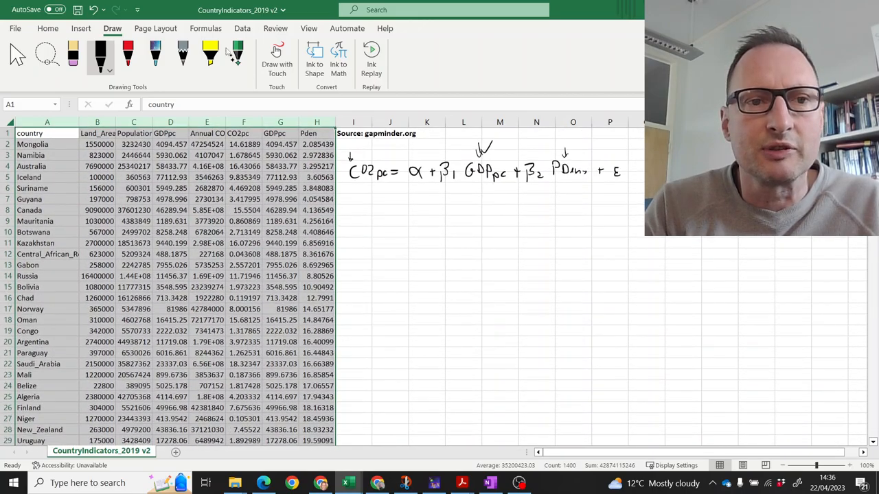
Step: Run Regression of CO2pc on GDPpc and Pden, output at J7 (R Square 0.334)
{"action": "left_click", "coordinate": [241, 28]}
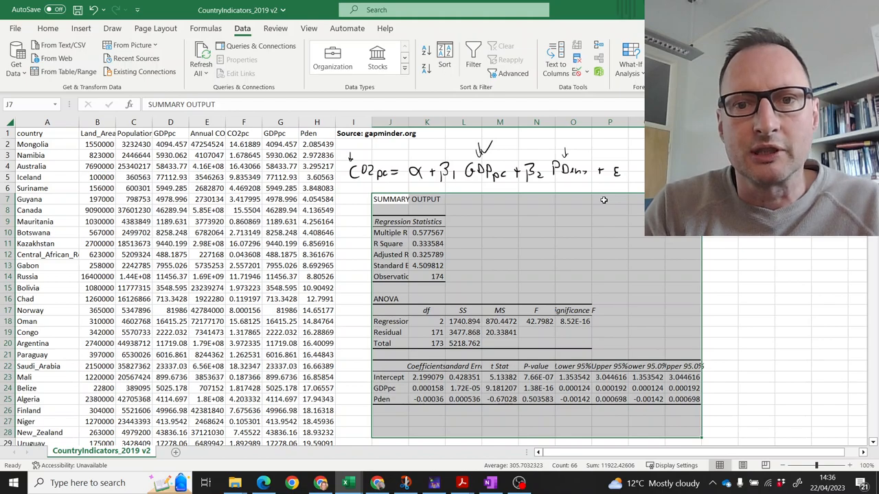
Step: Widen column J so labels like Adjusted R Square and Standard Error show fully
{"action": "left_click", "coordinate": [610, 199]}
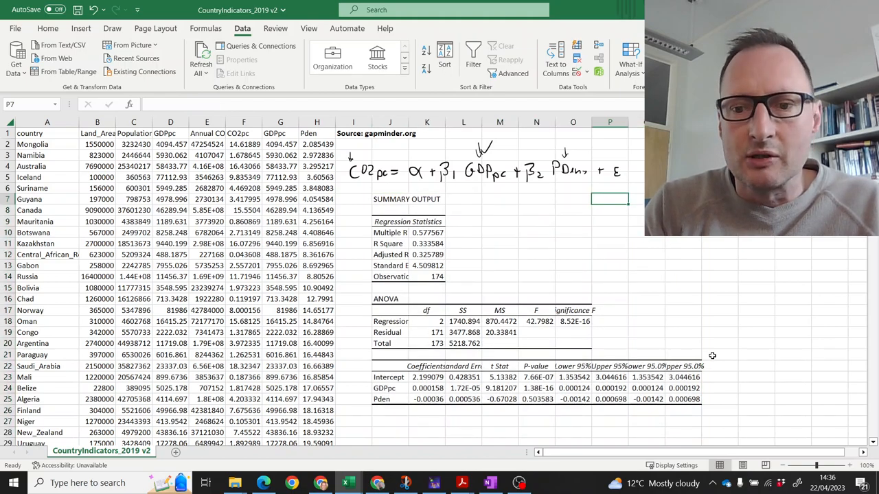
{"action": "left_click", "coordinate": [864, 465]}
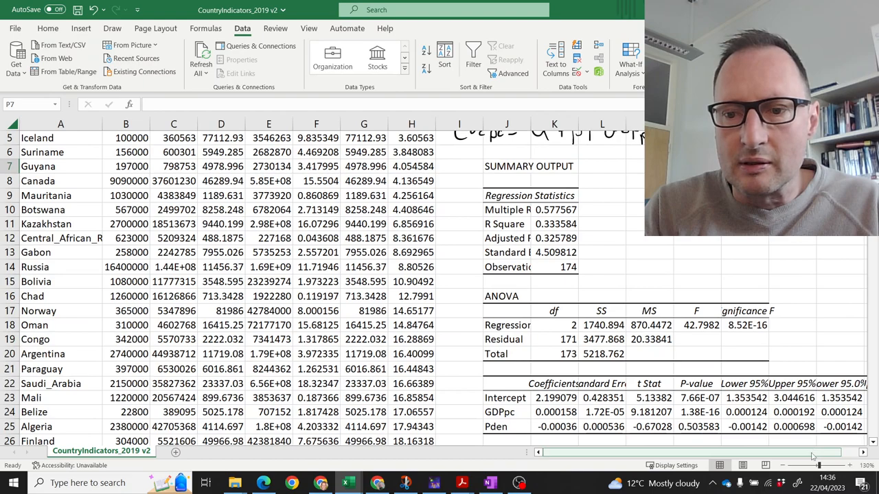
{"action": "scroll", "scroll_direction": "right", "scroll_amount": 3}
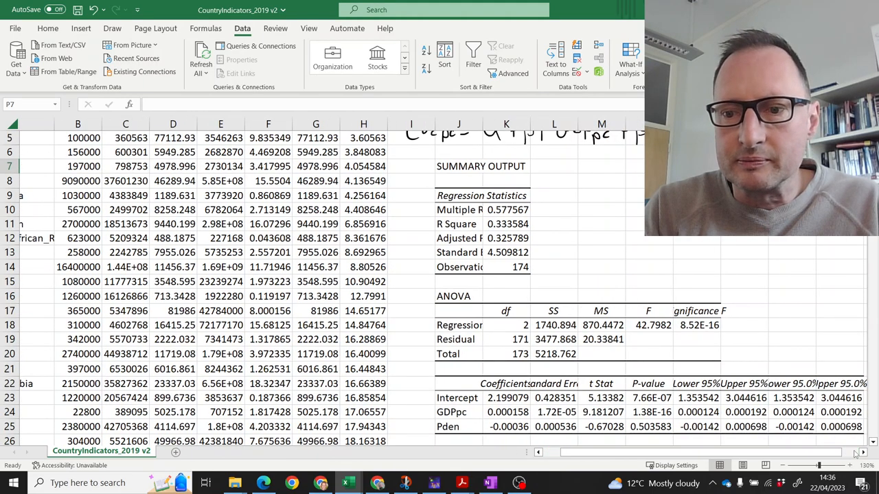
{"action": "scroll", "scroll_direction": "right", "scroll_amount": 3}
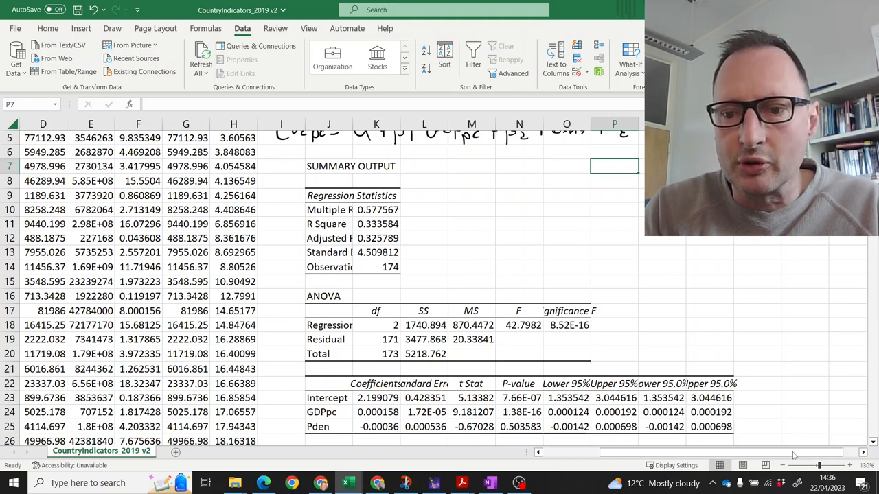
{"action": "scroll", "scroll_direction": "left", "scroll_amount": 3}
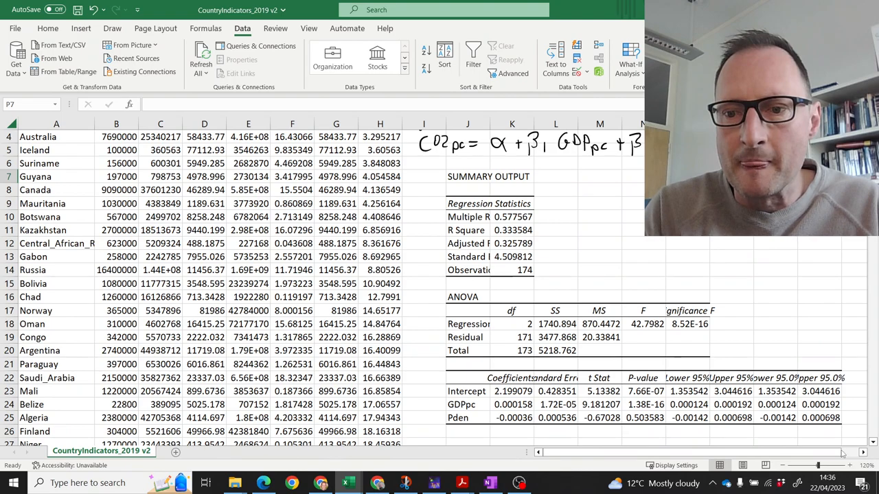
{"action": "scroll", "scroll_direction": "right", "scroll_amount": 3}
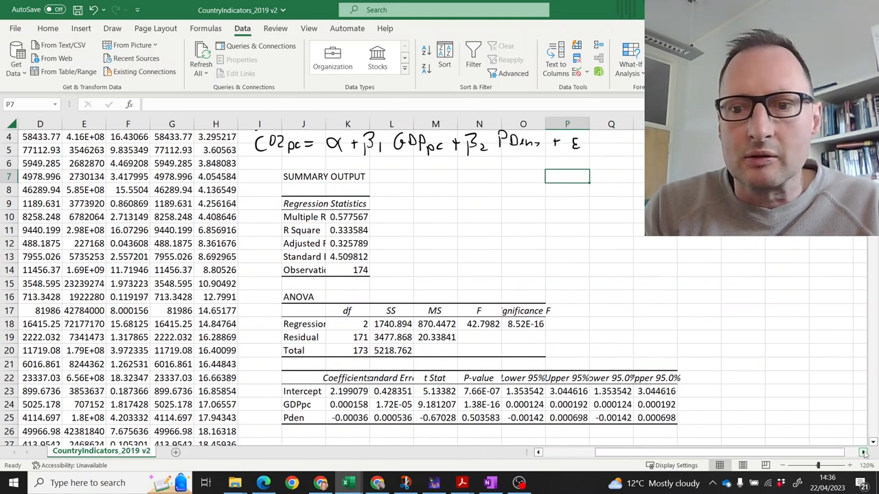
{"action": "scroll", "scroll_direction": "right", "scroll_amount": 3}
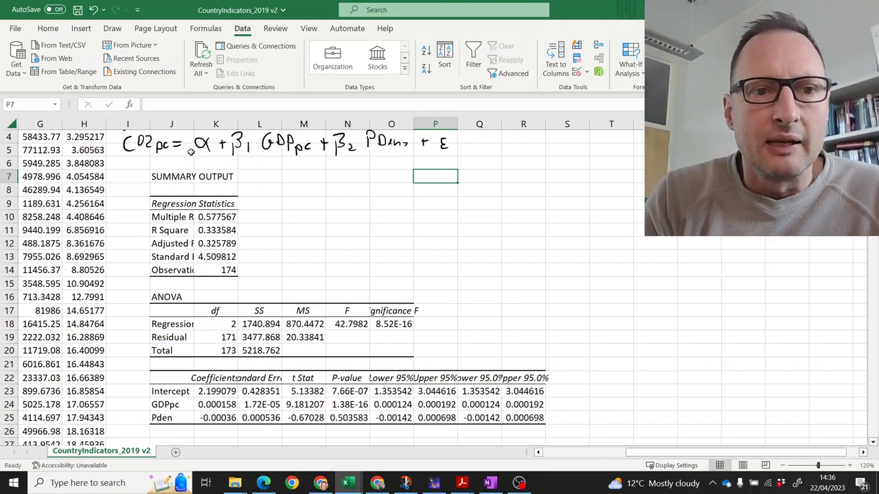
{"action": "left_click_drag", "start_coordinate": [216, 123], "coordinate": [211, 124]}
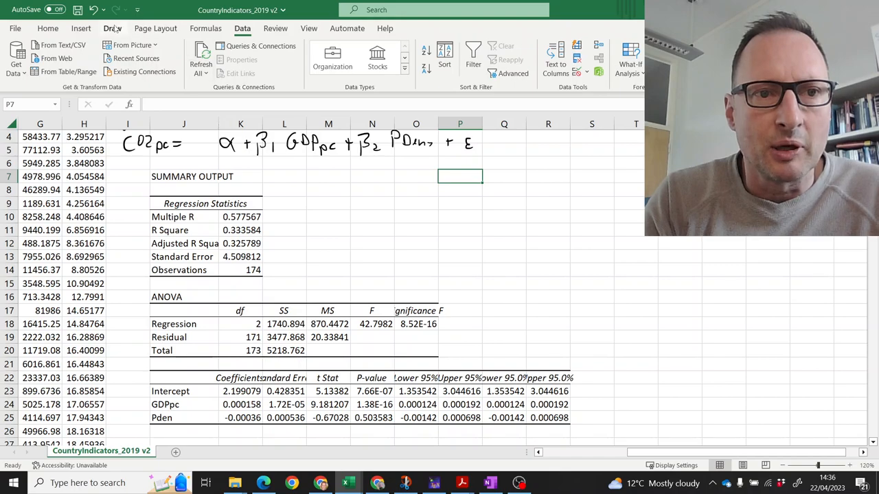
Step: Ink '- Pop' after the model equation and pick the yellow highlighter
{"action": "left_click", "coordinate": [112, 28]}
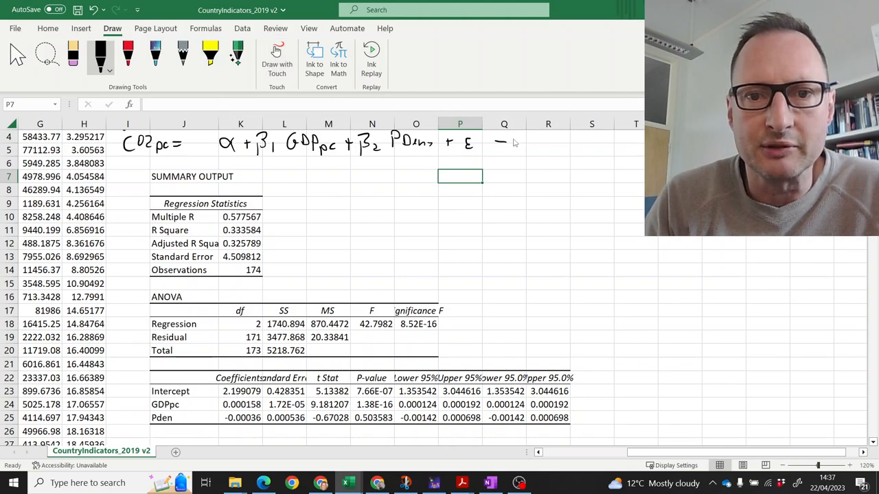
{"action": "left_click_drag", "start_coordinate": [502, 143], "coordinate": [539, 145]}
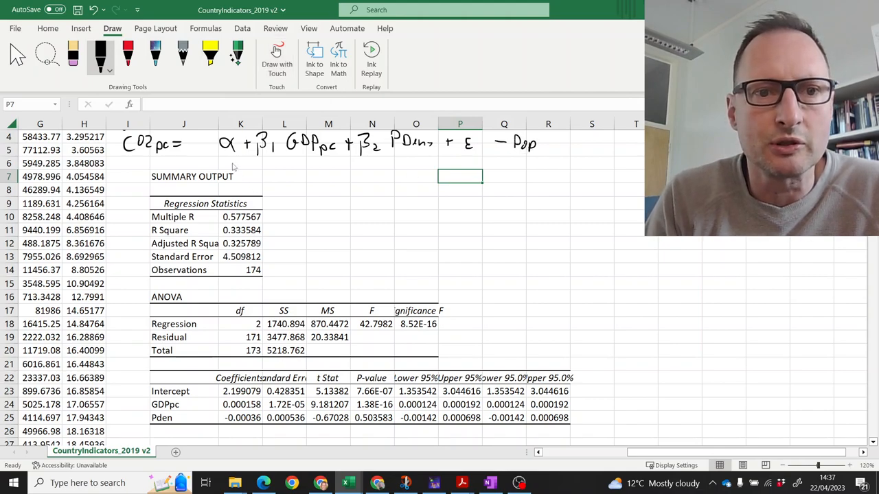
{"action": "left_click", "coordinate": [211, 53]}
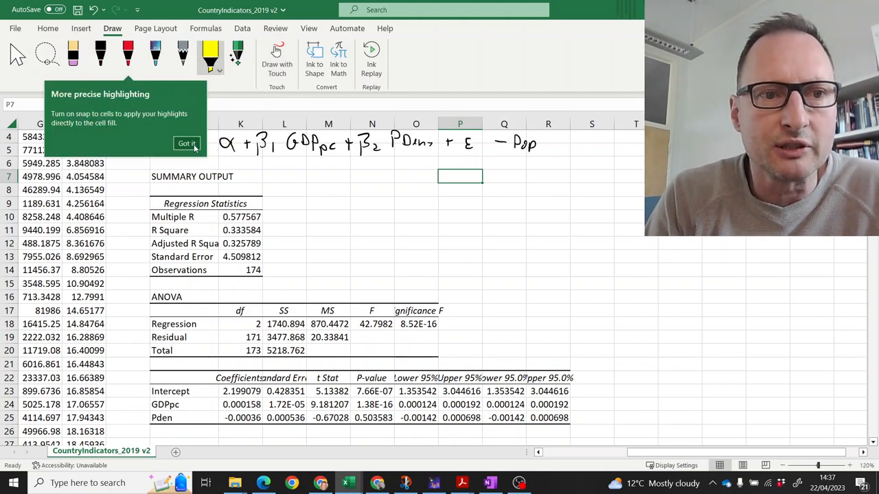
{"action": "left_click", "coordinate": [186, 144]}
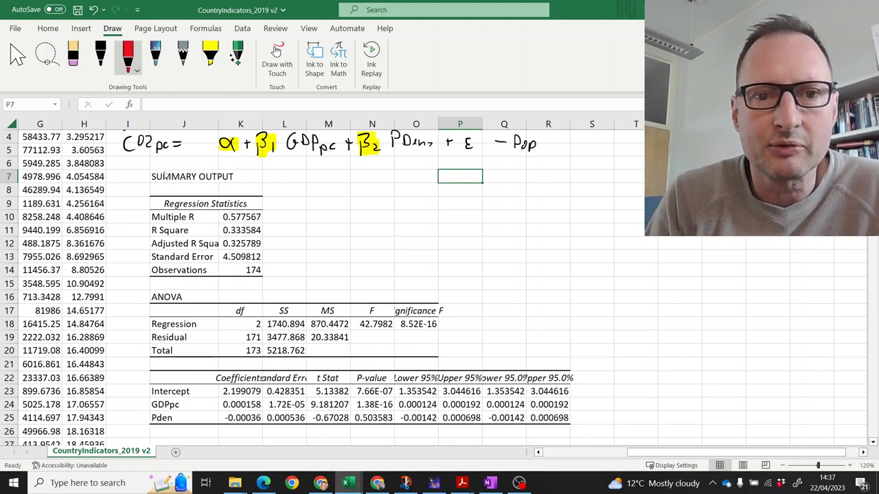
{"action": "mouse_move", "coordinate": [141, 170]}
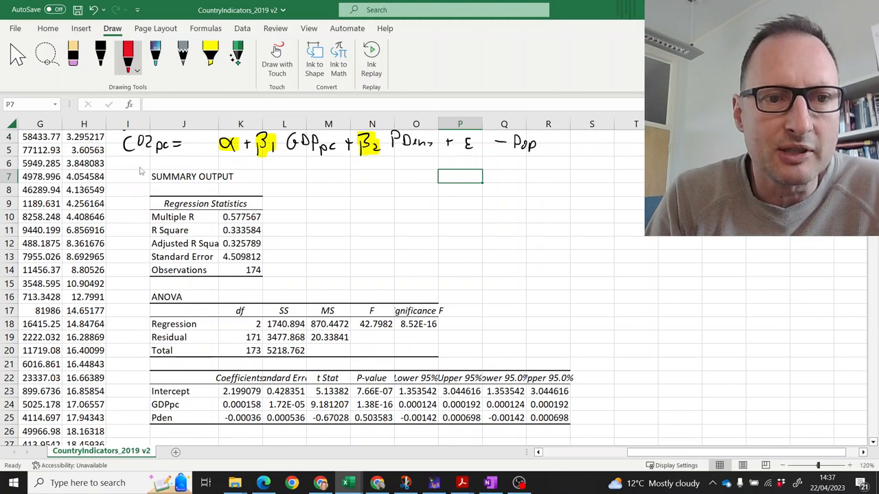
Step: Handwrite in red CO2pc = a + b1 GDPpc + b2 PDens below the model
{"action": "left_click_drag", "start_coordinate": [132, 172], "coordinate": [166, 172]}
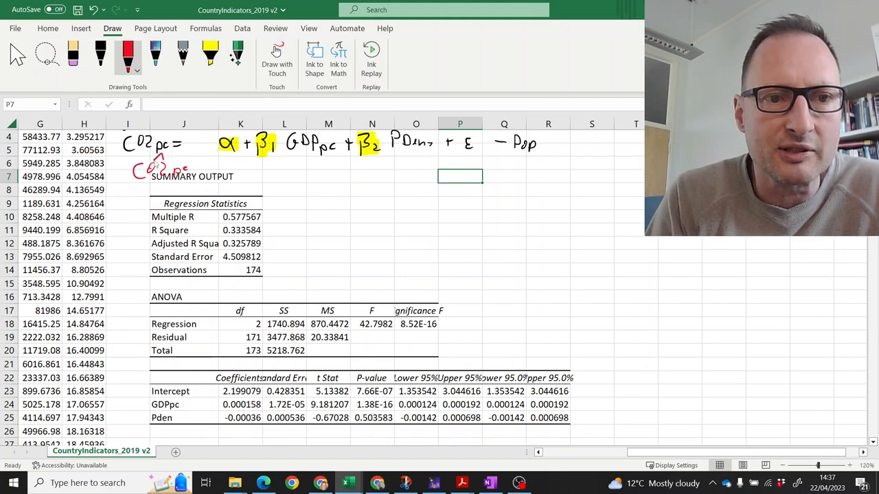
{"action": "left_click_drag", "start_coordinate": [185, 165], "coordinate": [234, 168]}
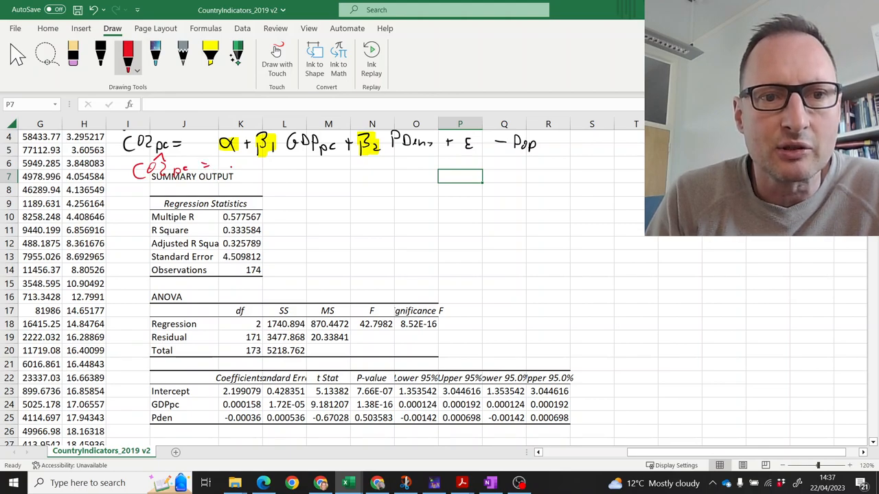
{"action": "left_click_drag", "start_coordinate": [223, 164], "coordinate": [258, 168]}
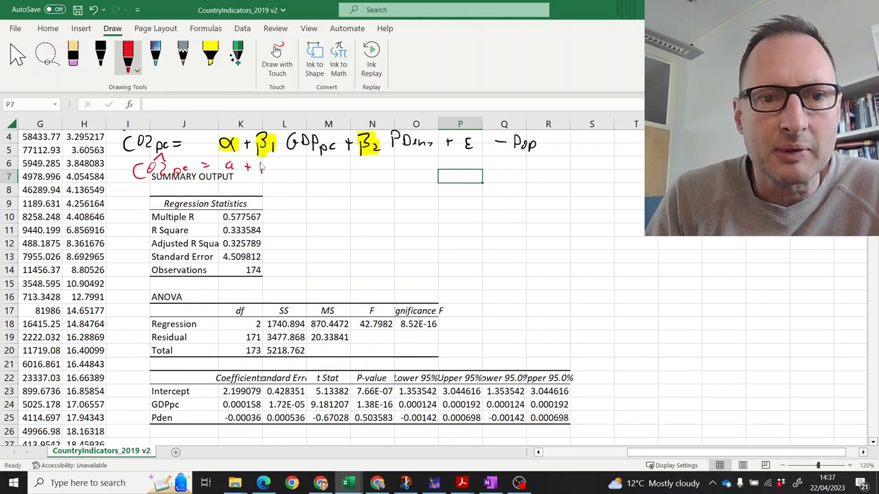
{"action": "left_click_drag", "start_coordinate": [261, 167], "coordinate": [309, 167]}
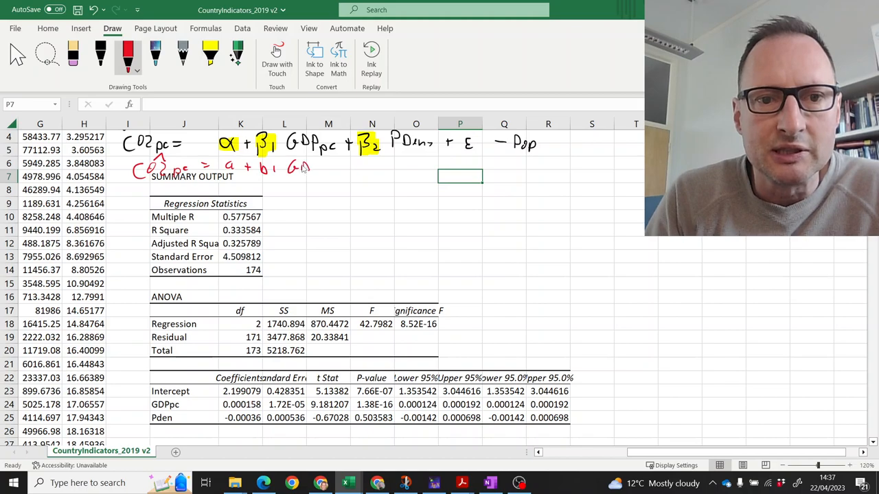
{"action": "left_click_drag", "start_coordinate": [315, 168], "coordinate": [333, 172]}
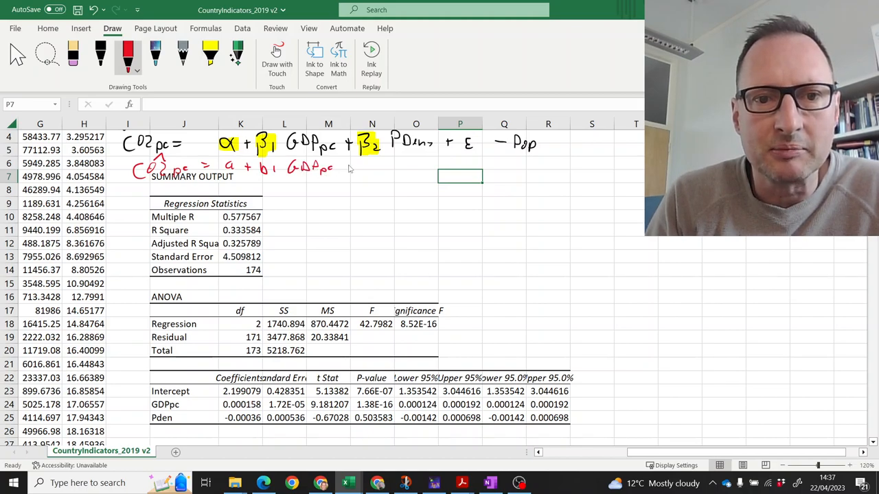
{"action": "left_click_drag", "start_coordinate": [347, 168], "coordinate": [378, 171]}
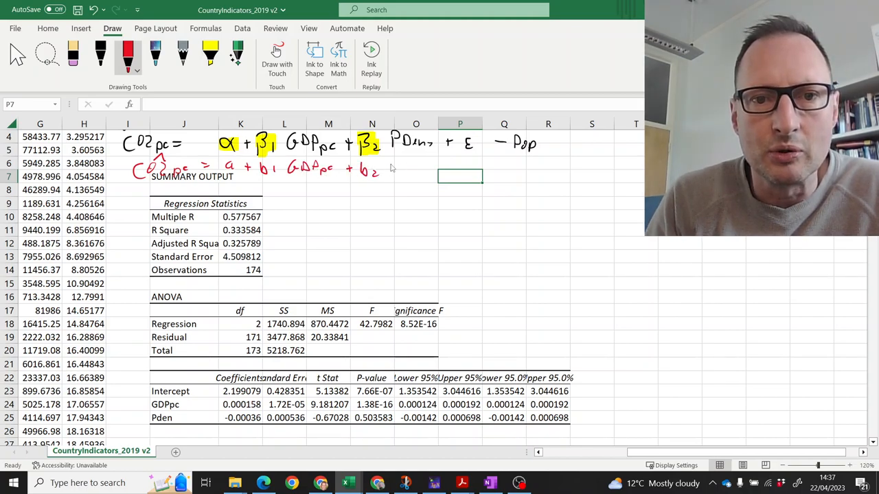
{"action": "left_click_drag", "start_coordinate": [385, 168], "coordinate": [426, 168]}
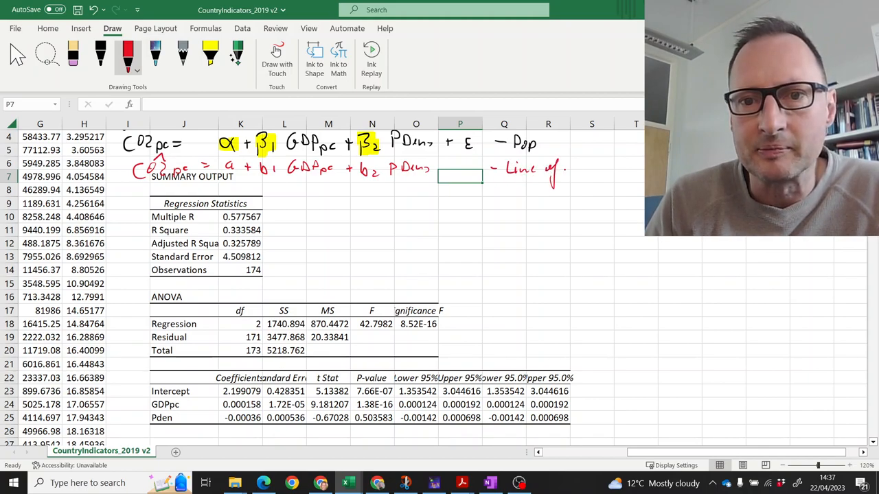
Step: Label the red equation 'line of best fit'
{"action": "left_click_drag", "start_coordinate": [563, 161], "coordinate": [590, 172]}
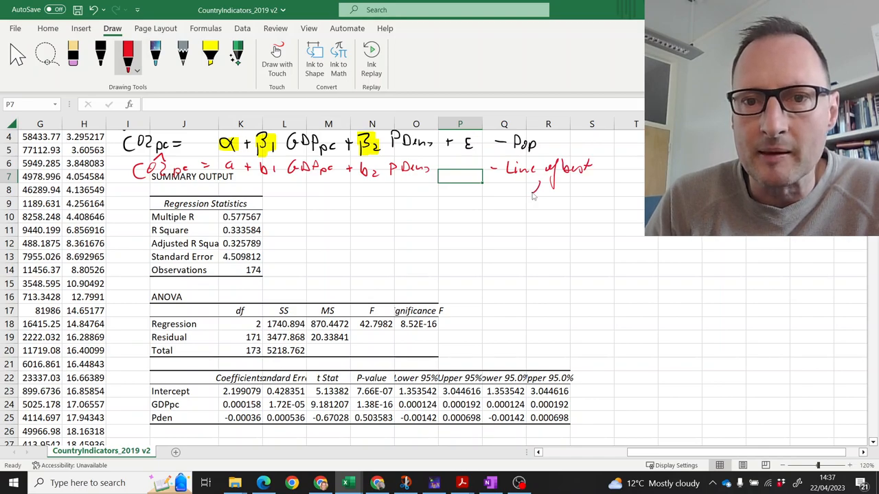
{"action": "left_click_drag", "start_coordinate": [529, 196], "coordinate": [577, 185]}
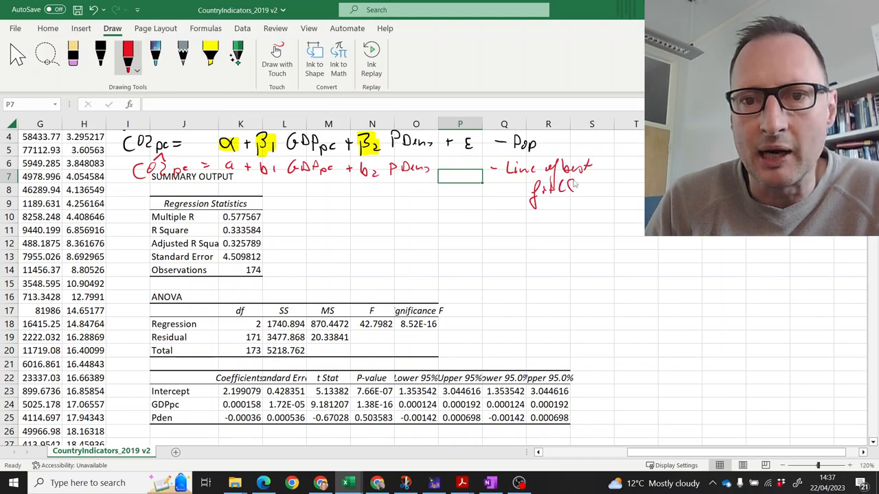
{"action": "left_click_drag", "start_coordinate": [577, 187], "coordinate": [604, 191]}
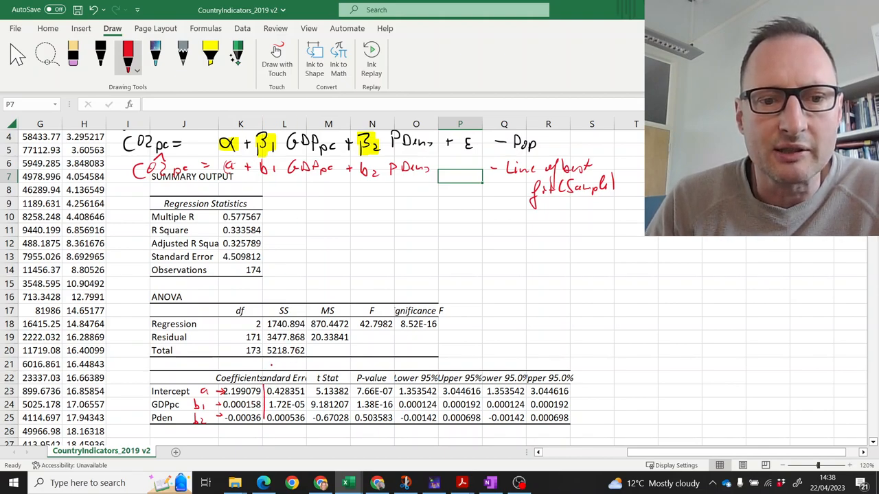
Step: Label the coefficients a, b1, b2 and write H0: β1 = 0 and HA
{"action": "left_click_drag", "start_coordinate": [264, 368], "coordinate": [278, 370]}
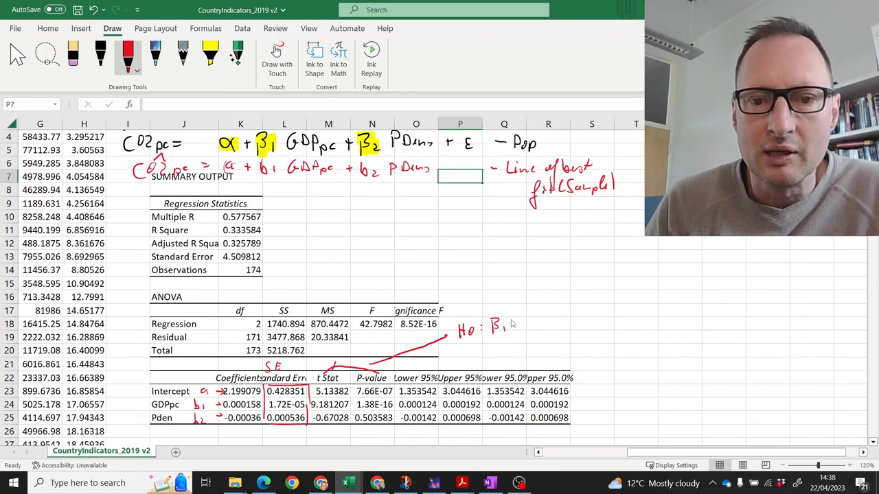
{"action": "left_click_drag", "start_coordinate": [511, 327], "coordinate": [532, 326]}
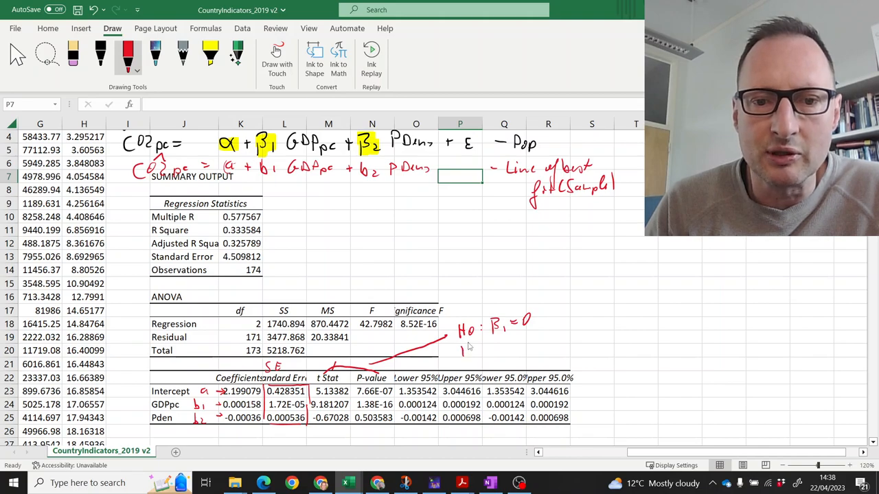
{"action": "left_click_drag", "start_coordinate": [456, 352], "coordinate": [495, 352]}
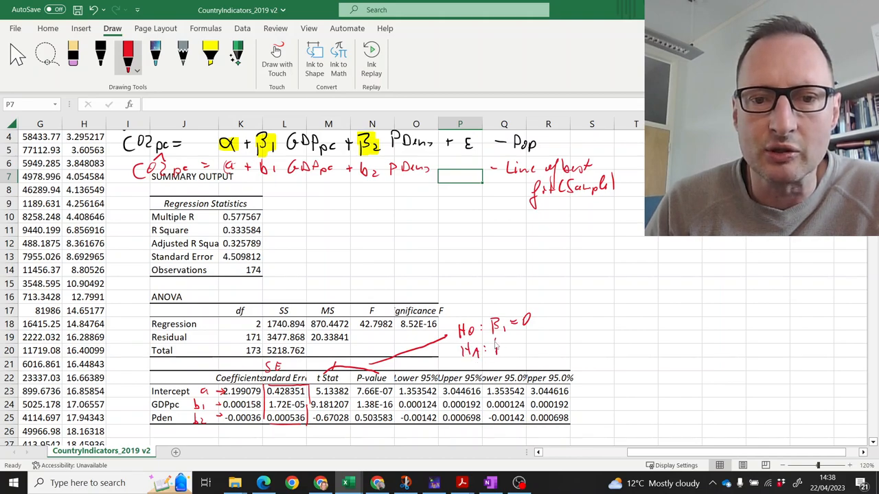
{"action": "left_click_drag", "start_coordinate": [488, 346], "coordinate": [525, 347]}
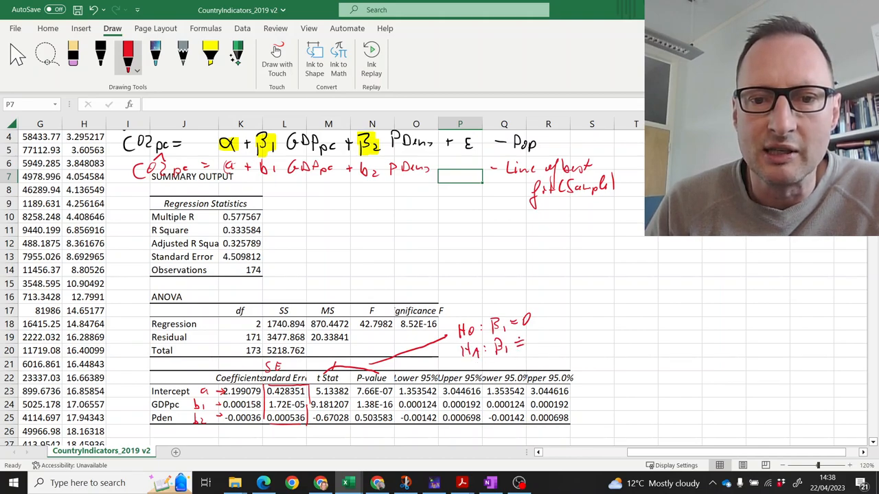
{"action": "left_click_drag", "start_coordinate": [508, 340], "coordinate": [539, 340]}
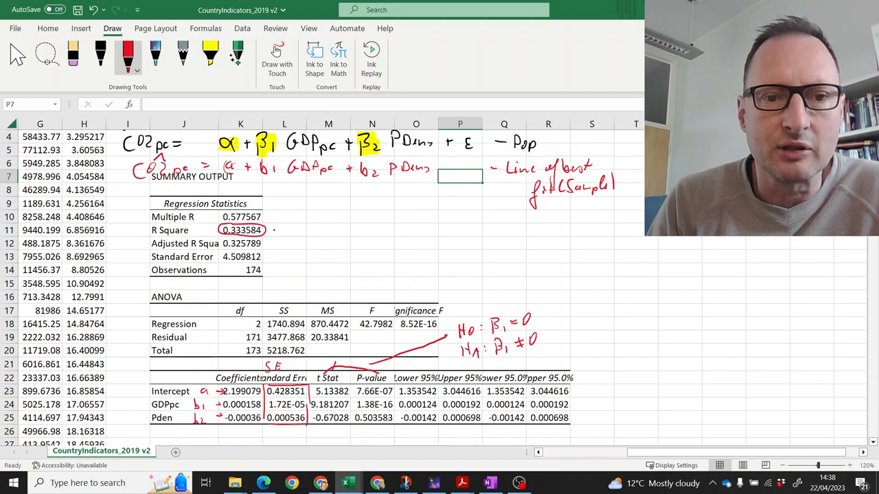
Step: Circle the R Square value and switch to a different ink colour
{"action": "left_click_drag", "start_coordinate": [274, 226], "coordinate": [285, 233]}
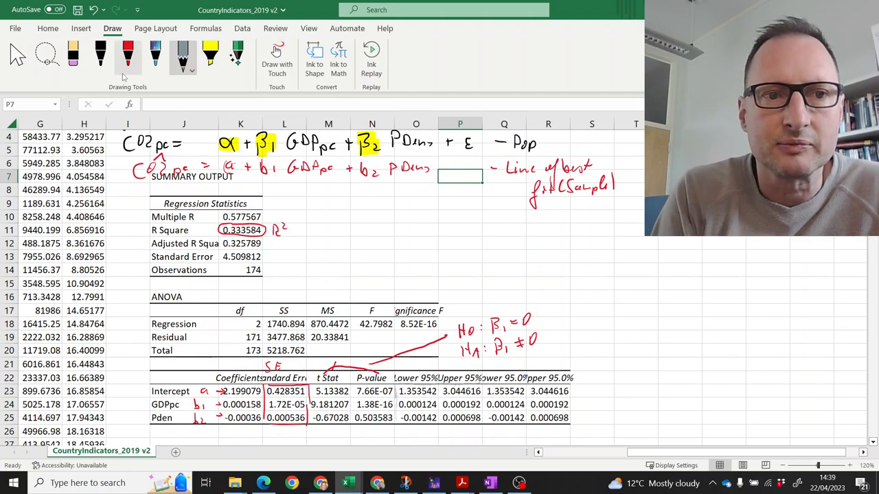
{"action": "left_click", "coordinate": [155, 57]}
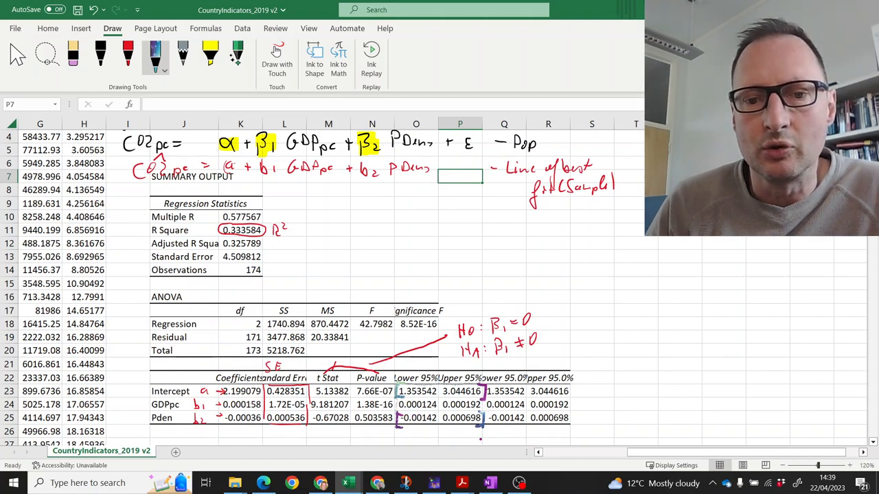
{"action": "mouse_move", "coordinate": [407, 294]}
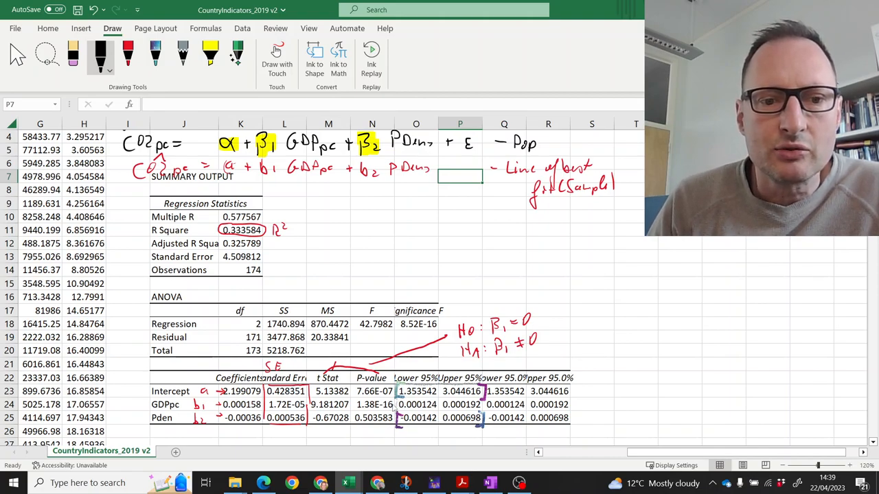
{"action": "mouse_move", "coordinate": [407, 360]}
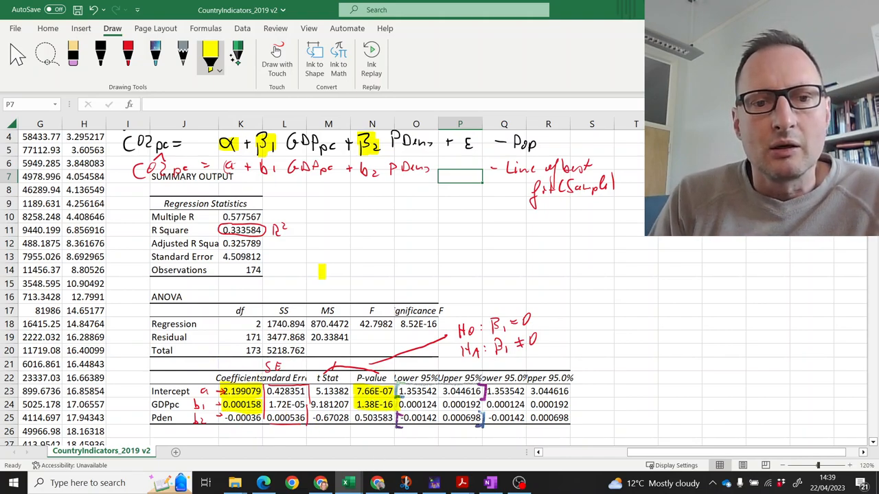
Step: Switch the Draw pen to black ink
{"action": "left_click", "coordinate": [101, 54]}
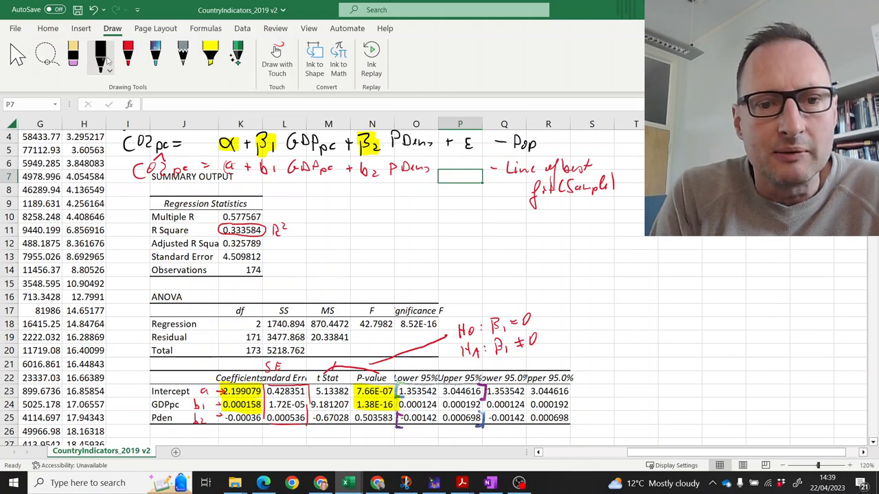
{"action": "left_click", "coordinate": [100, 55]}
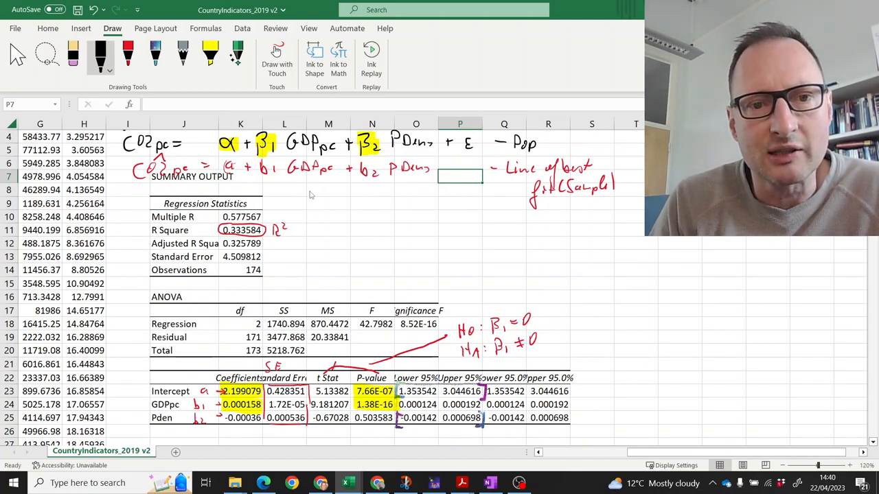
{"action": "mouse_move", "coordinate": [315, 191]}
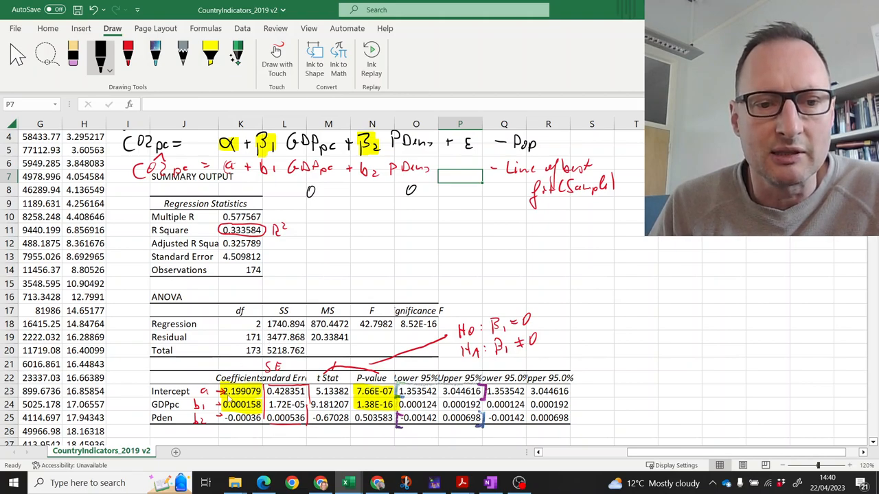
{"action": "mouse_move", "coordinate": [351, 229]}
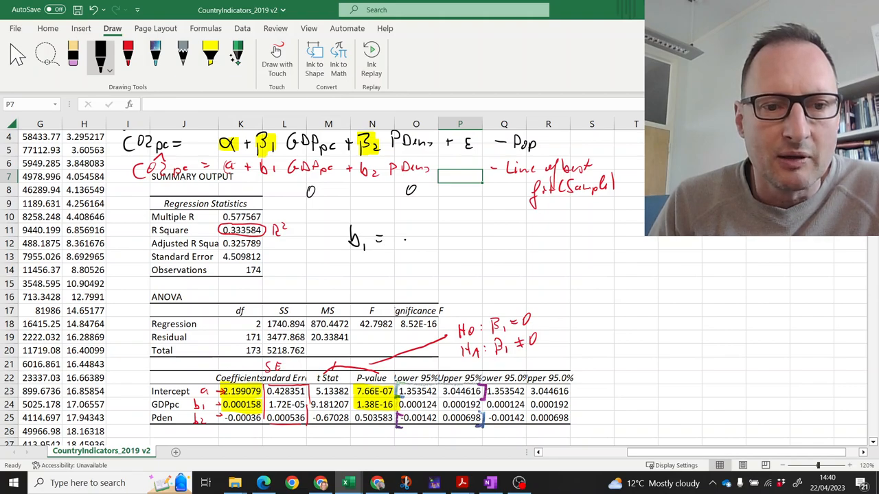
Step: Handwrite b1 = 0.000158 in black beside the Regression Statistics block
{"action": "left_click_drag", "start_coordinate": [395, 237], "coordinate": [429, 237]}
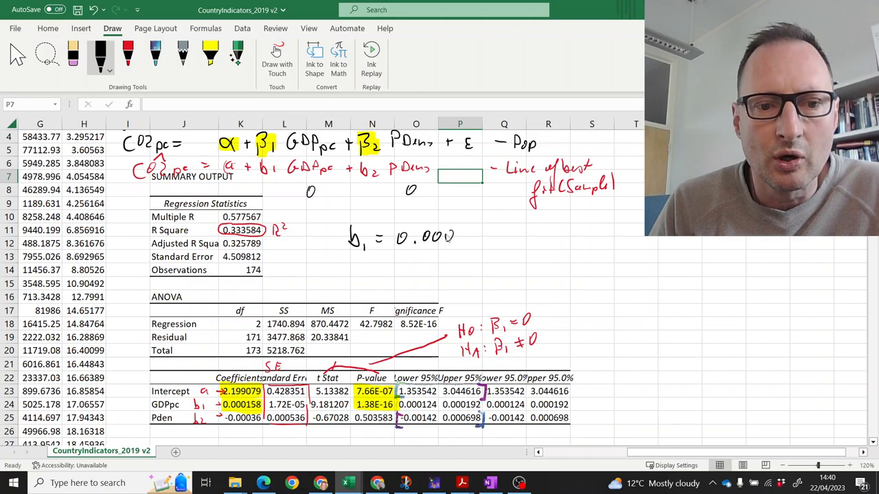
{"action": "mouse_move", "coordinate": [464, 235]}
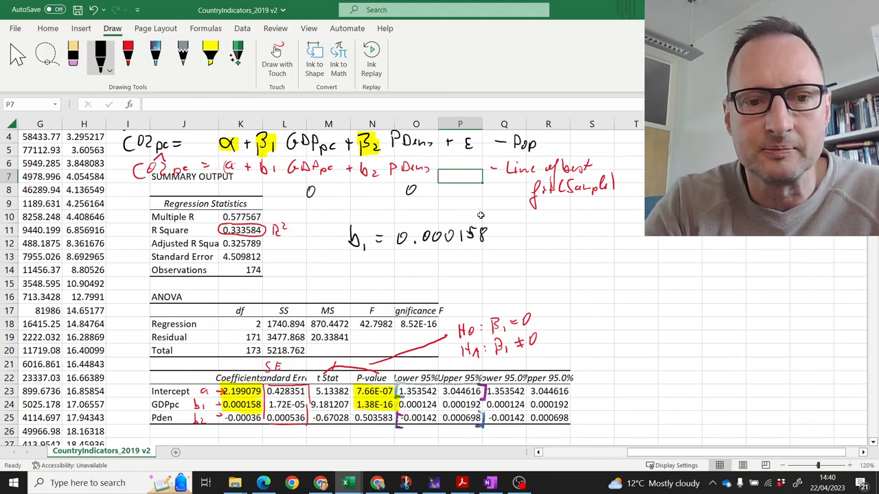
{"action": "type", "text": "ú"}
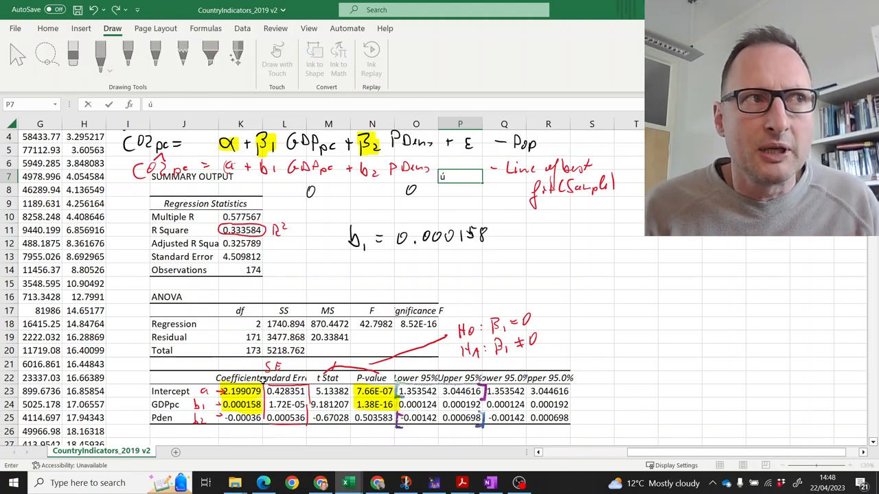
{"action": "mouse_move", "coordinate": [471, 250]}
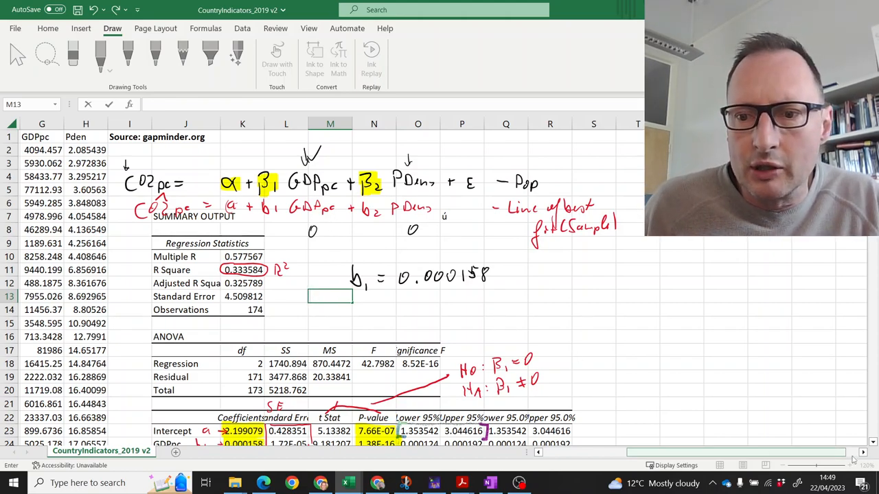
{"action": "scroll", "scroll_direction": "down", "scroll_amount": 3}
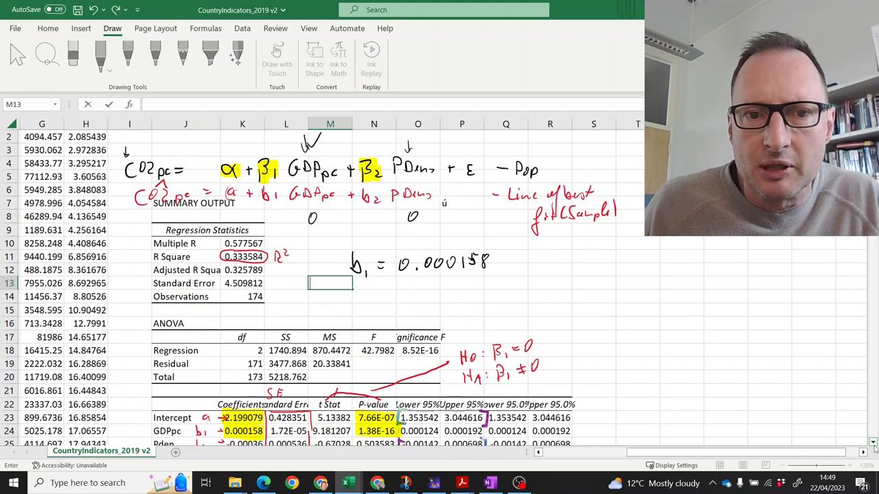
{"action": "scroll", "scroll_direction": "down", "scroll_amount": 3}
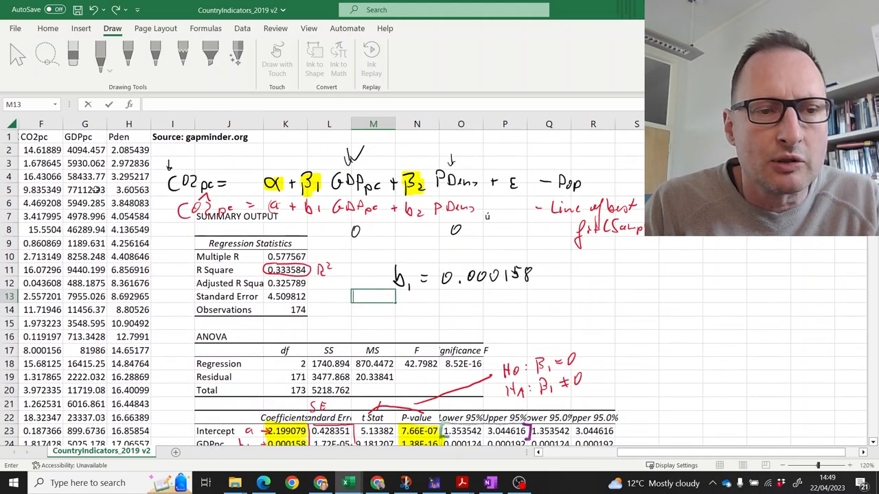
{"action": "left_click", "coordinate": [84, 124]}
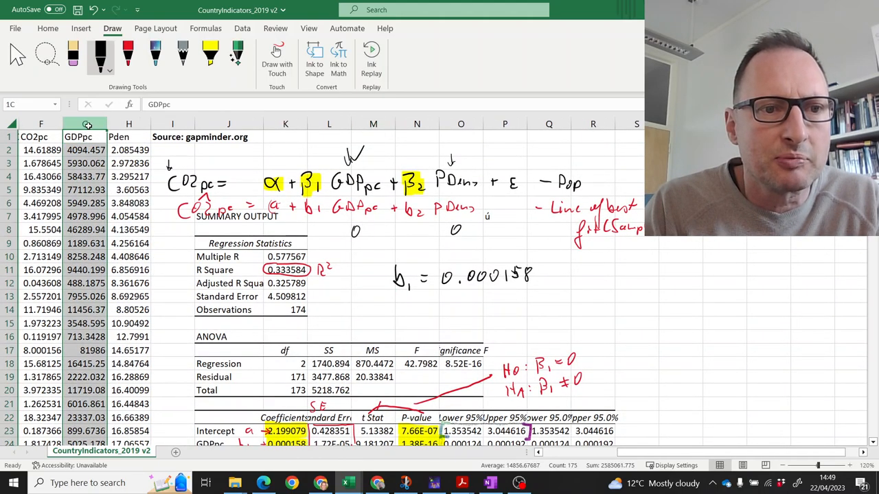
{"action": "left_click", "coordinate": [84, 137]}
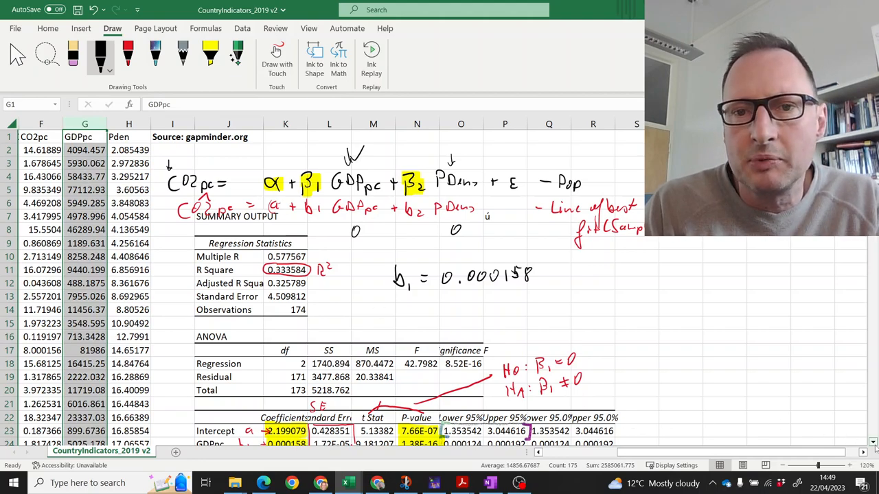
{"action": "scroll", "scroll_direction": "down", "scroll_amount": 3}
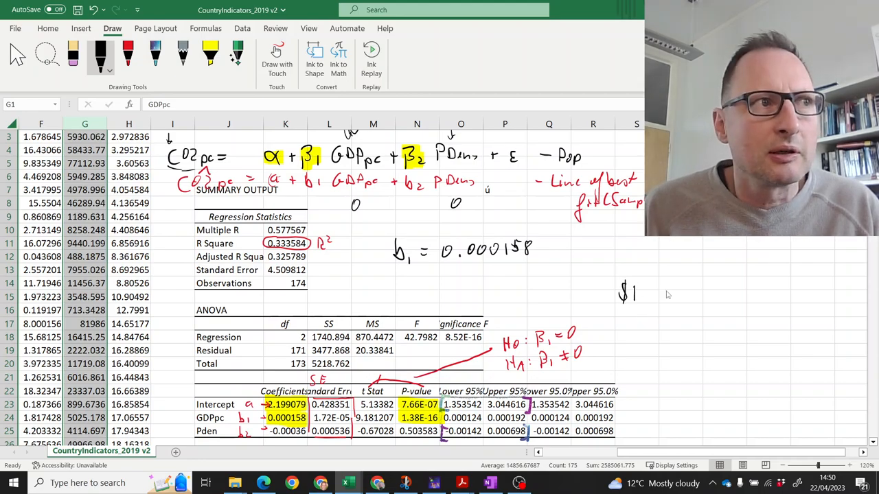
Step: Extend the $1 note with an arrow, 0.0002 and the tonnes unit t
{"action": "left_click_drag", "start_coordinate": [649, 293], "coordinate": [669, 293]}
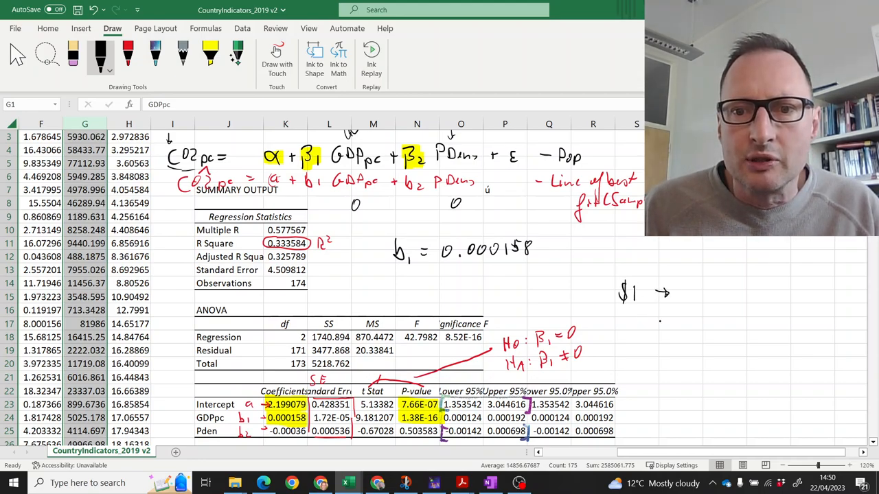
{"action": "mouse_move", "coordinate": [692, 293]}
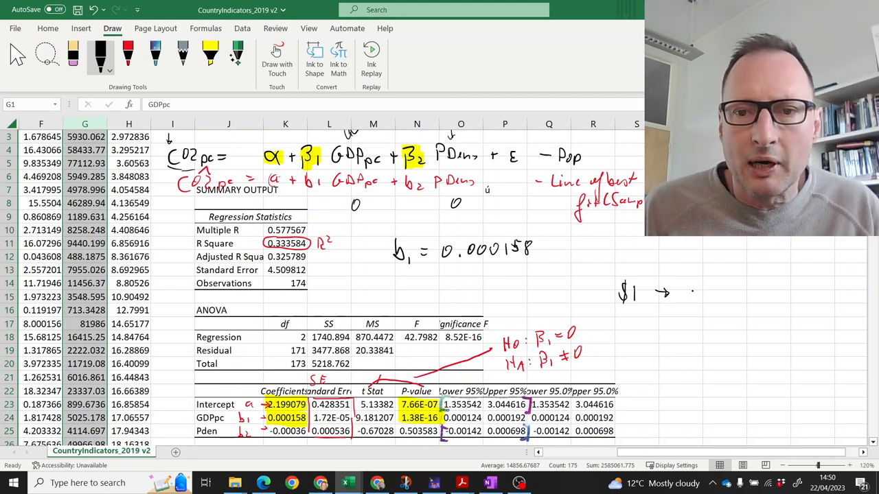
{"action": "left_click_drag", "start_coordinate": [680, 292], "coordinate": [718, 292]}
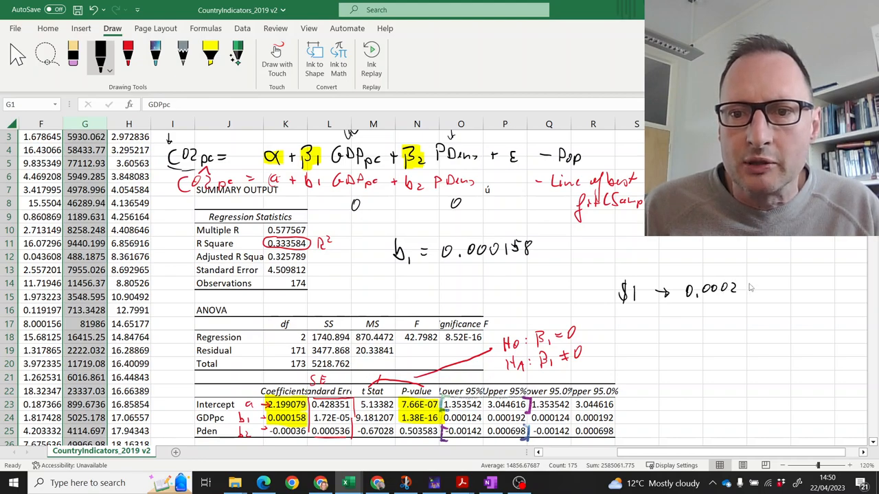
{"action": "left_click_drag", "start_coordinate": [745, 285], "coordinate": [752, 292]}
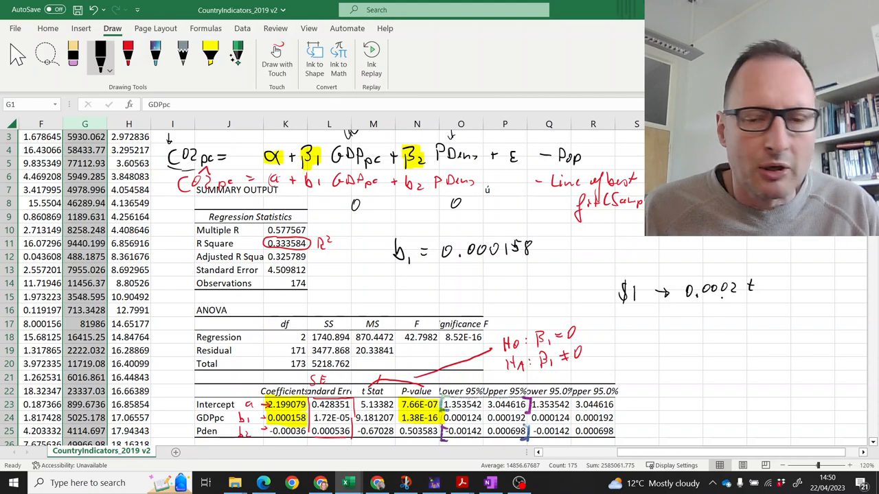
{"action": "mouse_move", "coordinate": [689, 339]}
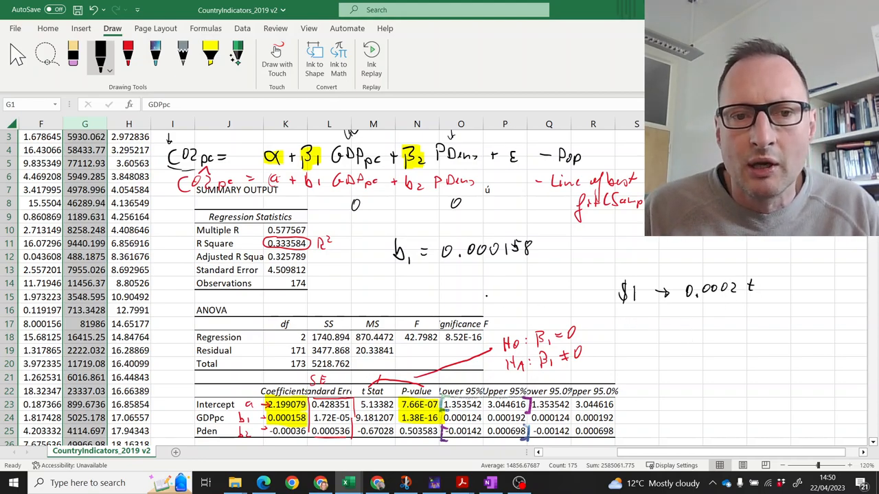
{"action": "mouse_move", "coordinate": [624, 325]}
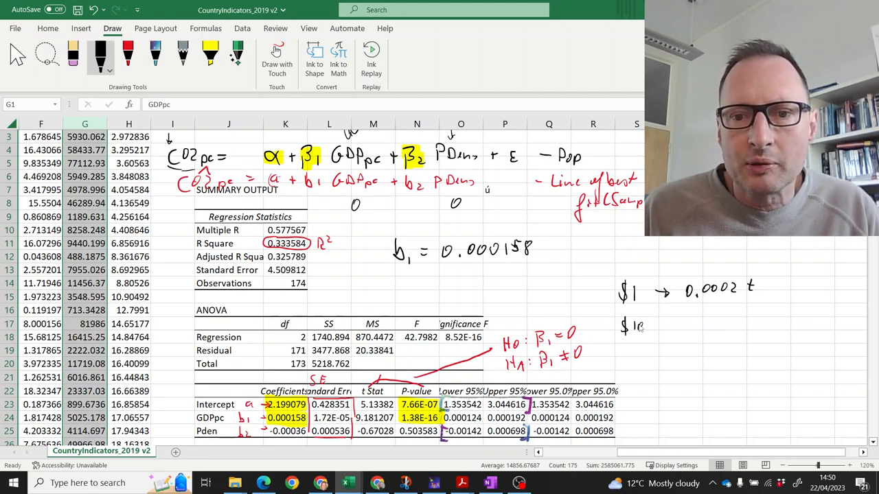
Step: Begin writing $1000 → 0.2t beneath the $1 note
{"action": "left_click_drag", "start_coordinate": [625, 326], "coordinate": [676, 327]}
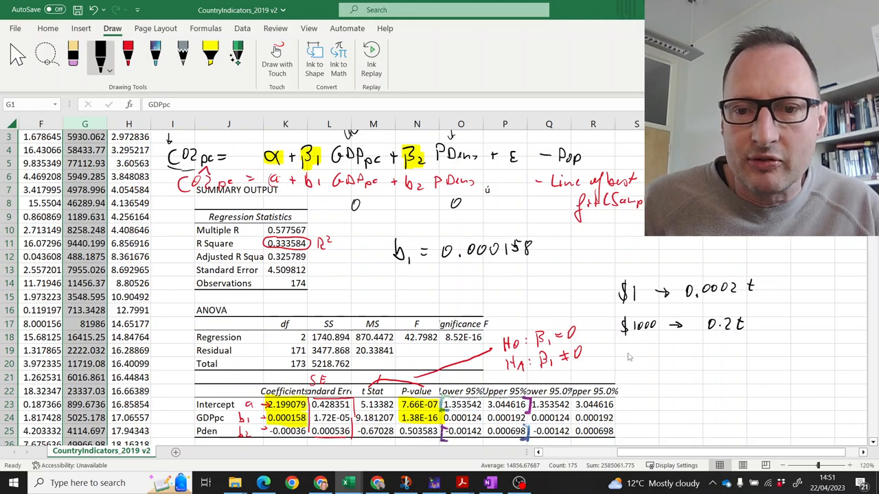
Step: Start the '$10000 →' note and select the country data table A1:H with headers
{"action": "left_click", "coordinate": [632, 357]}
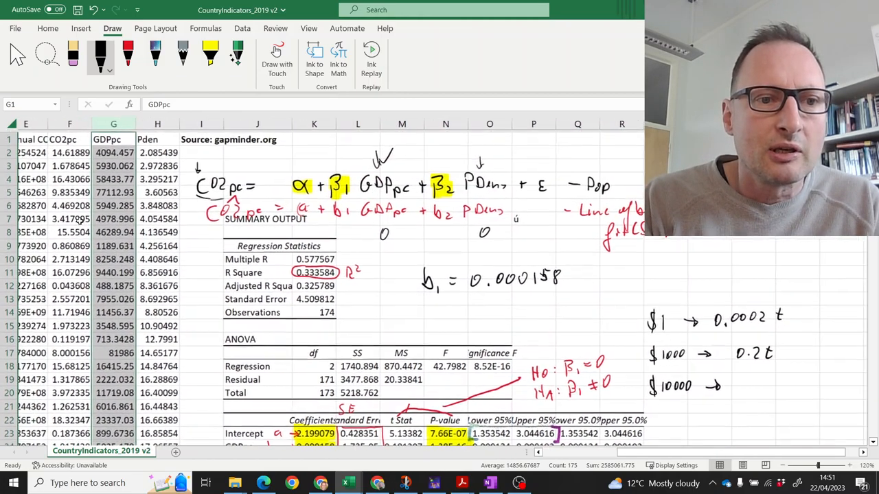
{"action": "scroll", "scroll_direction": "left", "scroll_amount": 3}
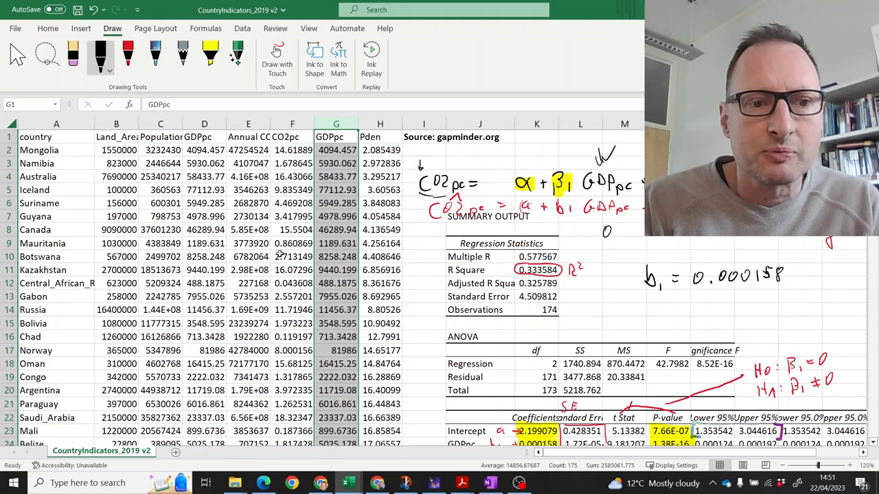
{"action": "scroll", "scroll_direction": "down", "scroll_amount": 3}
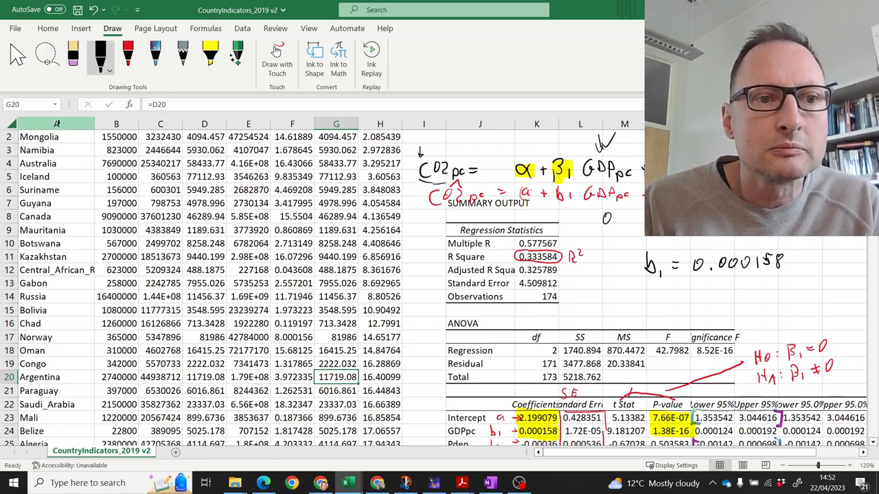
{"action": "scroll", "scroll_direction": "up", "scroll_amount": 3}
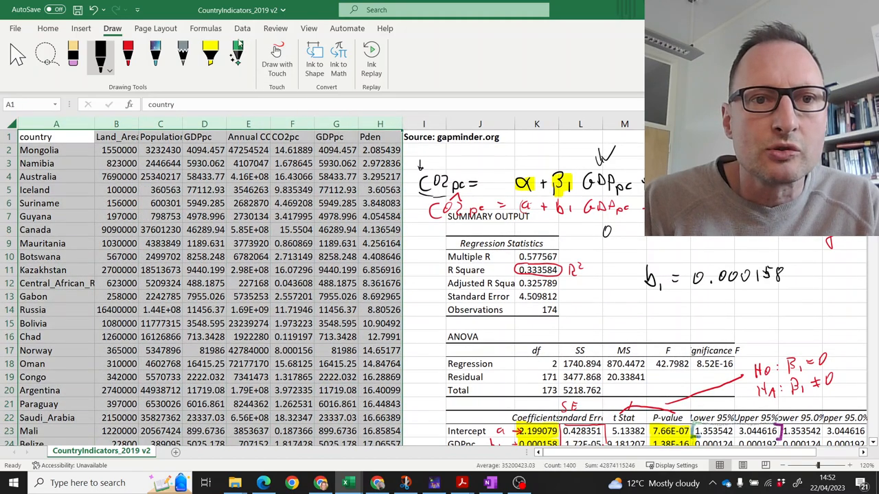
Step: Sort the country data by GDPpc, smallest to largest
{"action": "left_click", "coordinate": [444, 55]}
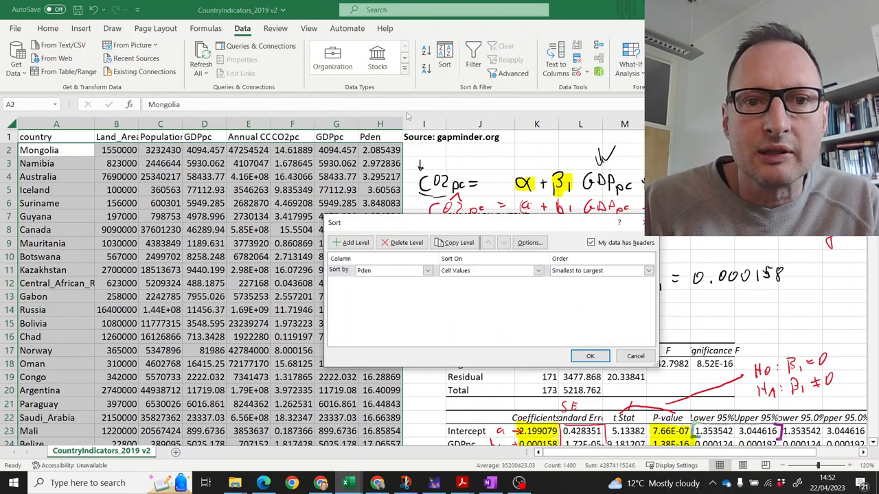
{"action": "left_click", "coordinate": [427, 270]}
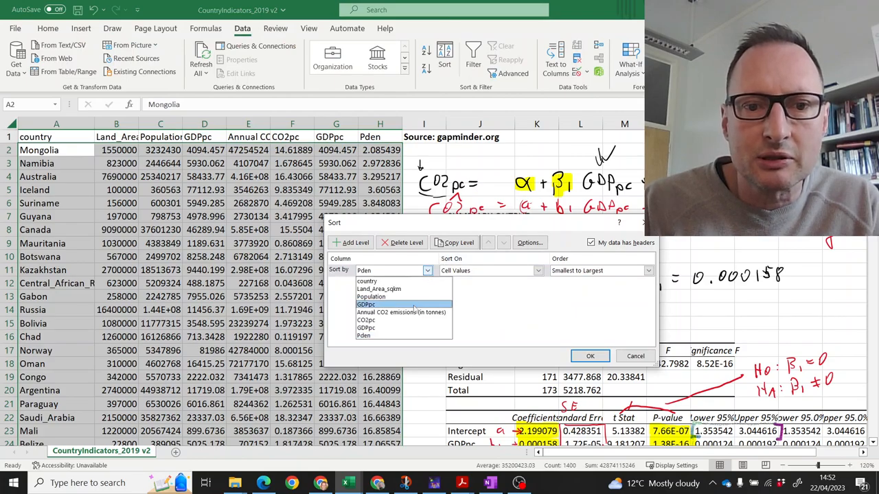
{"action": "left_click", "coordinate": [589, 356]}
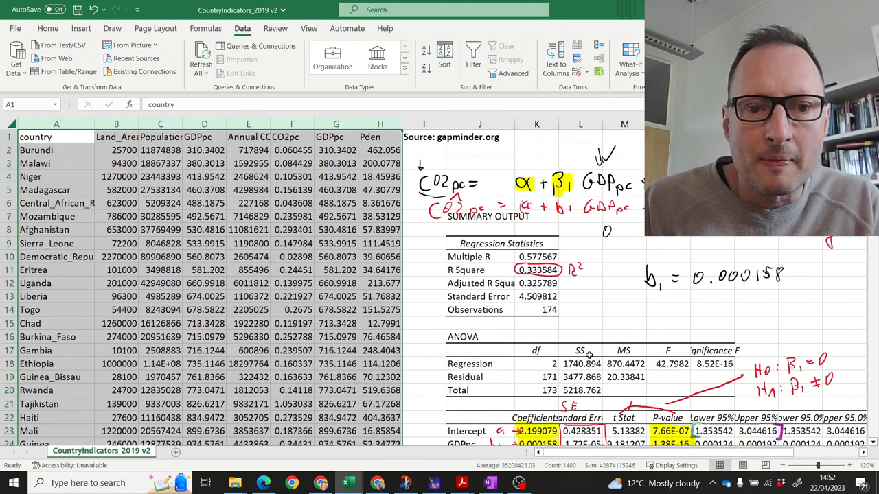
Step: Check the sorted GDPpc values for Costa_Rica, Argentina and Czechia
{"action": "scroll", "scroll_direction": "down", "scroll_amount": 3}
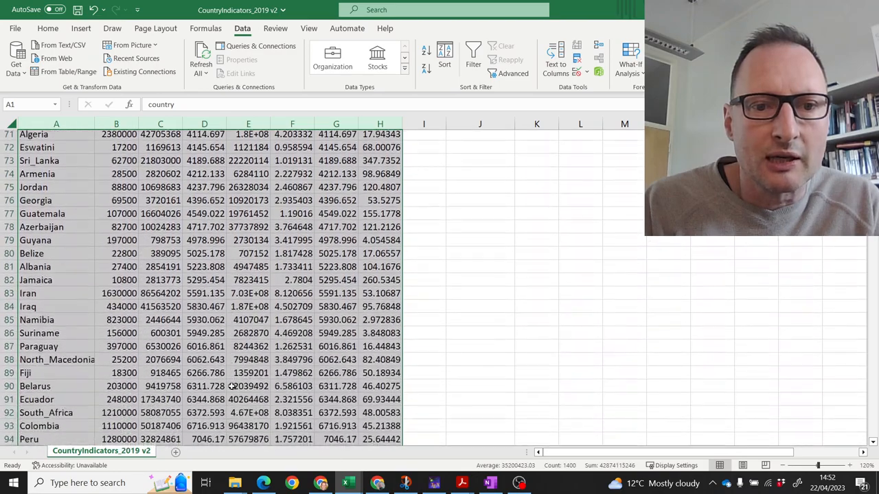
{"action": "scroll", "scroll_direction": "down", "scroll_amount": 3}
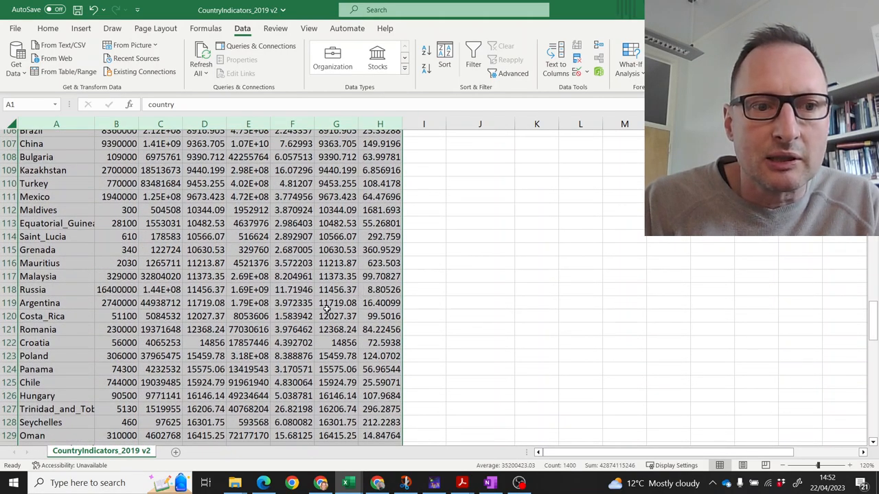
{"action": "left_click", "coordinate": [336, 316]}
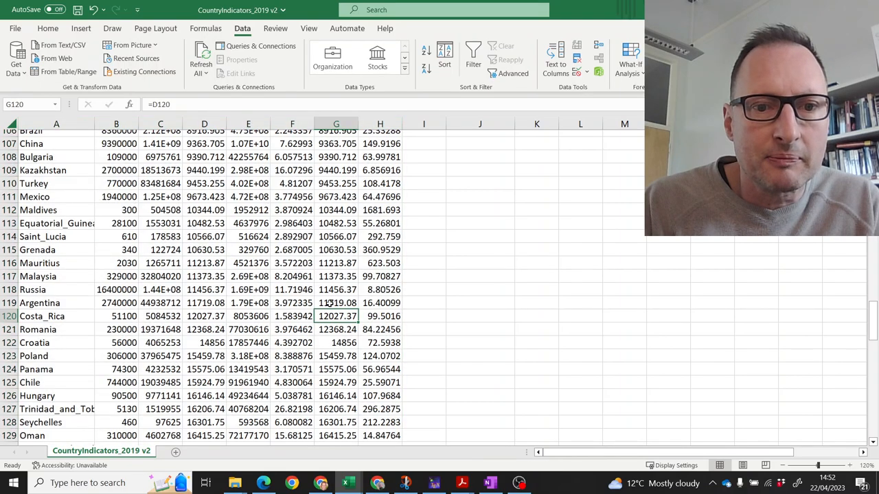
{"action": "left_click", "coordinate": [336, 303]}
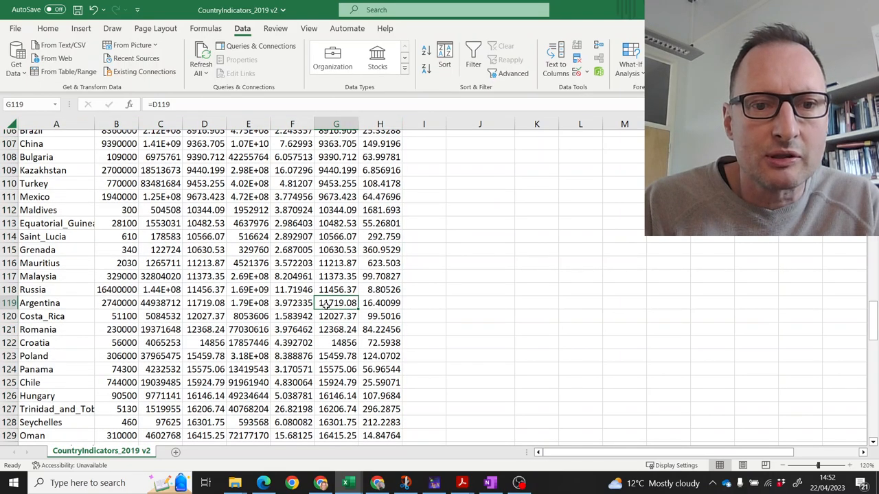
{"action": "scroll", "scroll_direction": "down", "scroll_amount": 3}
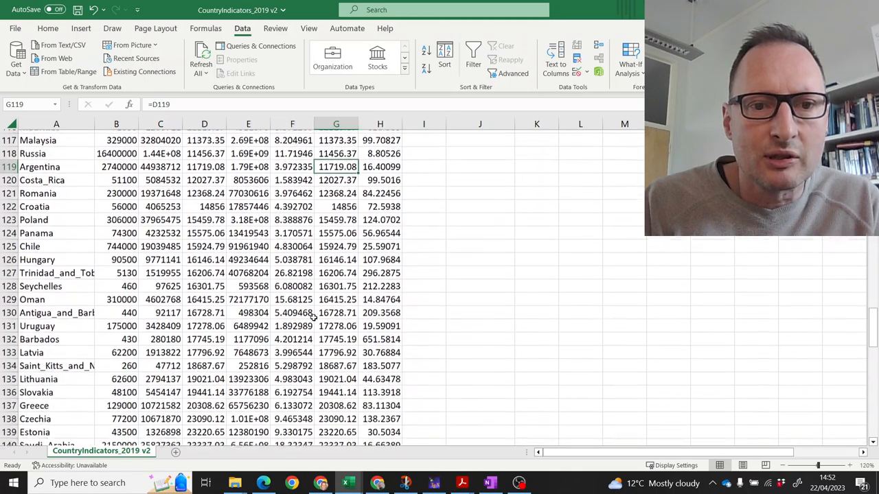
{"action": "scroll", "scroll_direction": "down", "scroll_amount": 3}
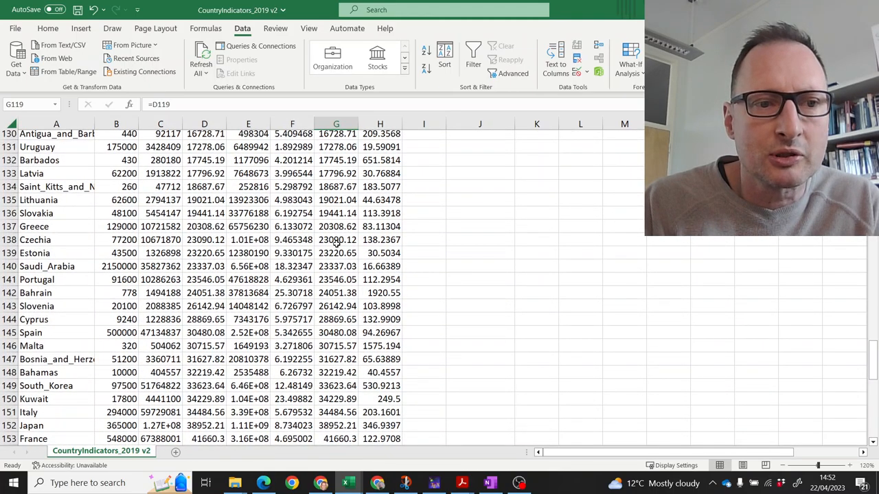
{"action": "left_click", "coordinate": [336, 239]}
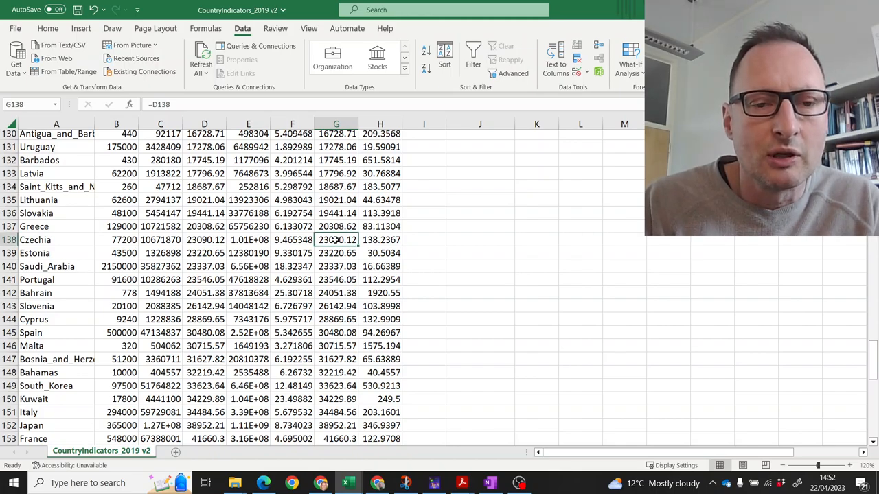
{"action": "scroll", "scroll_direction": "up", "scroll_amount": 3}
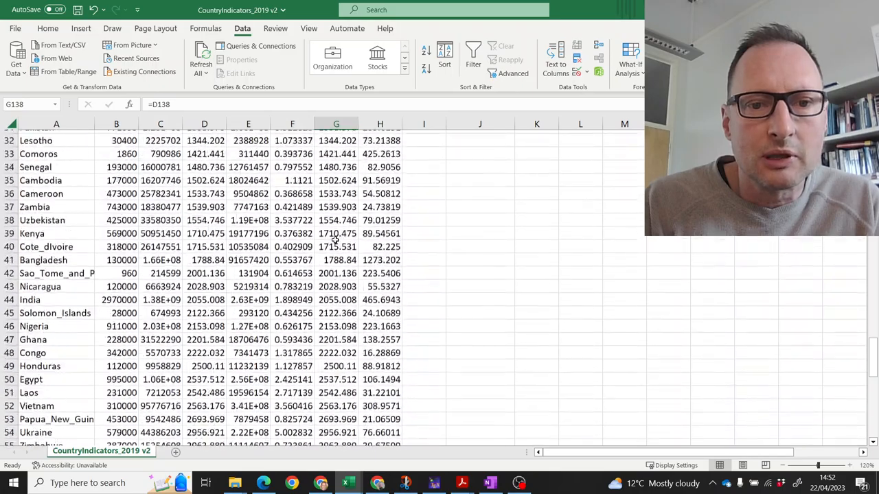
{"action": "scroll", "scroll_direction": "up", "scroll_amount": 3}
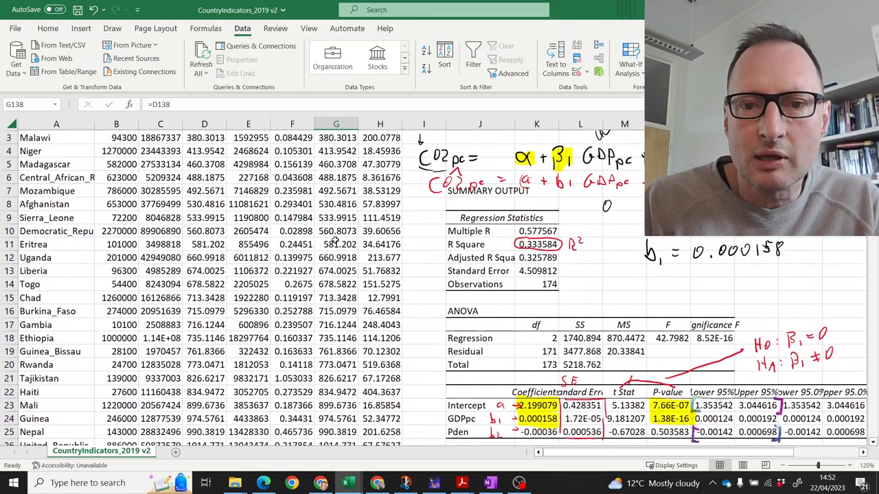
Step: Scroll right to bring the annotated regression output with the $1, $1000 and $10000 notes into view
{"action": "scroll", "scroll_direction": "right", "scroll_amount": 3}
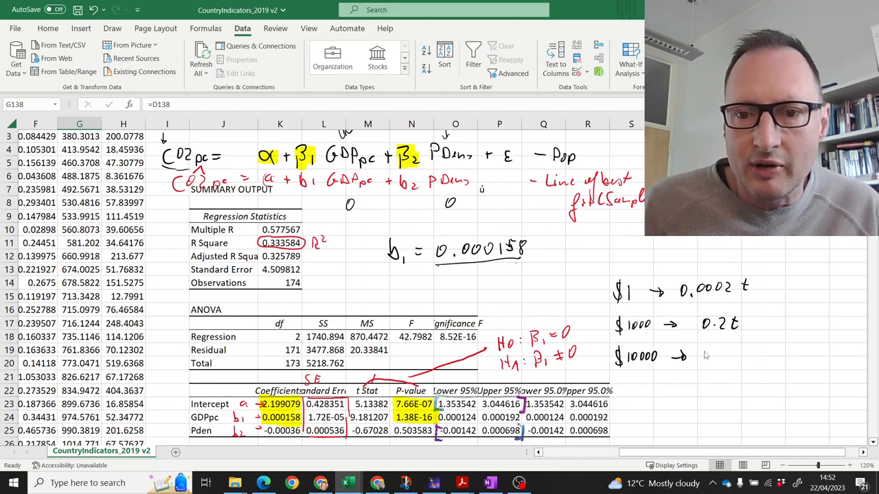
{"action": "mouse_move", "coordinate": [709, 355]}
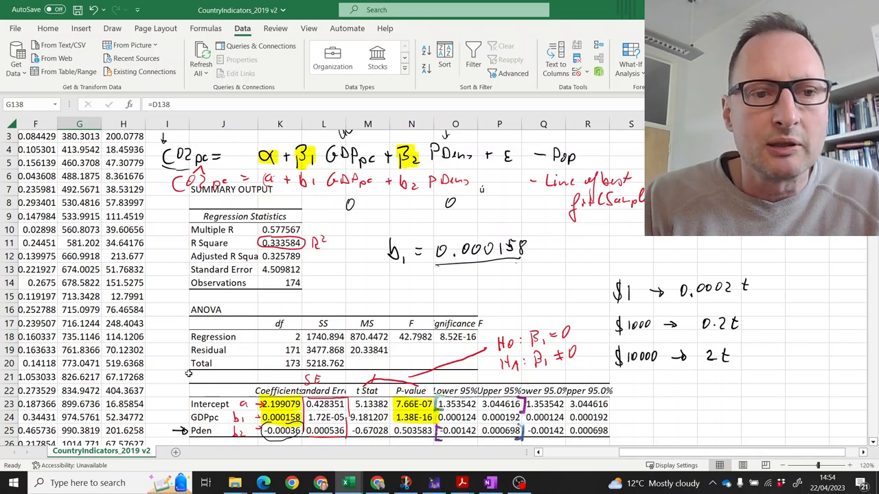
{"action": "scroll", "scroll_direction": "left", "scroll_amount": 3}
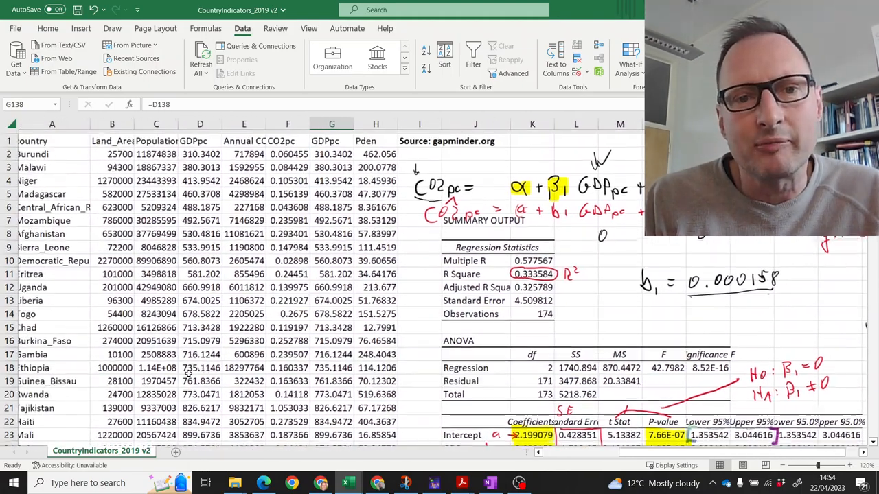
{"action": "scroll", "scroll_direction": "down", "scroll_amount": 3}
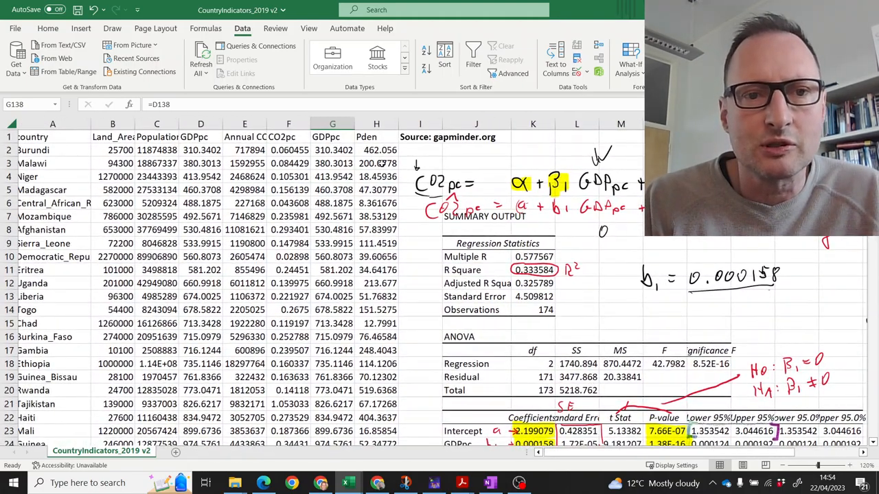
{"action": "left_click", "coordinate": [288, 124]}
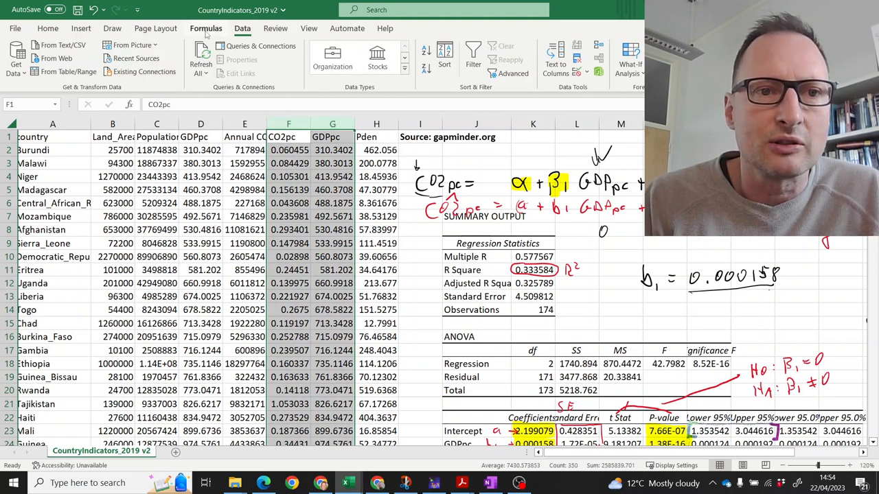
{"action": "left_click", "coordinate": [80, 28]}
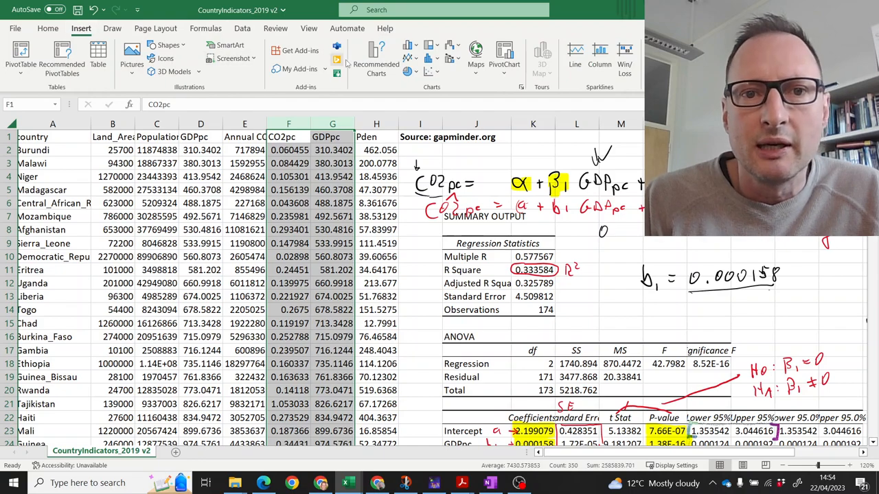
{"action": "mouse_move", "coordinate": [432, 72]}
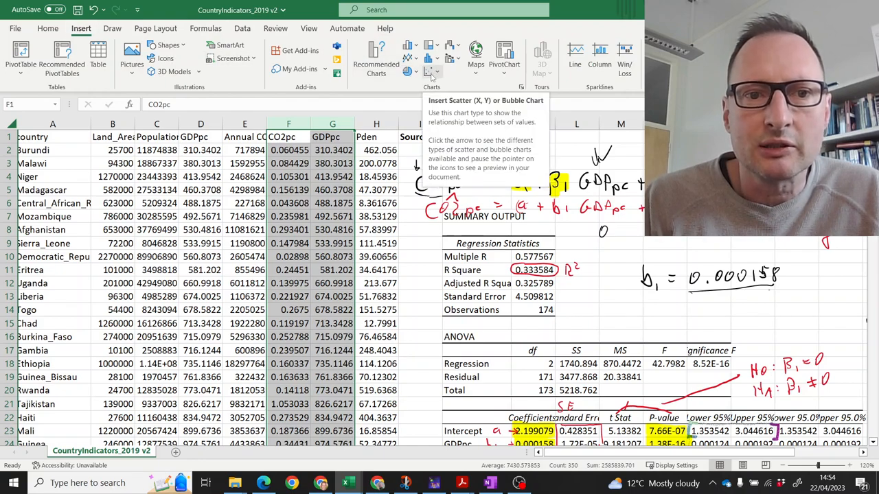
{"action": "left_click", "coordinate": [429, 72]}
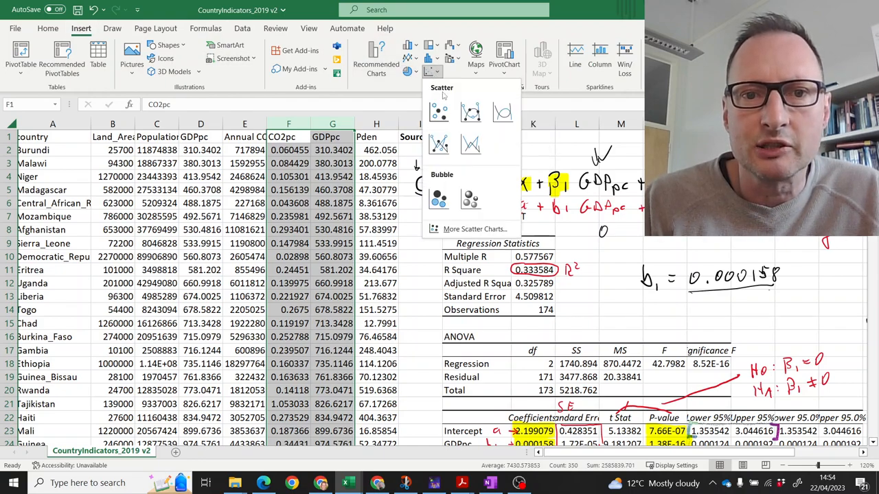
{"action": "left_click", "coordinate": [439, 112]}
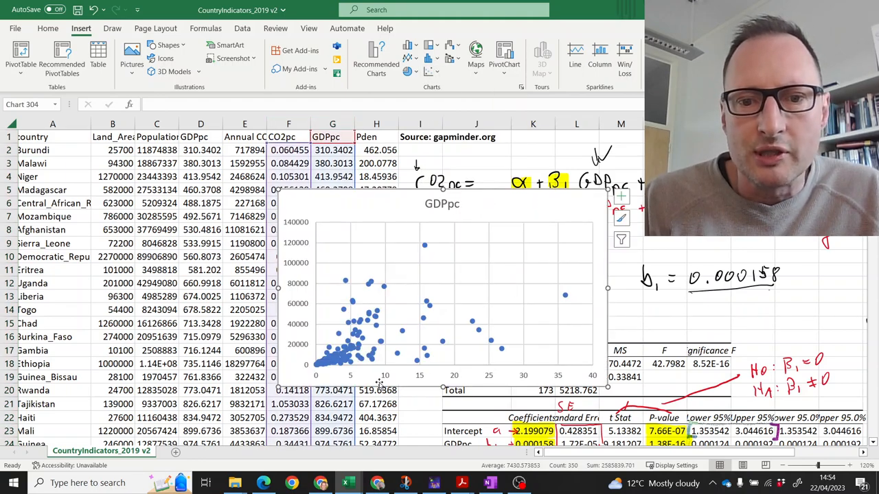
{"action": "mouse_move", "coordinate": [434, 362]}
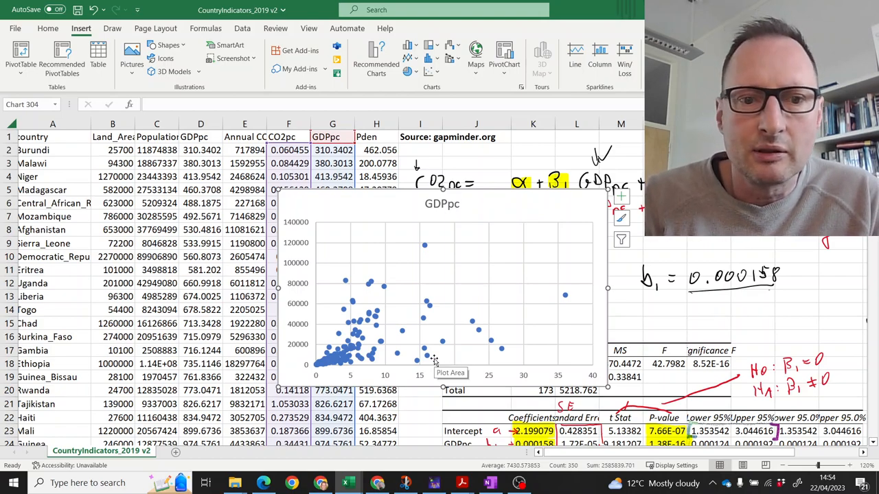
{"action": "mouse_move", "coordinate": [404, 319]}
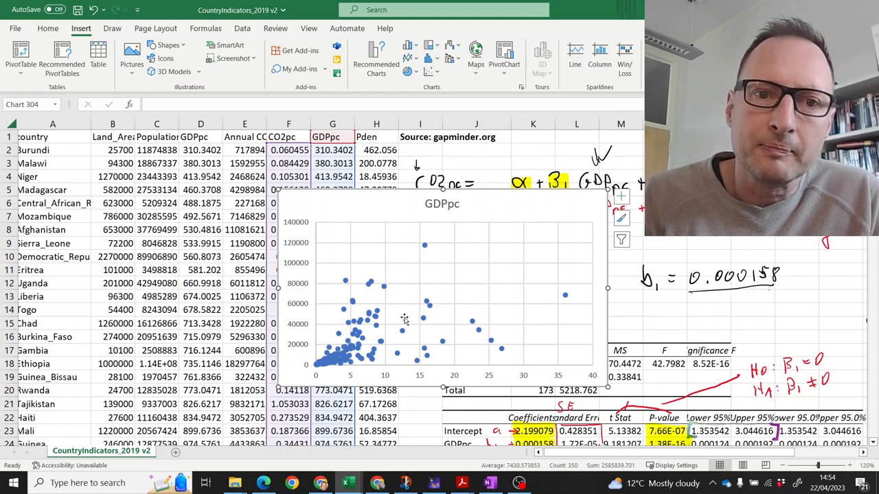
{"action": "mouse_move", "coordinate": [406, 320]}
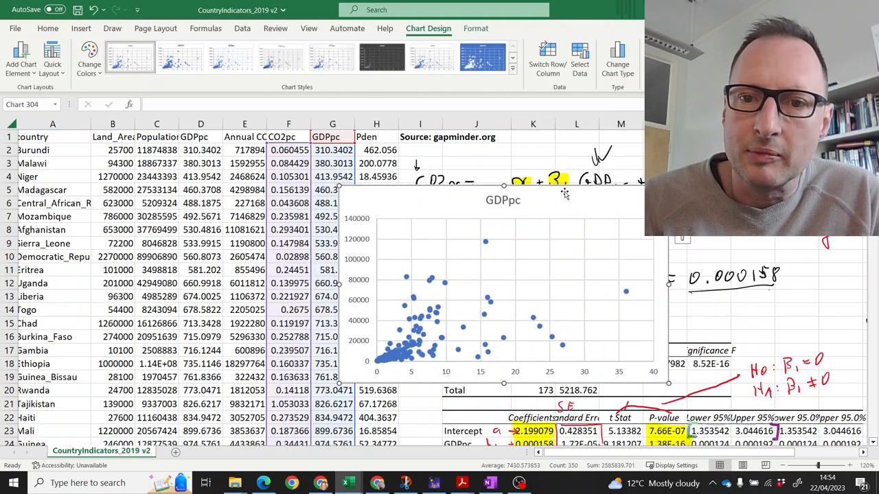
{"action": "mouse_move", "coordinate": [563, 189]}
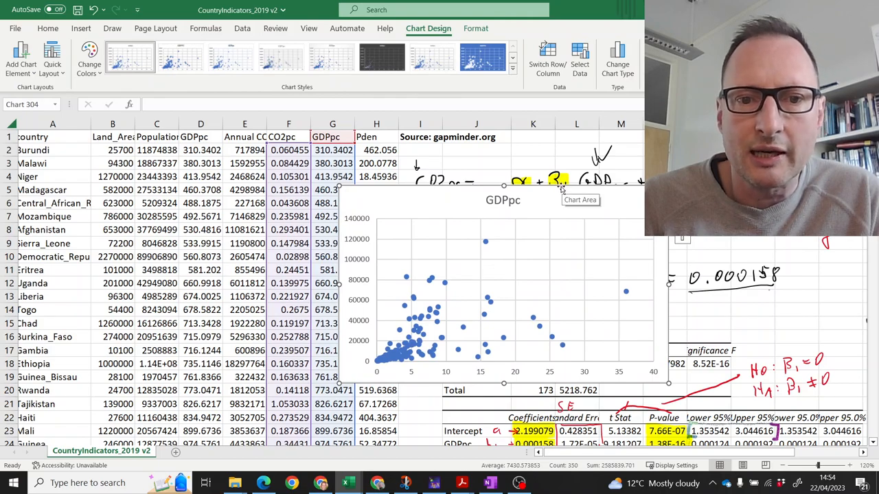
{"action": "mouse_move", "coordinate": [453, 351]}
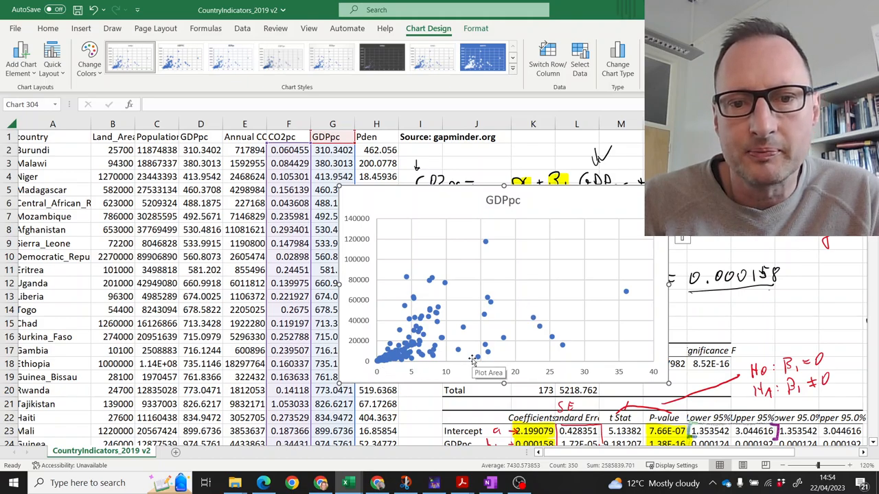
{"action": "mouse_move", "coordinate": [487, 360]}
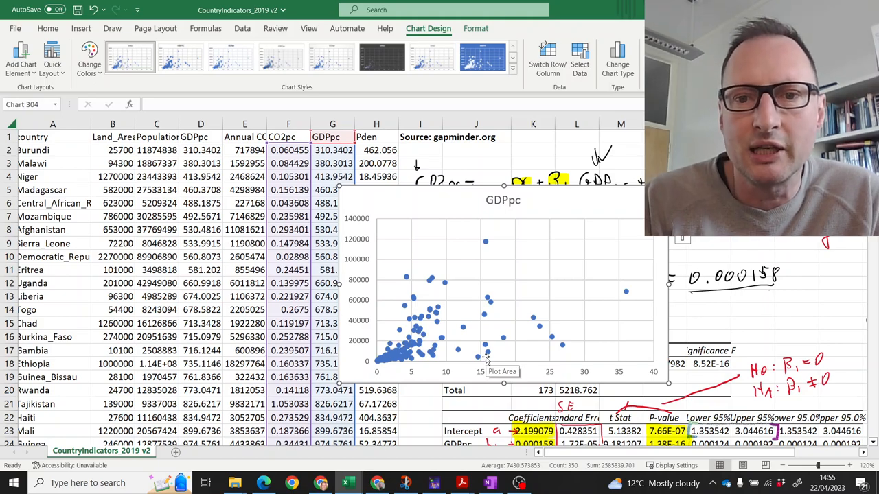
{"action": "mouse_move", "coordinate": [639, 196]}
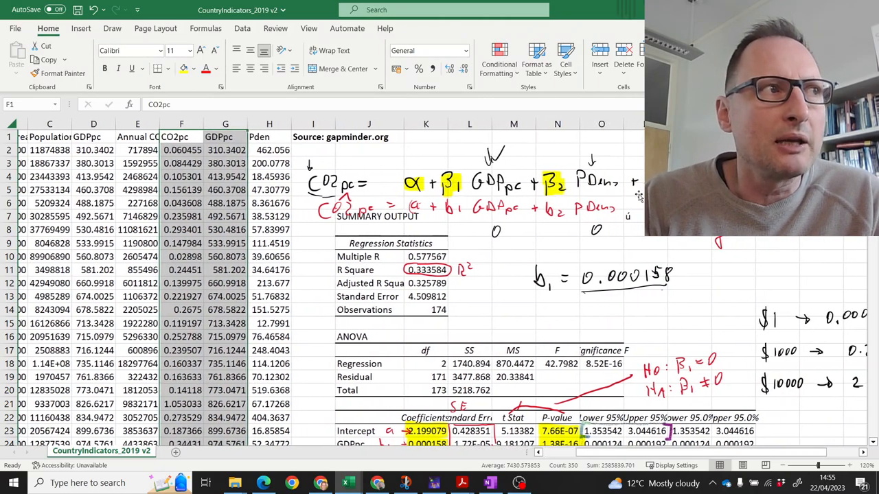
{"action": "scroll", "scroll_direction": "right", "scroll_amount": 3}
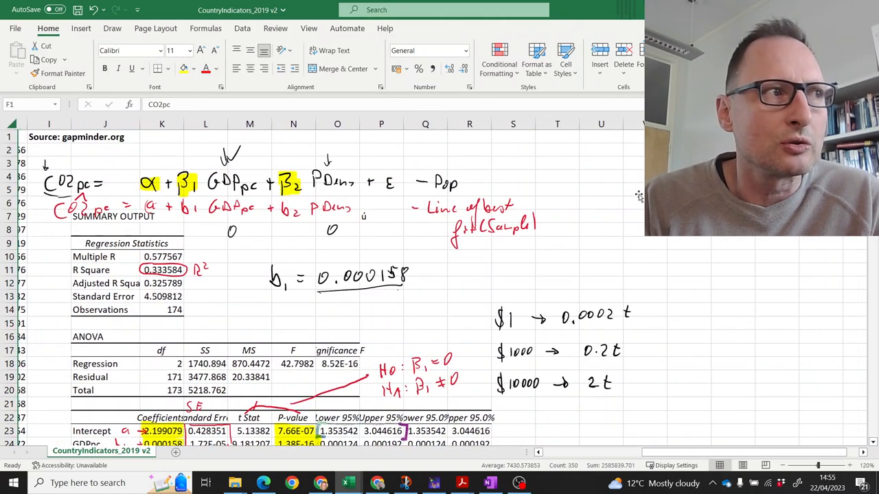